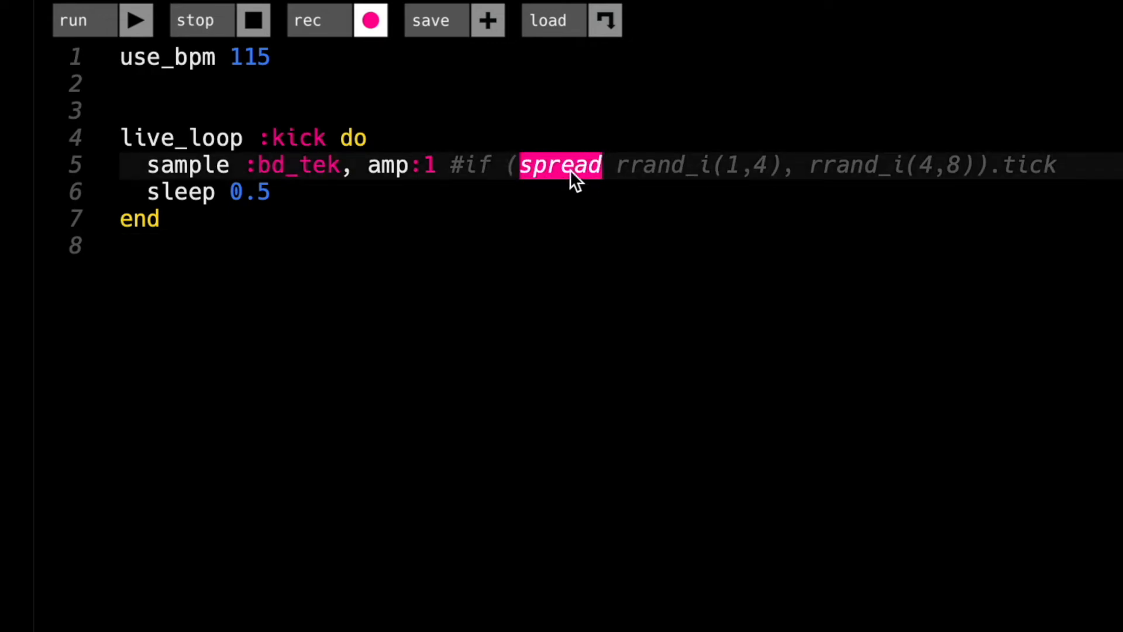
Uncomment the kick's 'if (spread rrand_i(1,4), rrand_i(4,8)).tick' condition on line 5.
left_click(548, 279)
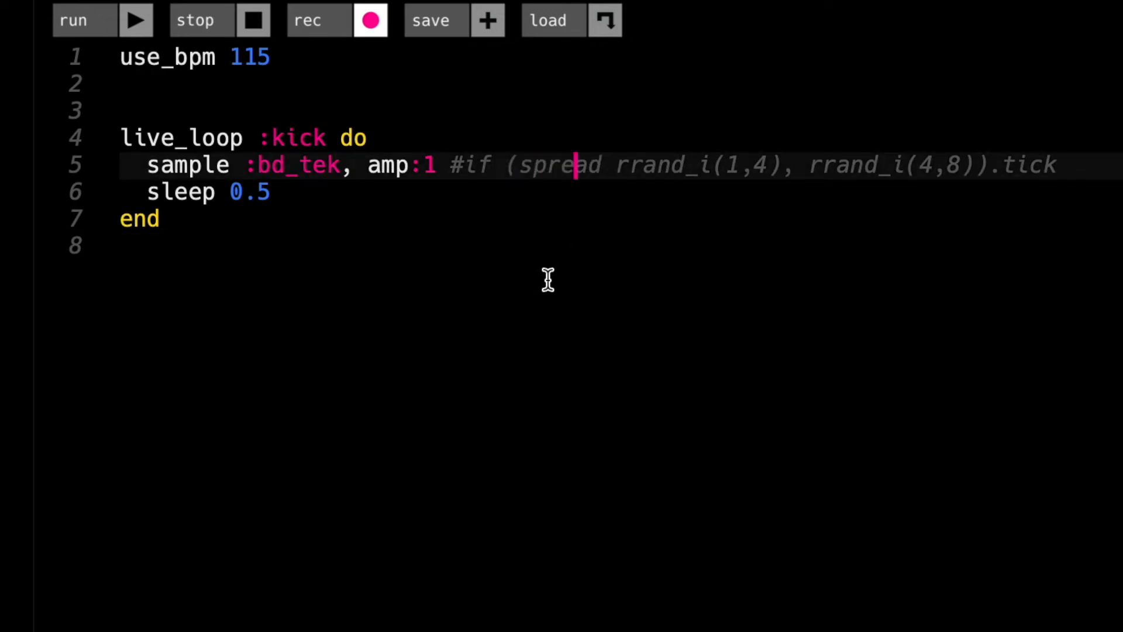
mouse_move(290, 193)
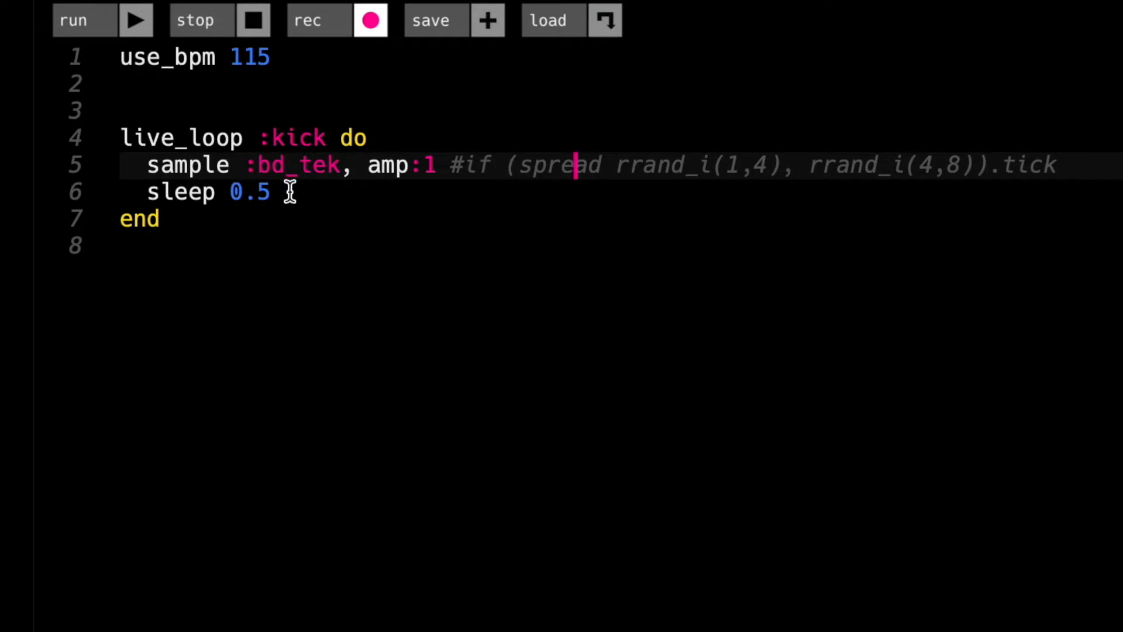
mouse_move(299, 217)
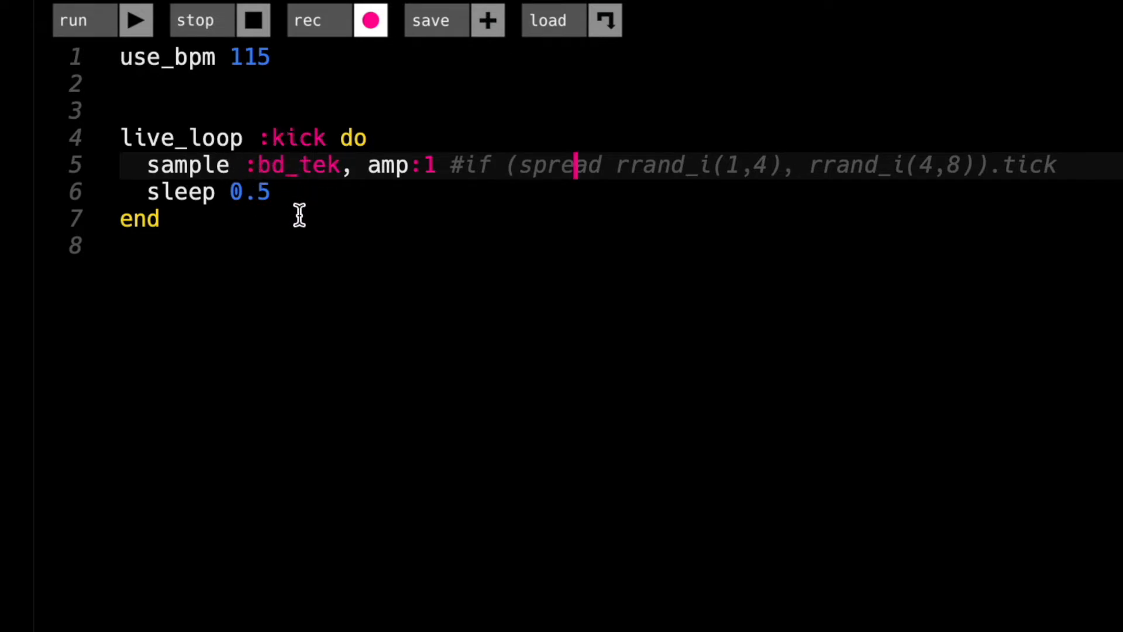
mouse_move(300, 216)
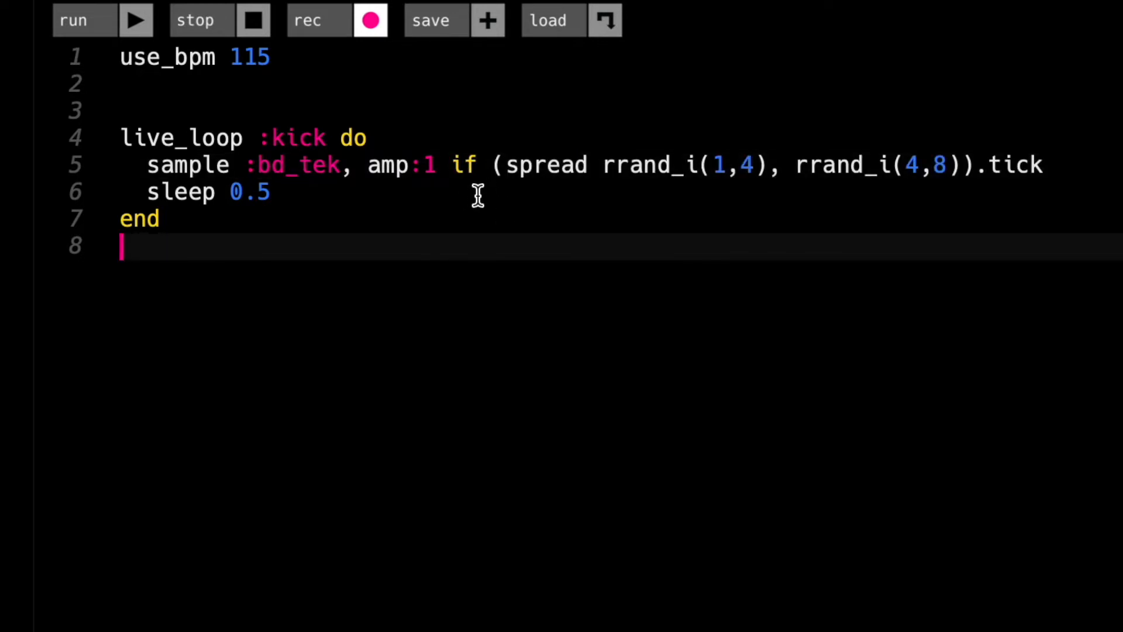
mouse_move(508, 203)
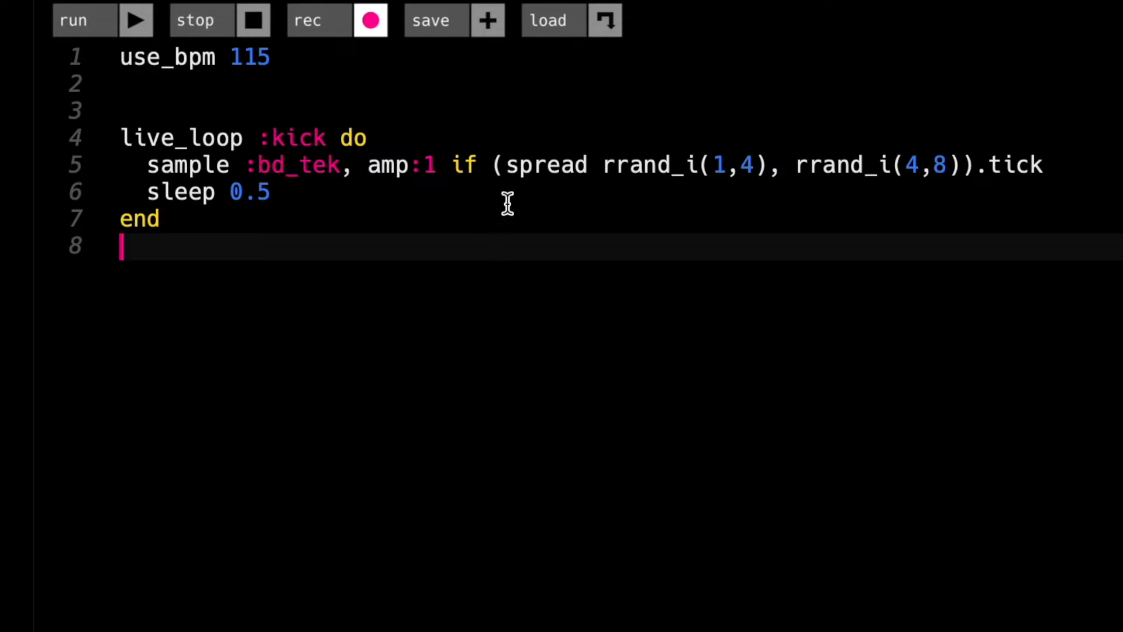
mouse_move(459, 165)
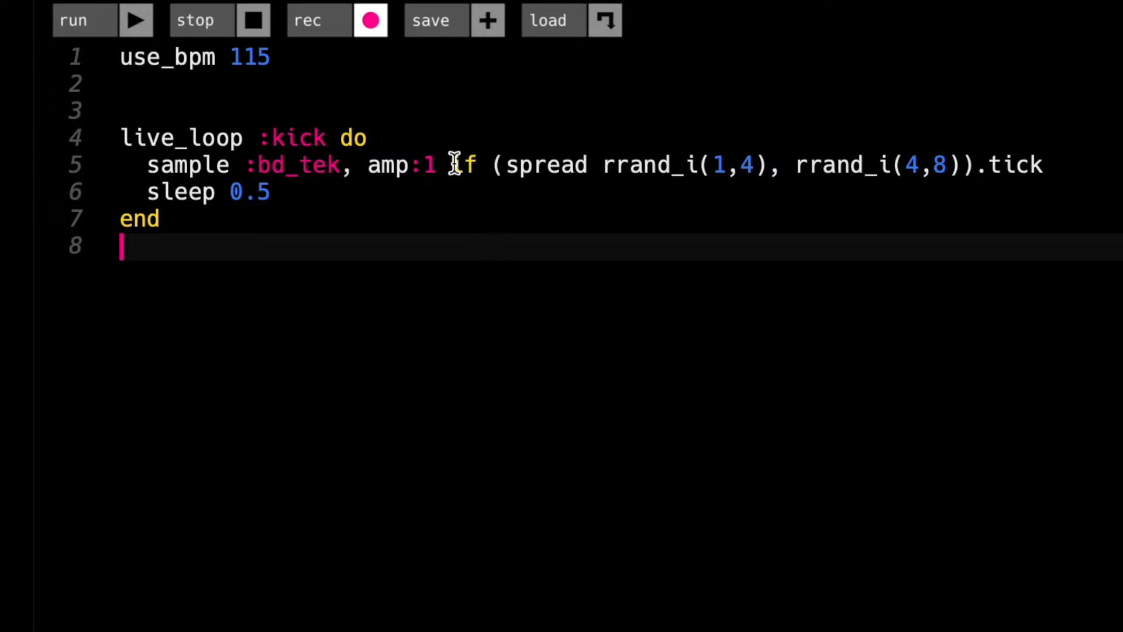
mouse_move(532, 294)
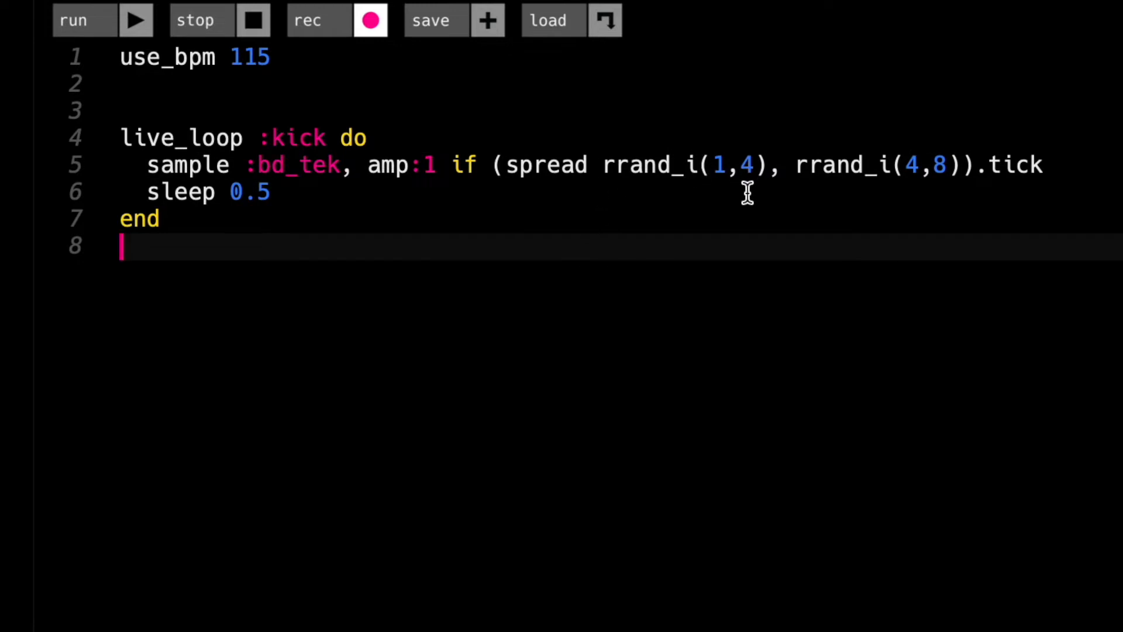
mouse_move(998, 163)
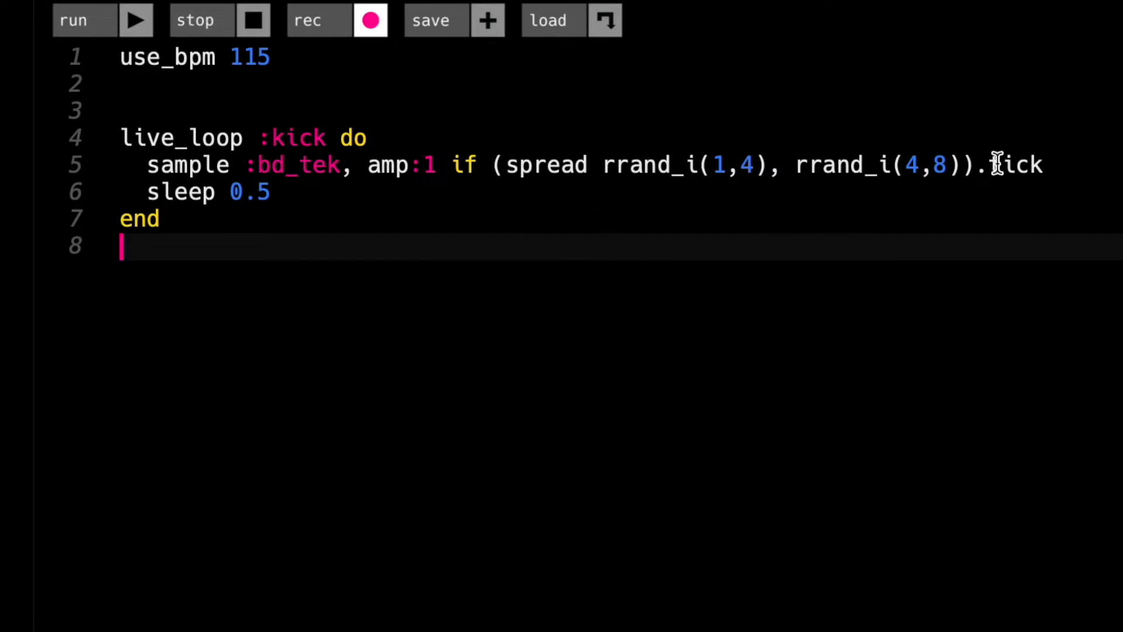
mouse_move(987, 243)
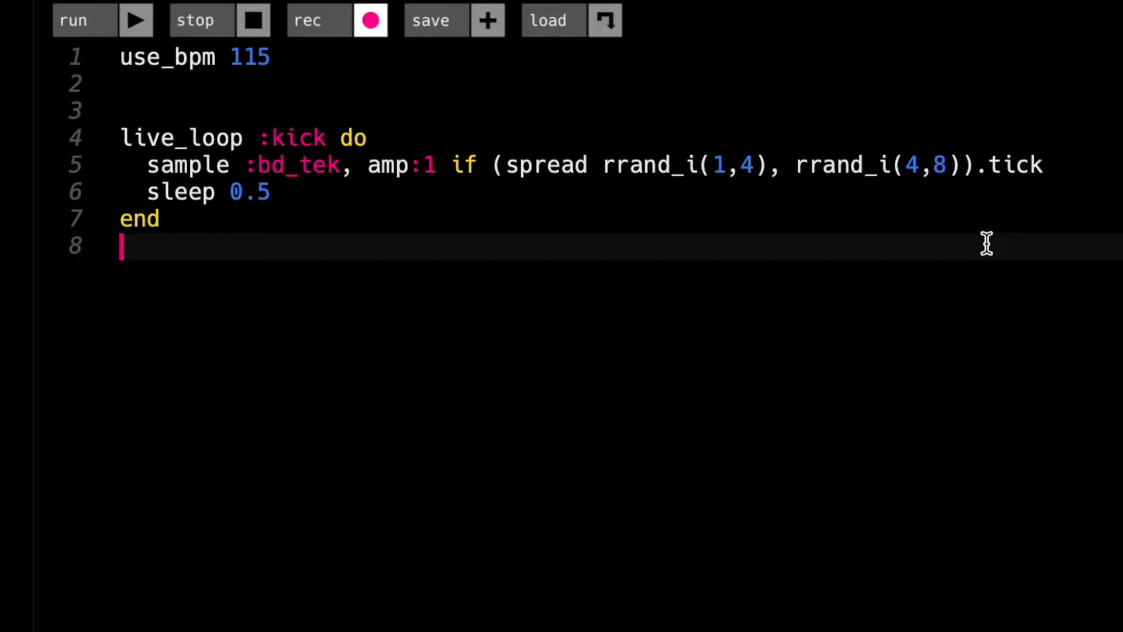
left_click(150, 192)
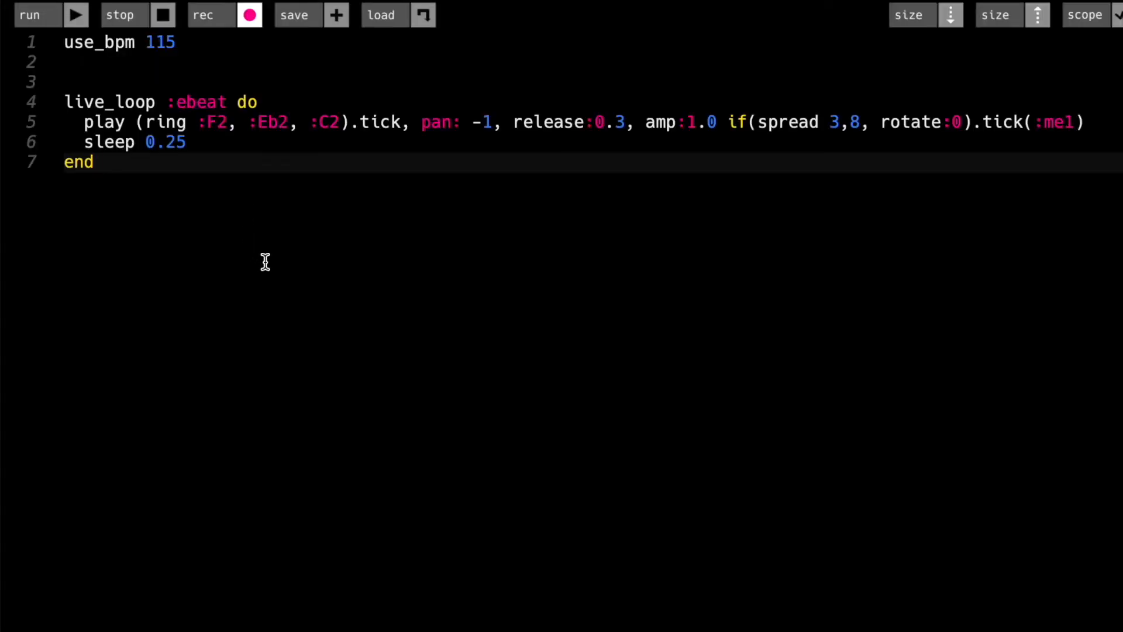
mouse_move(159, 141)
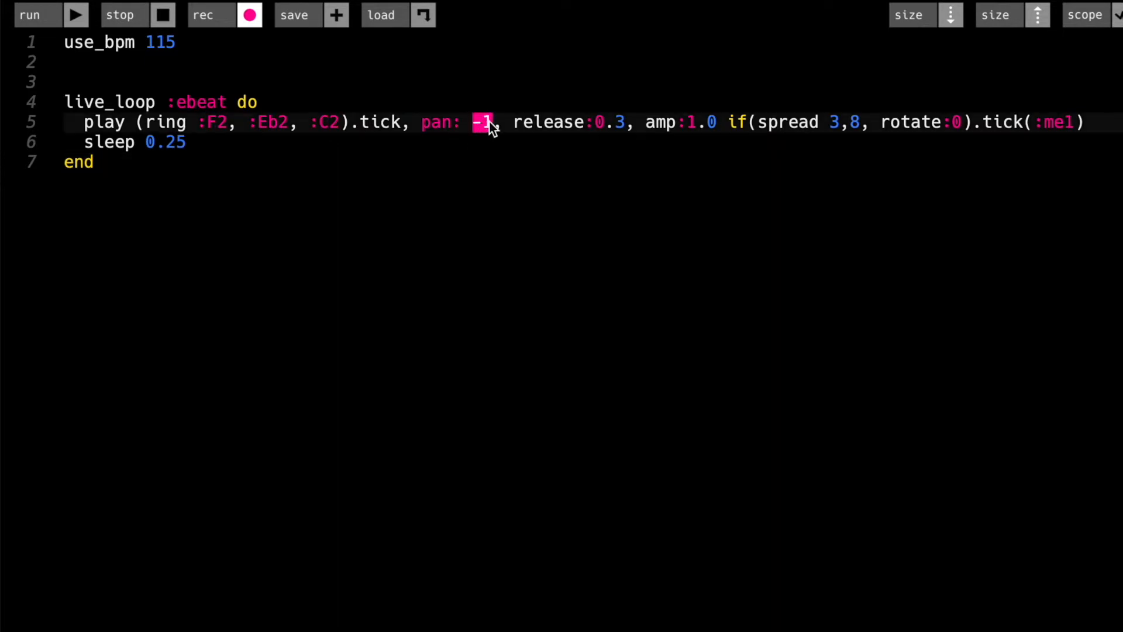
Replace the ebeat loop's pan: -1 with pan: 0.
type("0")
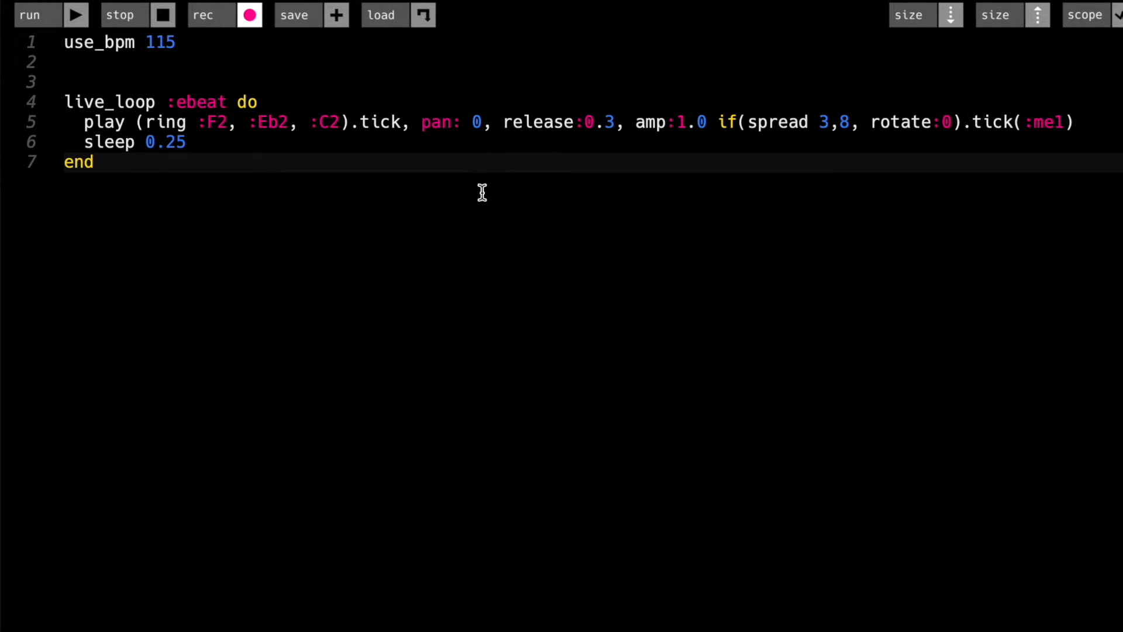
mouse_move(977, 137)
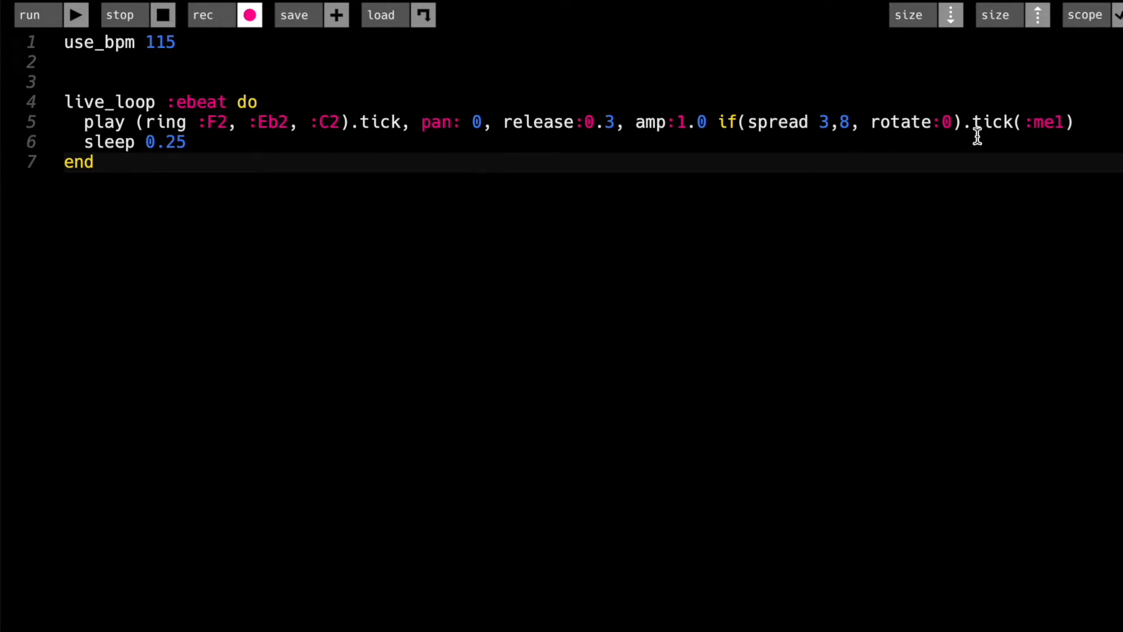
double_click(770, 122)
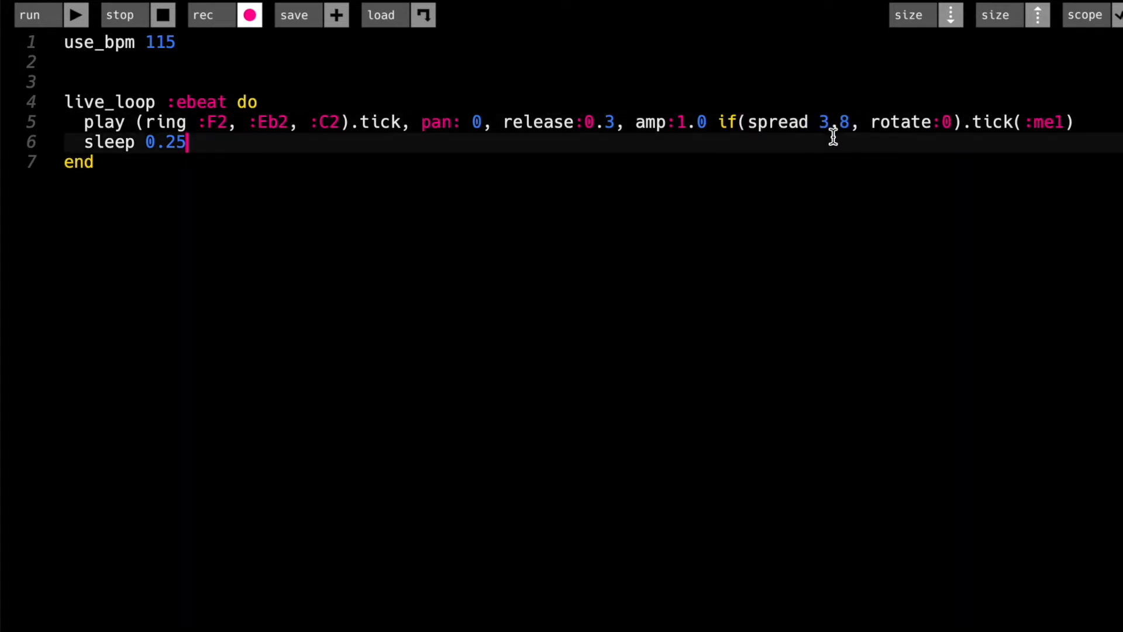
mouse_move(843, 161)
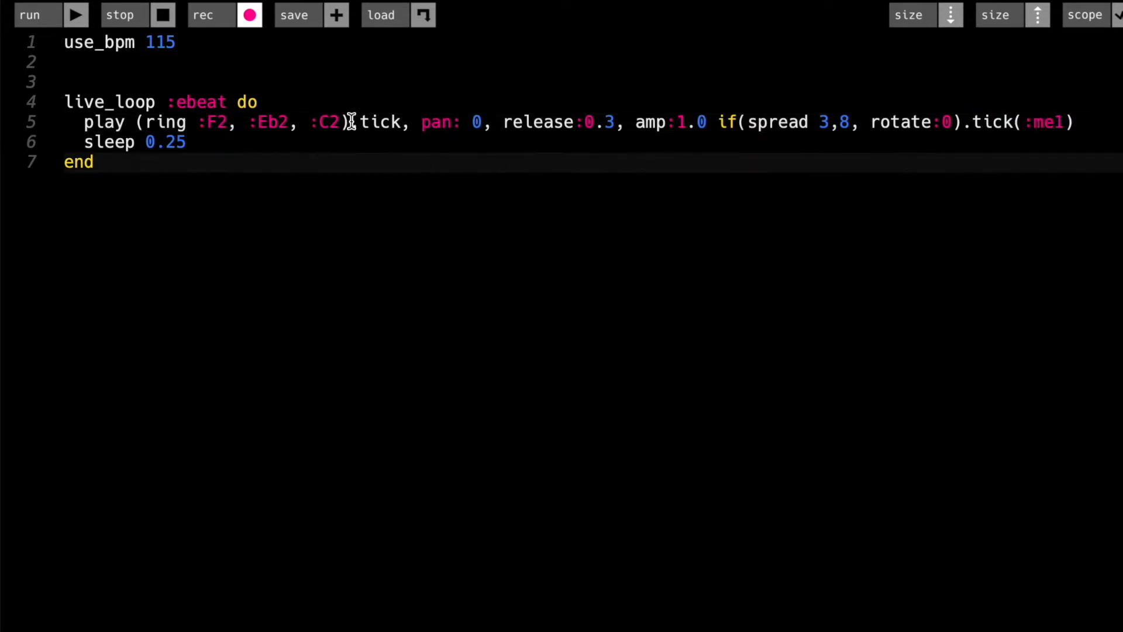
double_click(378, 122)
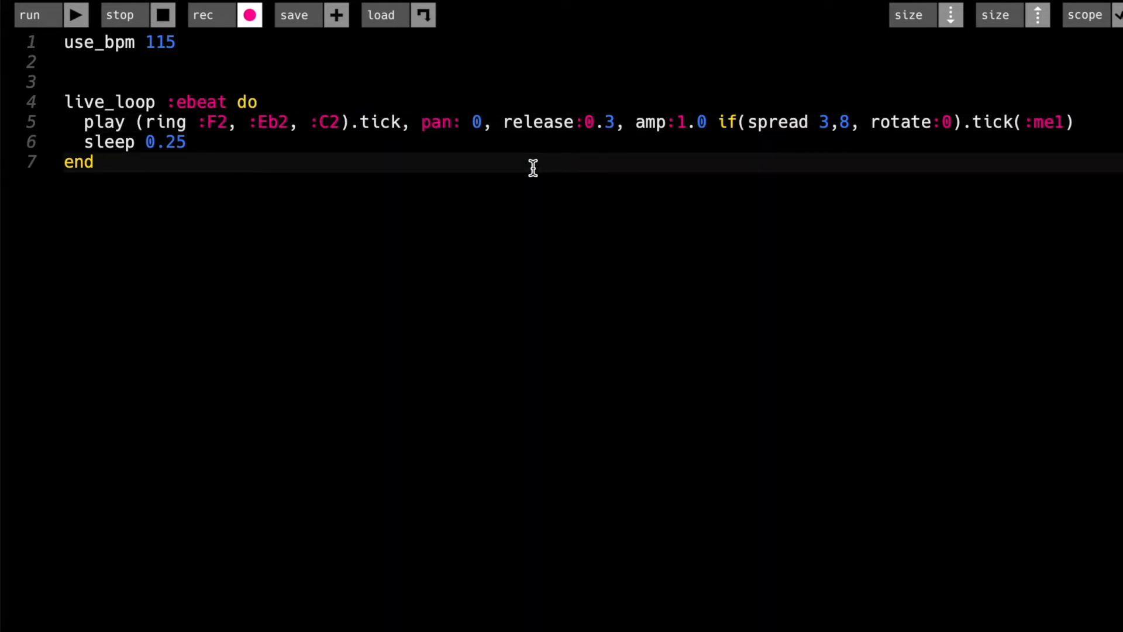
mouse_move(767, 149)
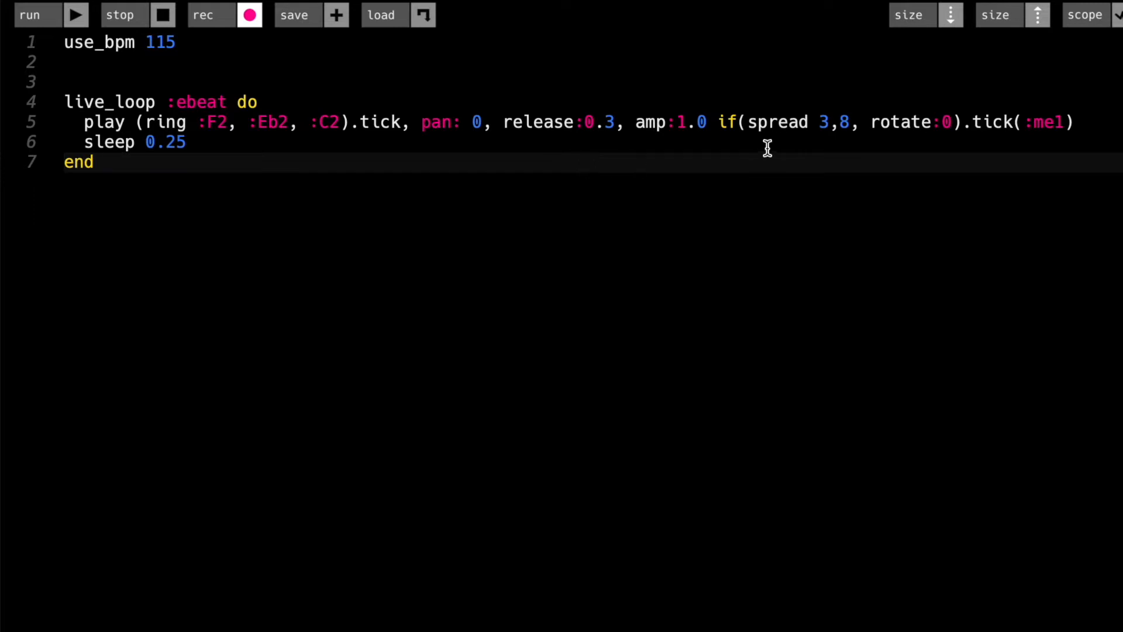
mouse_move(796, 147)
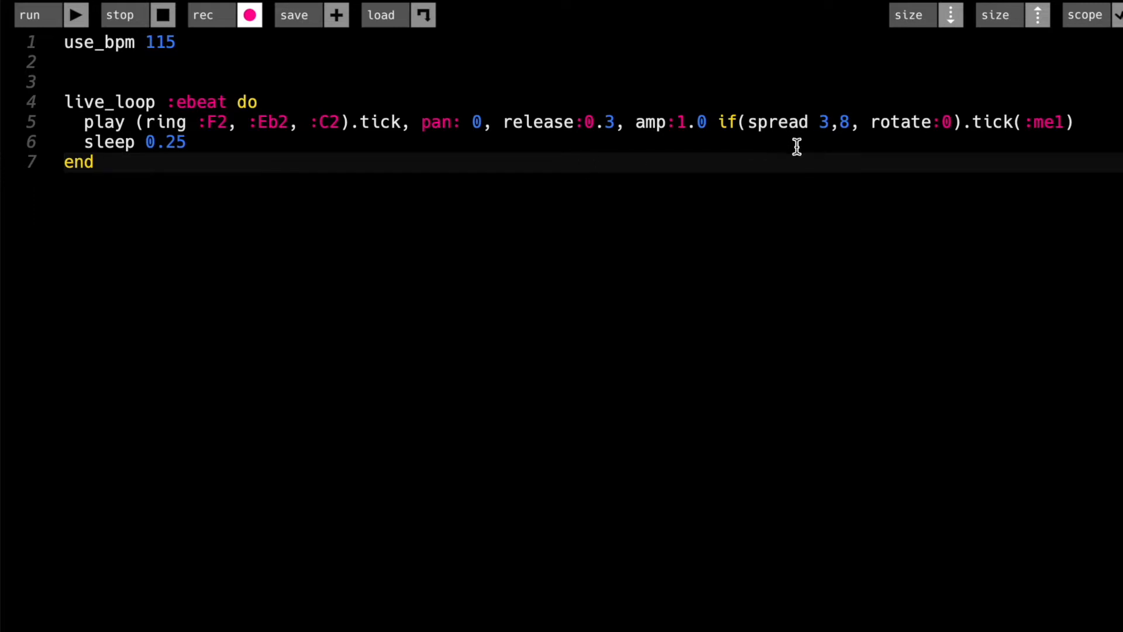
mouse_move(784, 151)
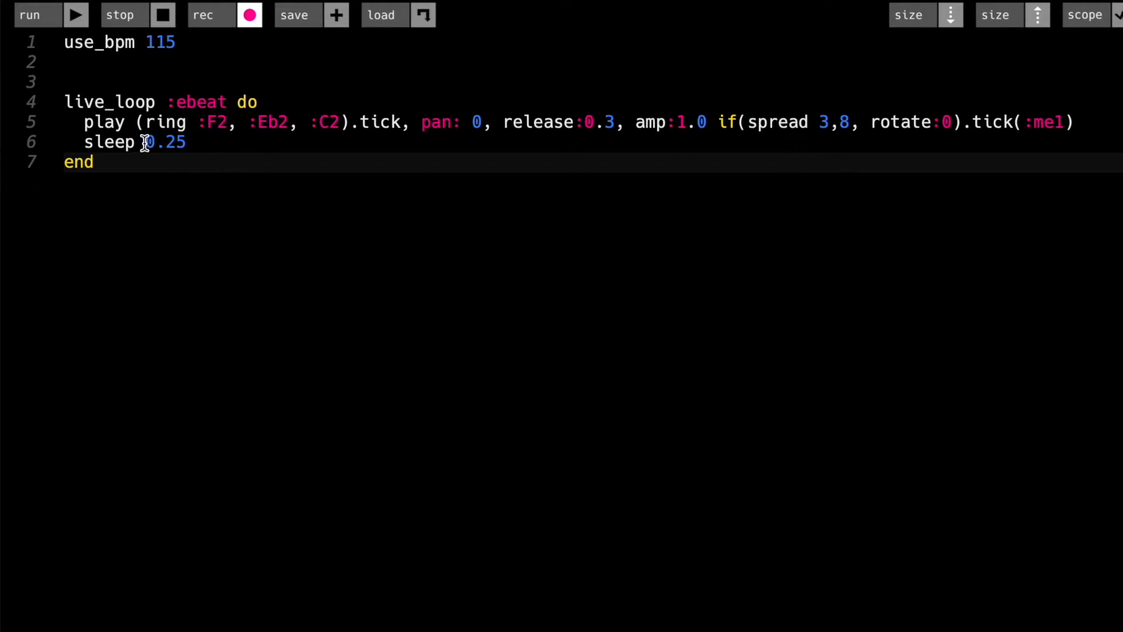
Change the ebeat spread from 3,8 to 2,8 and sleep from 0.25 to 0.5.
type("1")
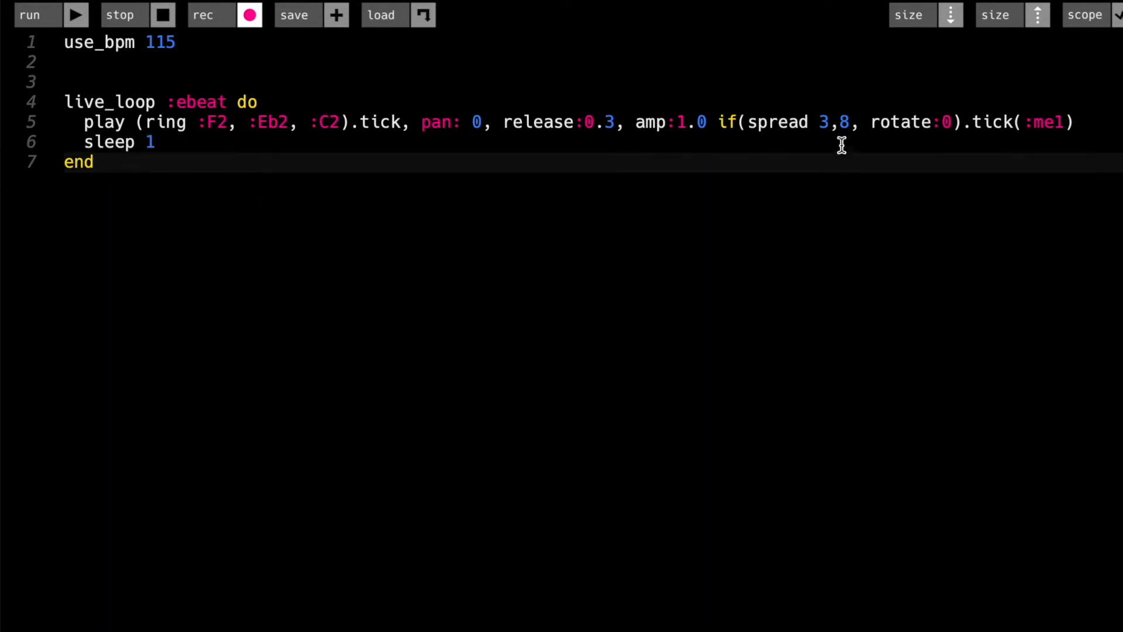
mouse_move(848, 129)
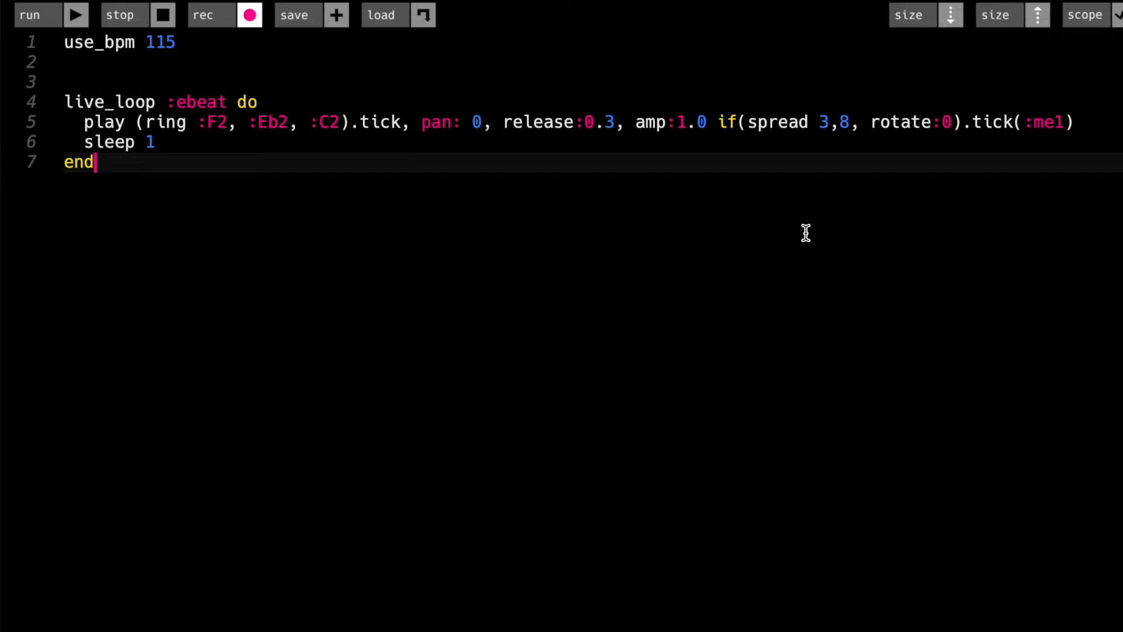
mouse_move(148, 169)
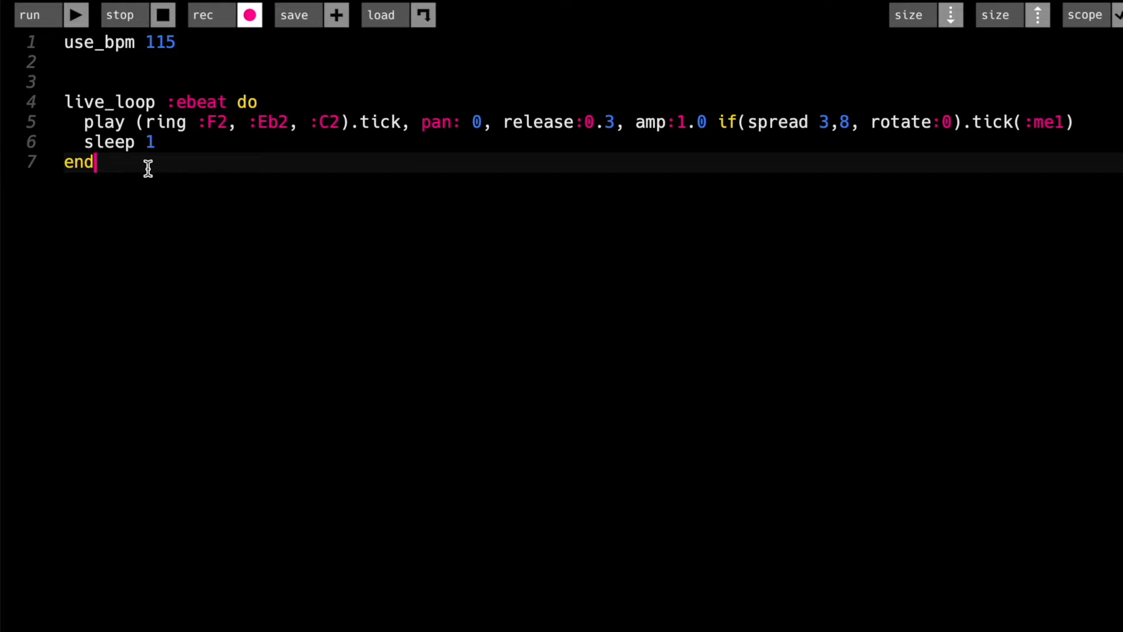
left_click(151, 142)
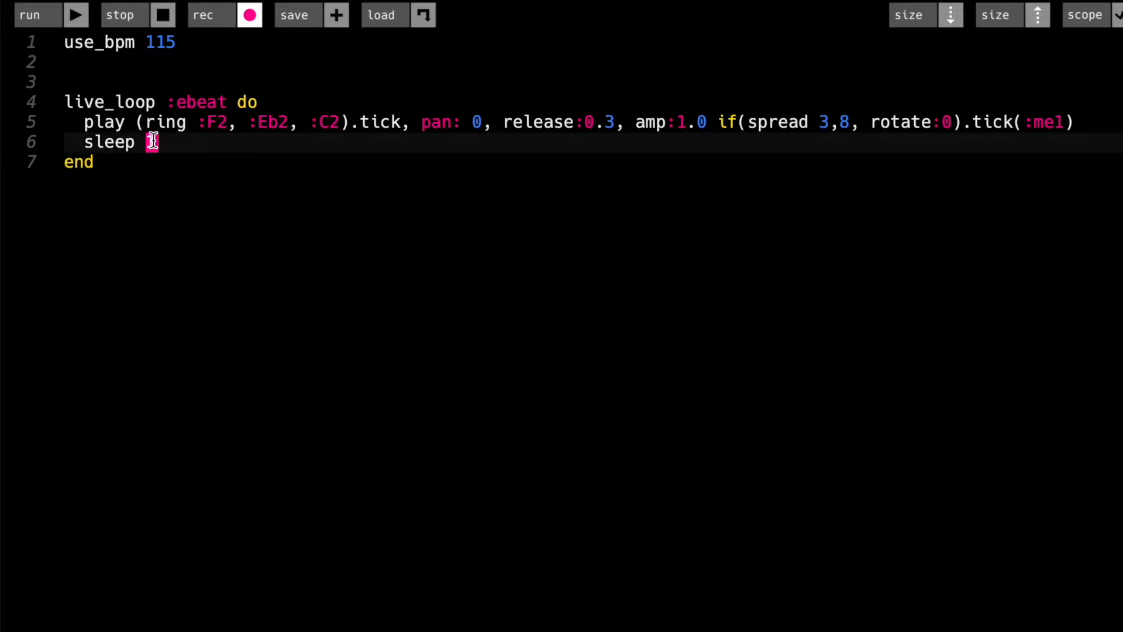
type("0.5")
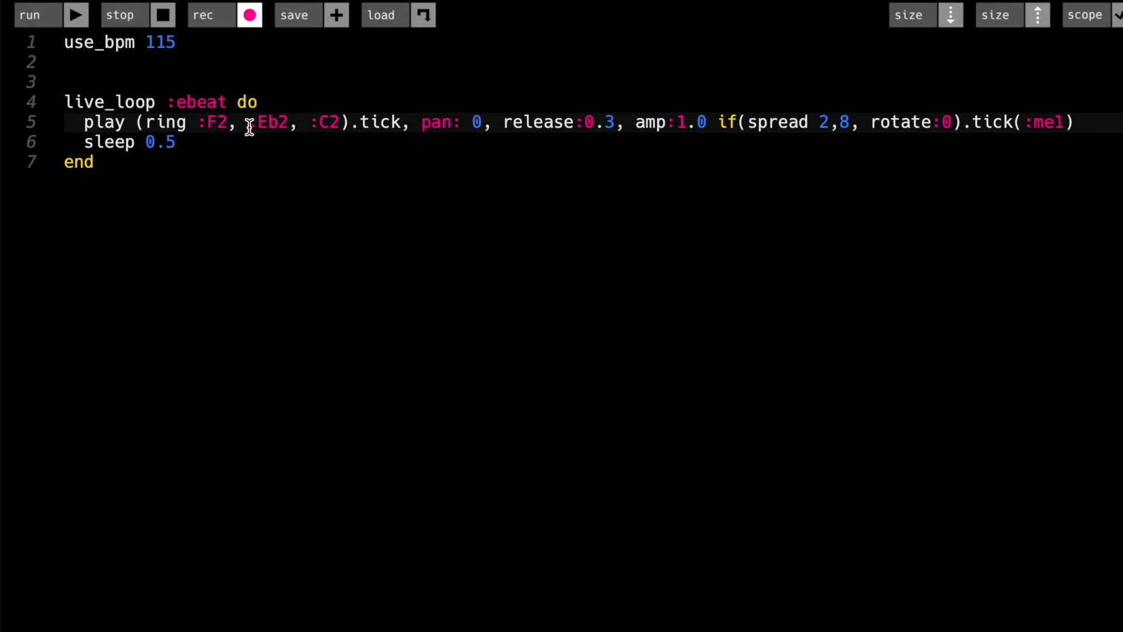
mouse_move(899, 206)
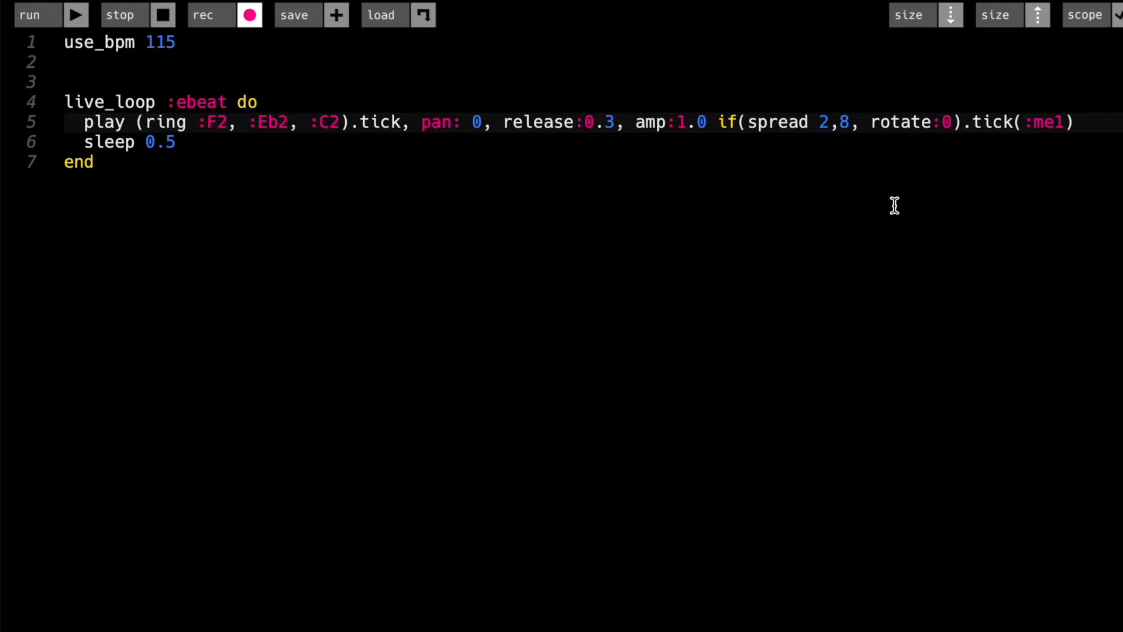
mouse_move(383, 149)
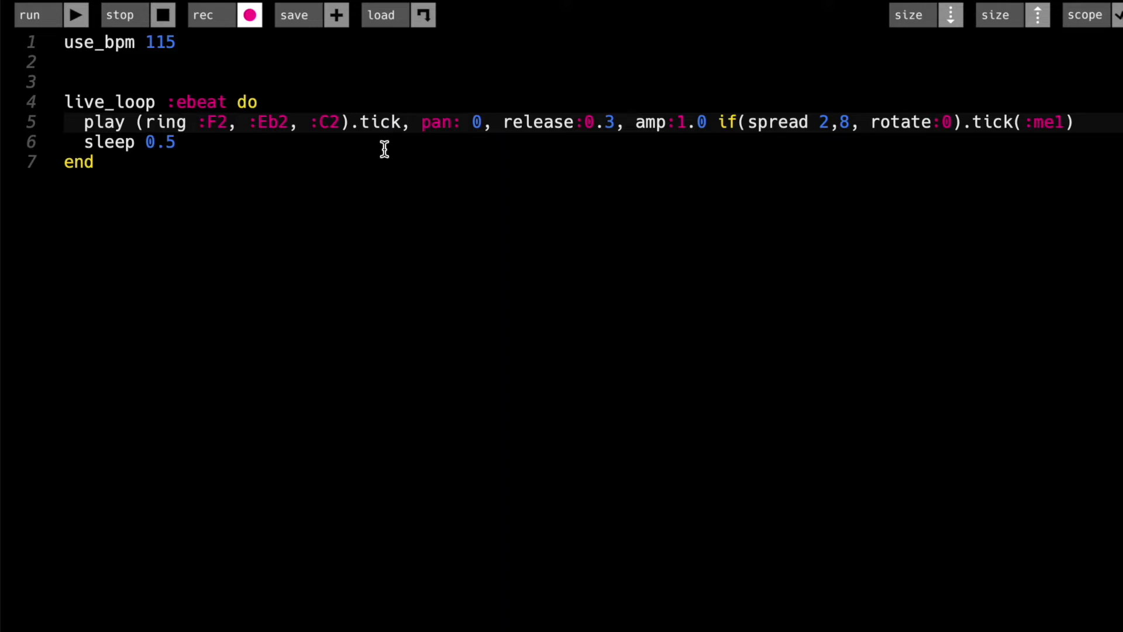
mouse_move(292, 128)
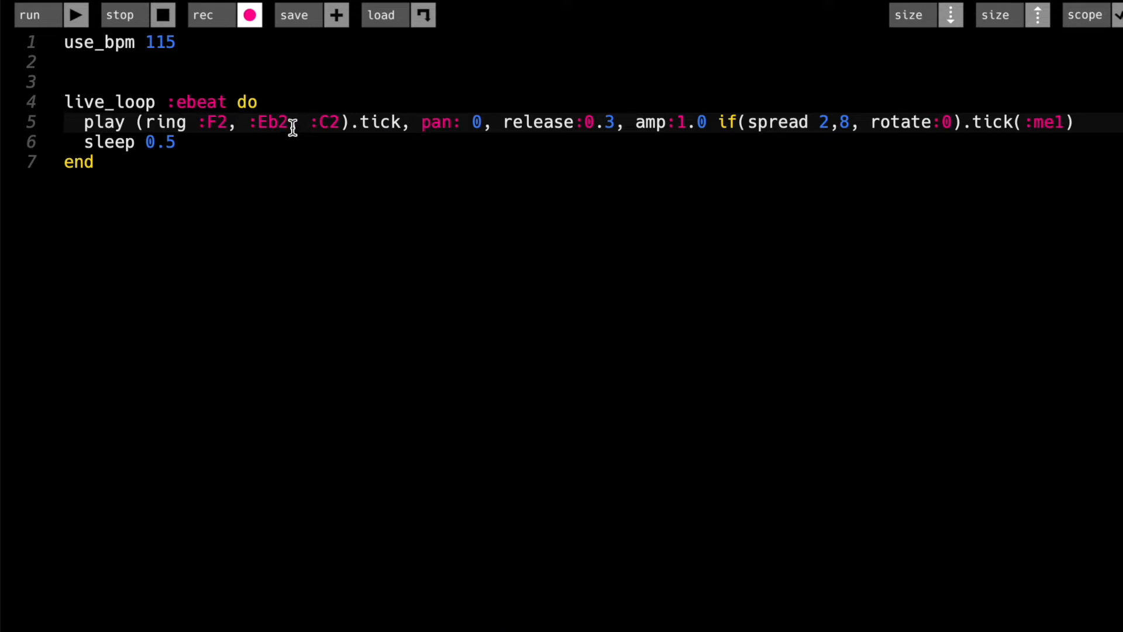
Retype ', :C2' in the note ring, set the spread to 5,8, and rerun.
left_click_drag(293, 122, 345, 122)
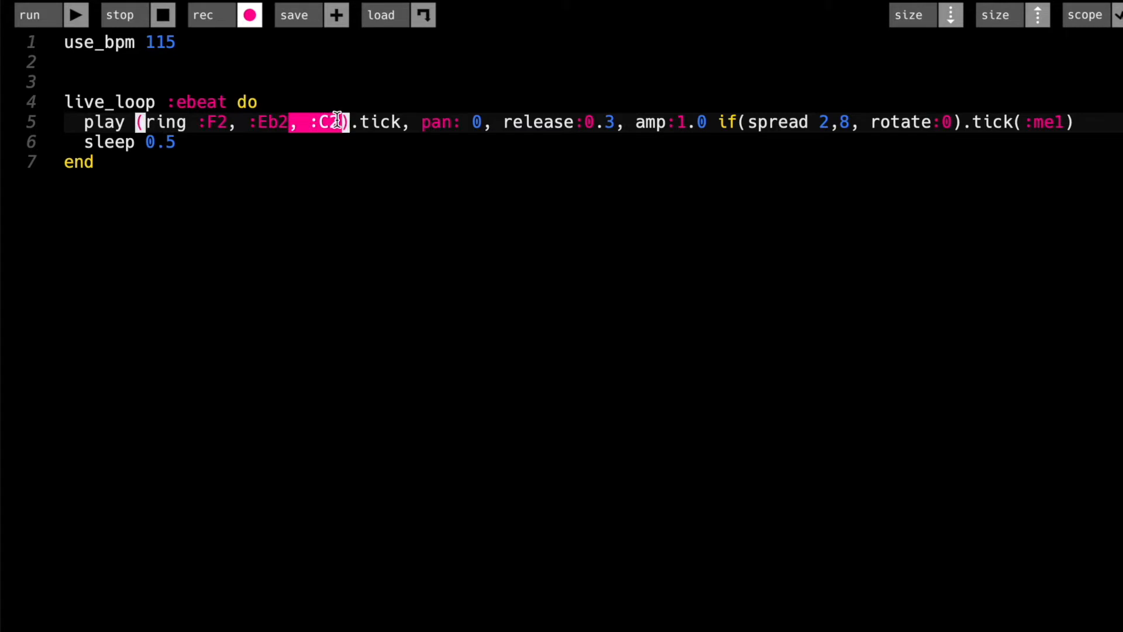
key("BackSpace")
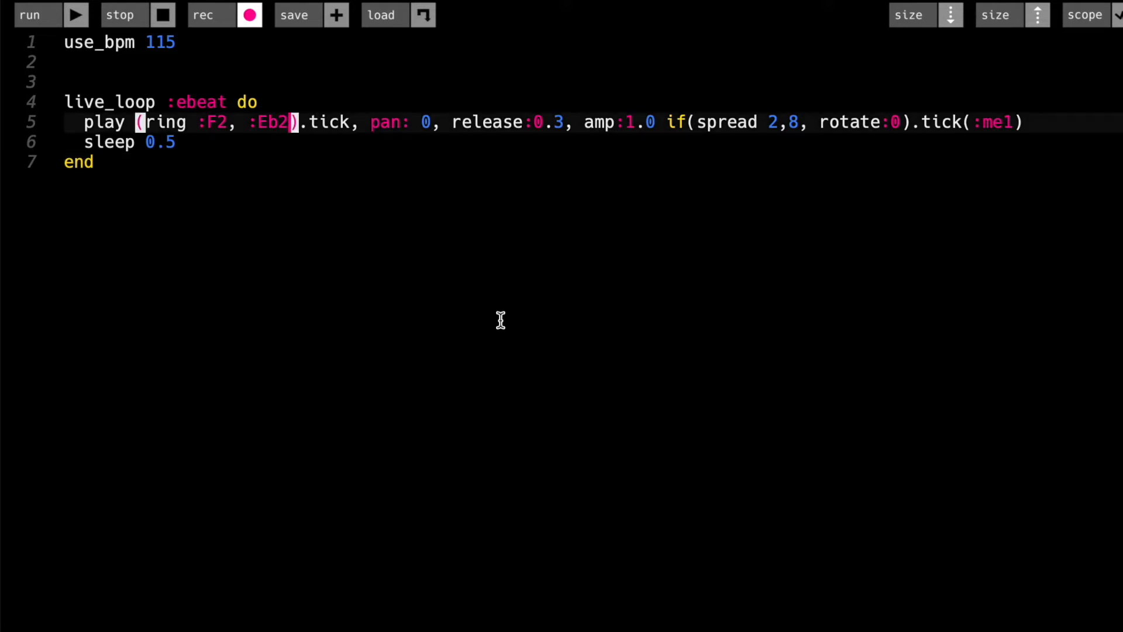
type(", :C2")
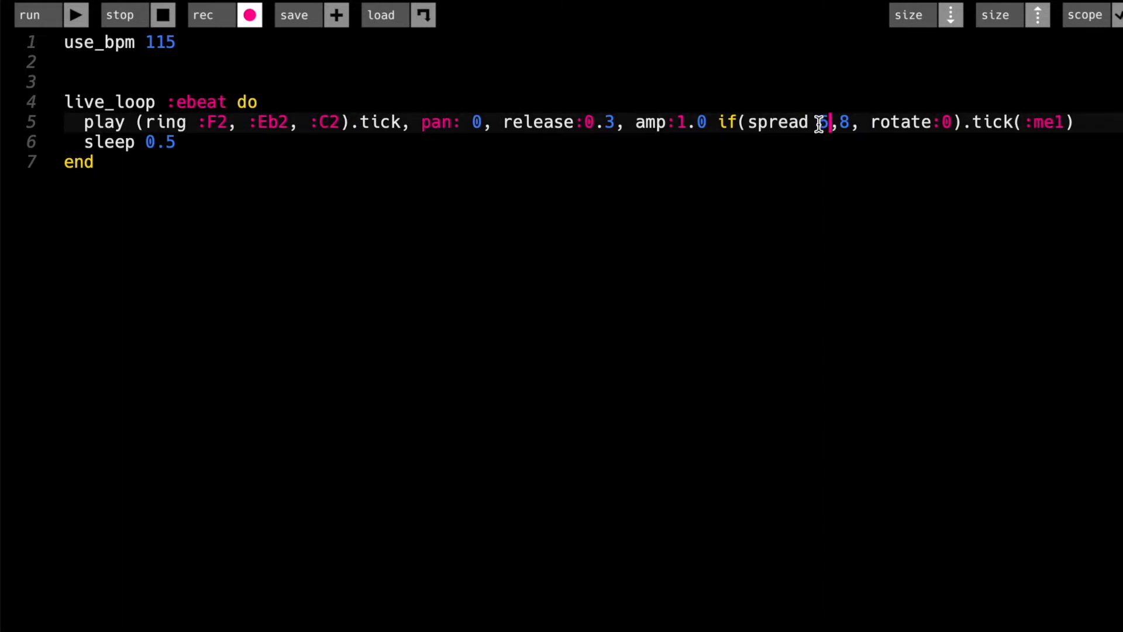
key("ctrl+a")
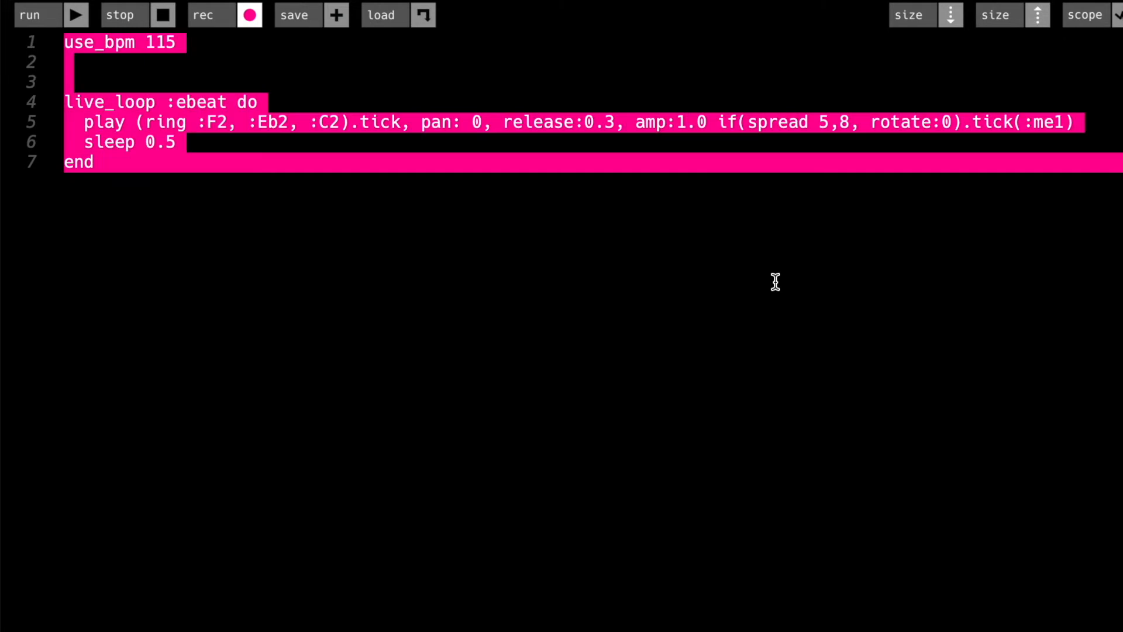
left_click(93, 162)
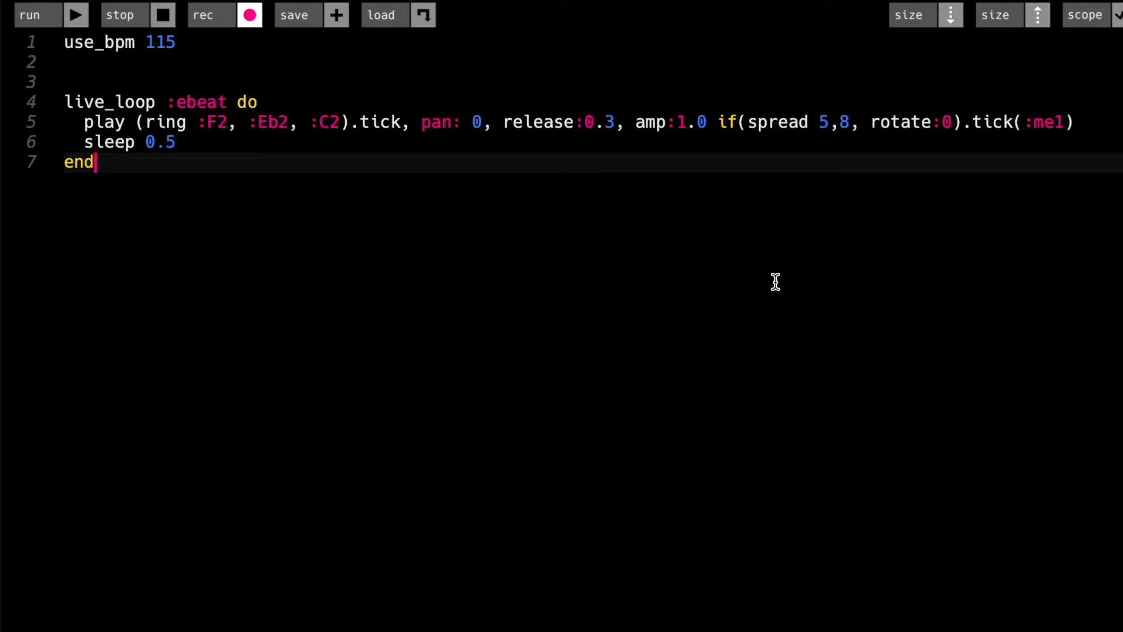
mouse_move(809, 239)
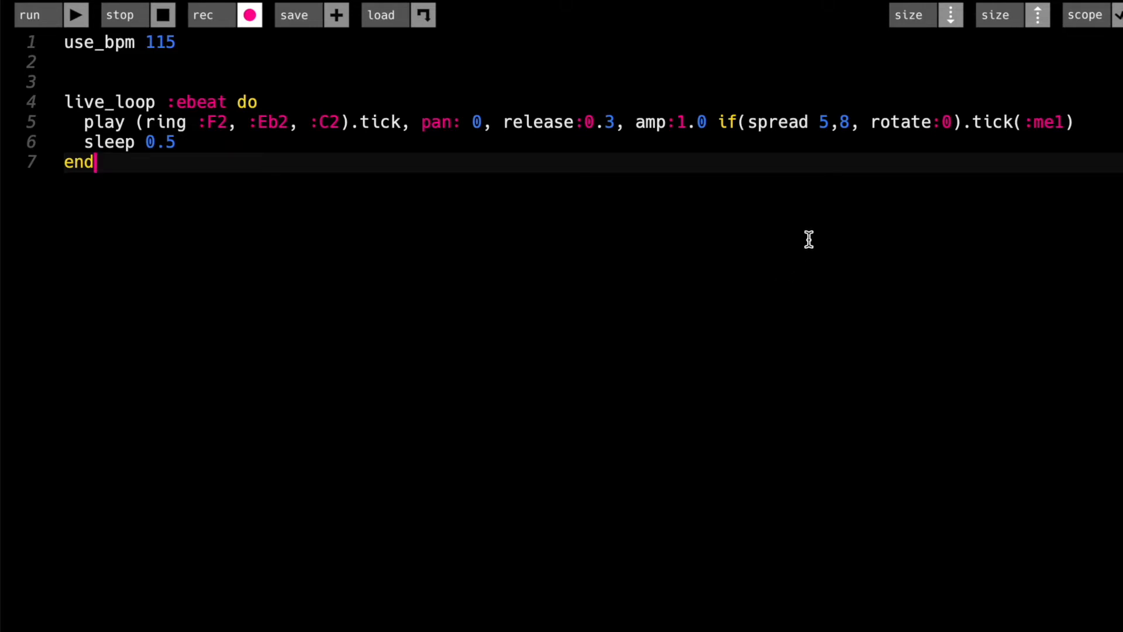
Try ebeat spread values 7,8 and then 9,15.
left_click(823, 121)
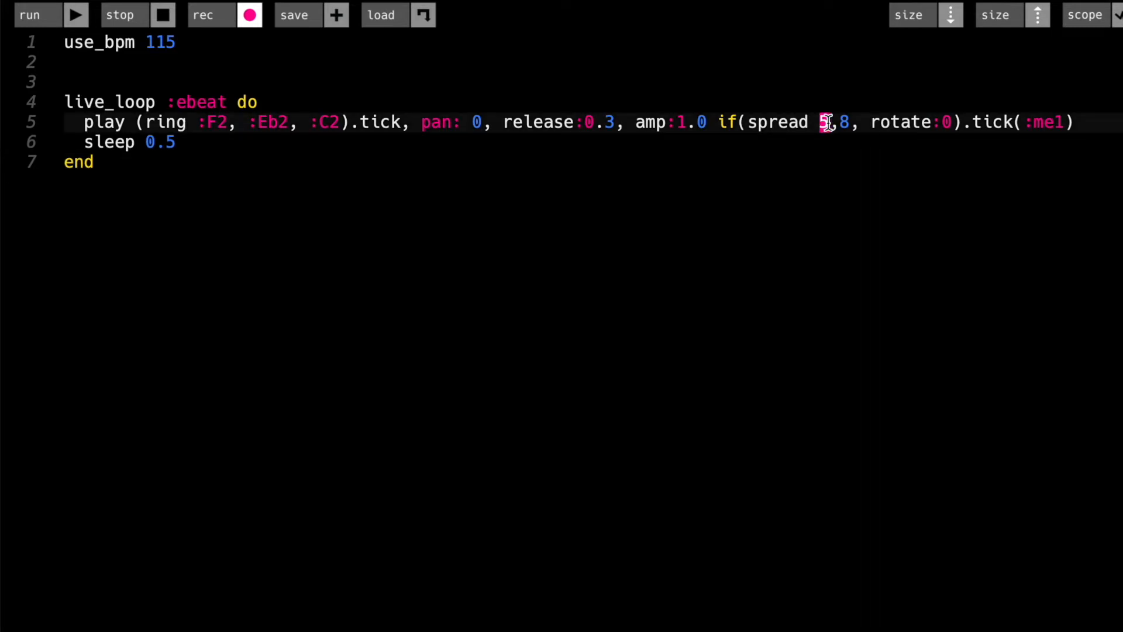
type("7")
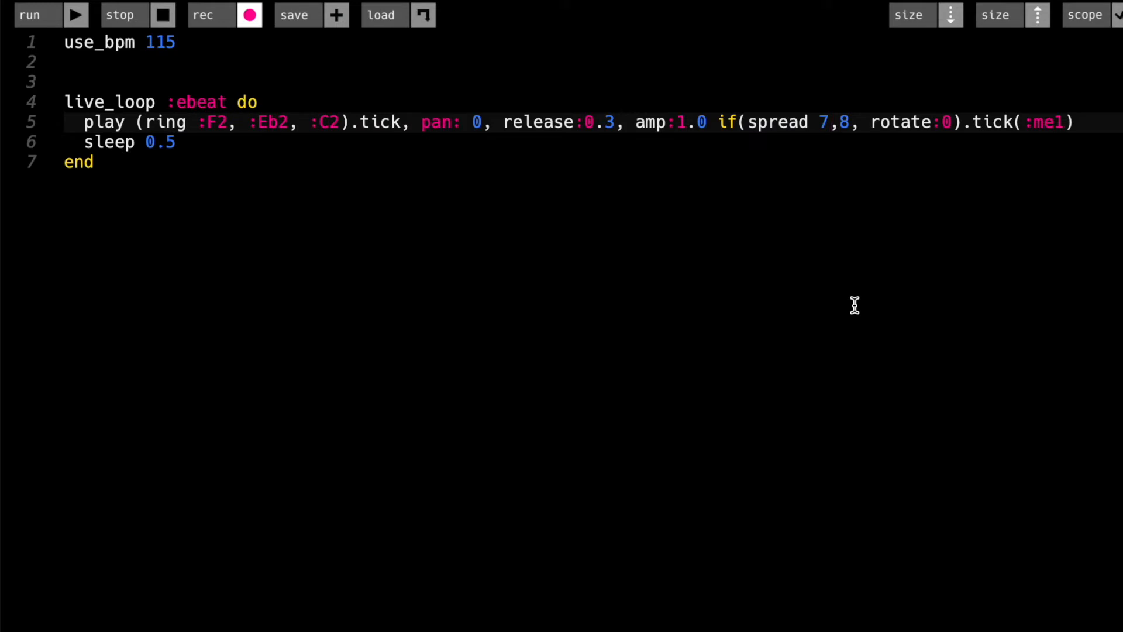
mouse_move(821, 169)
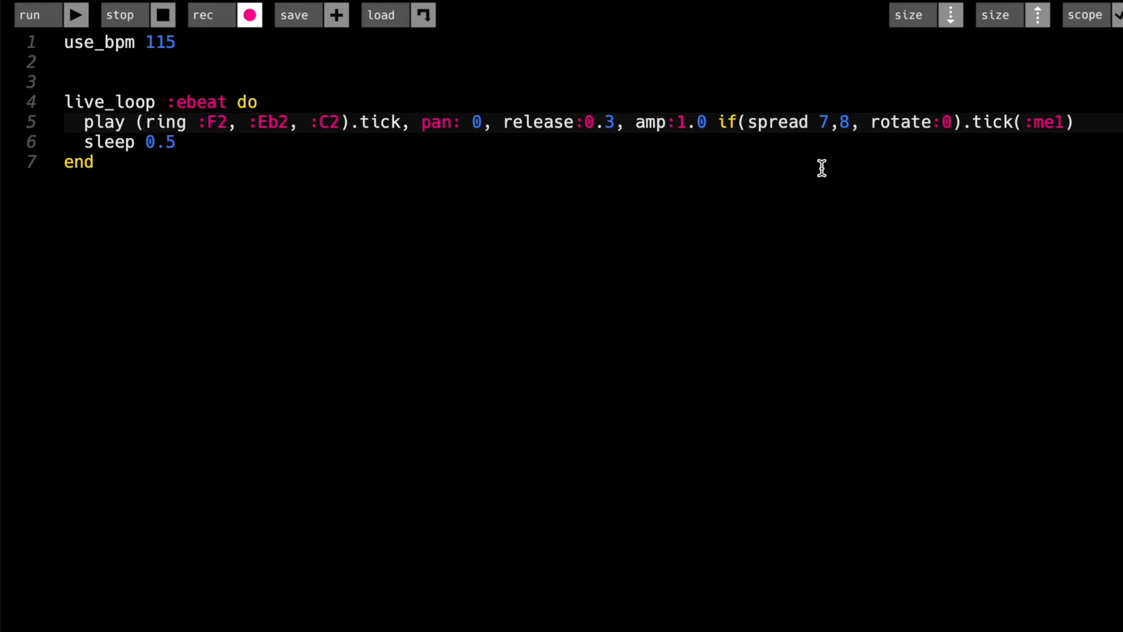
mouse_move(201, 122)
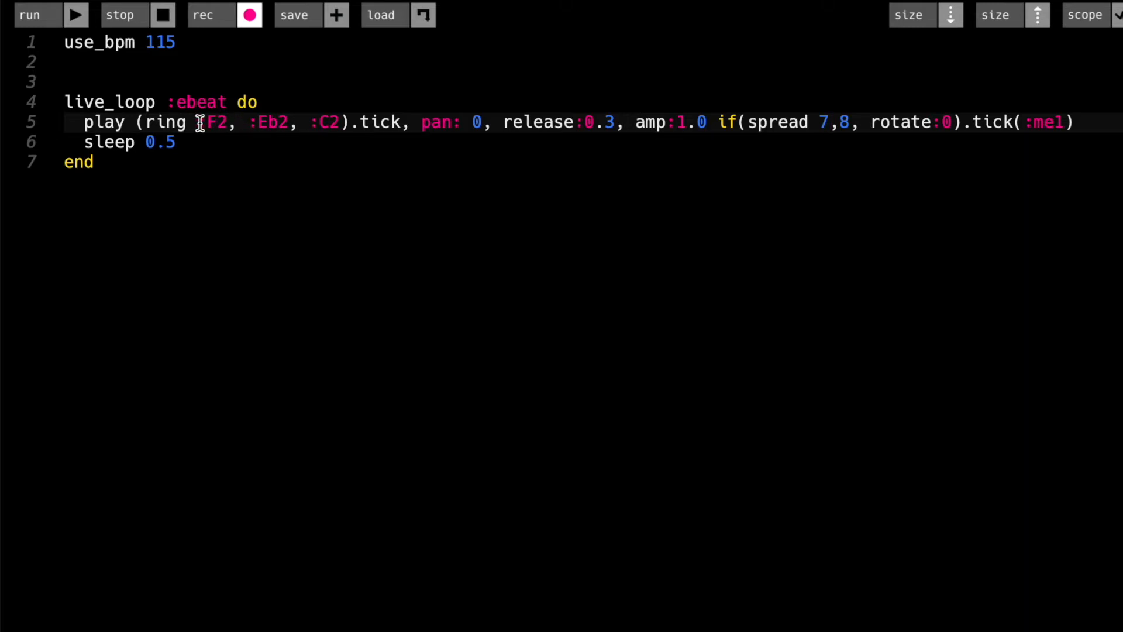
left_click_drag(199, 122, 331, 121)
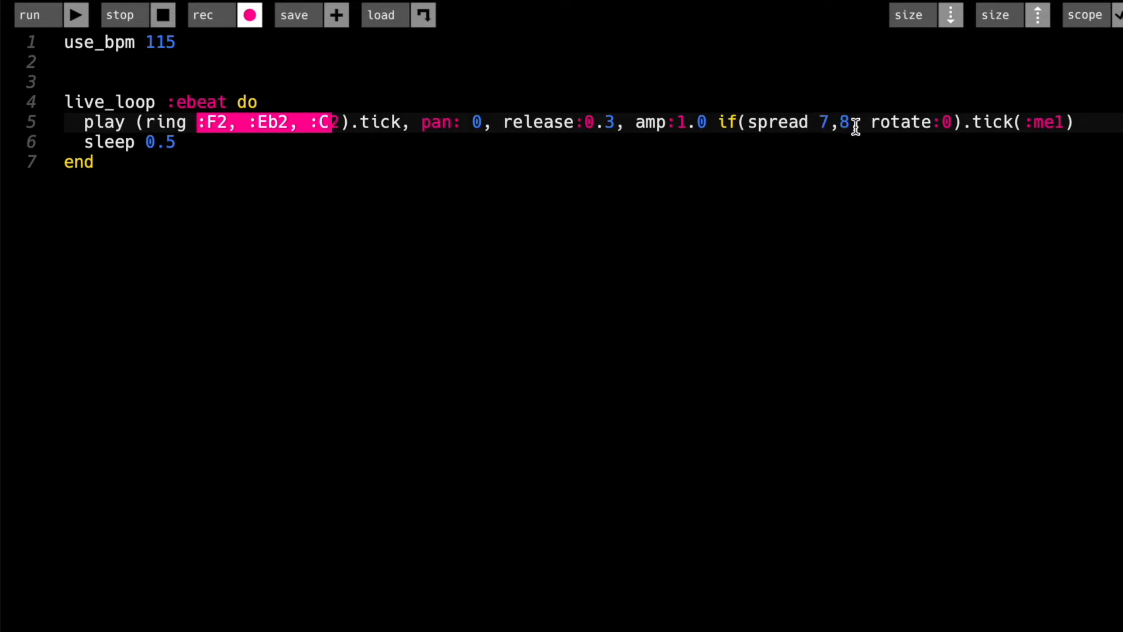
key("Backspace")
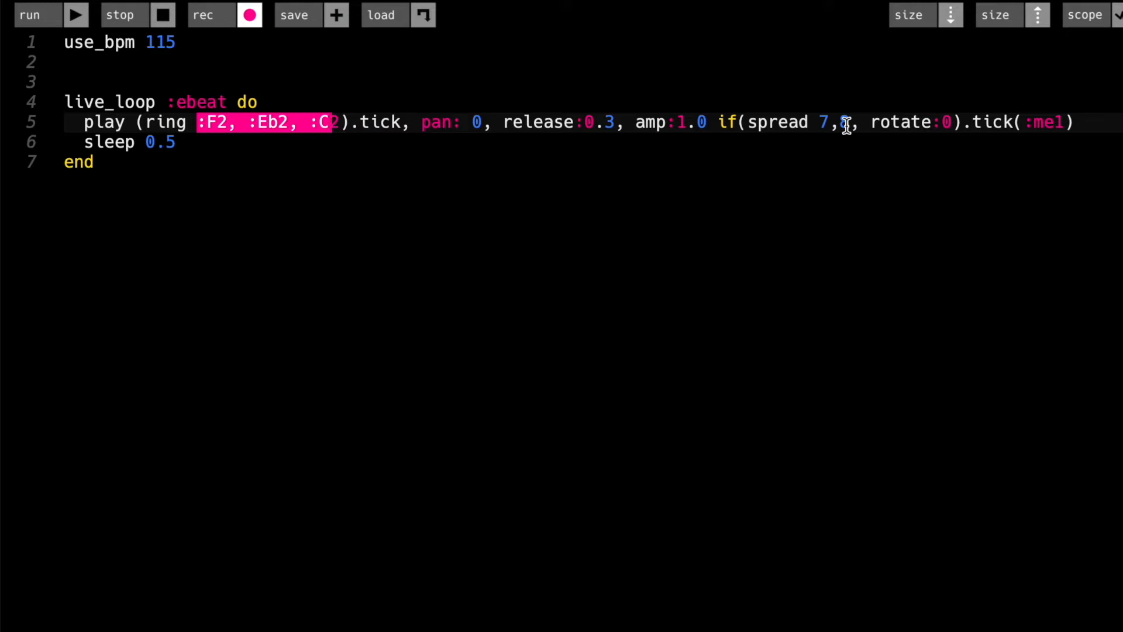
type("8")
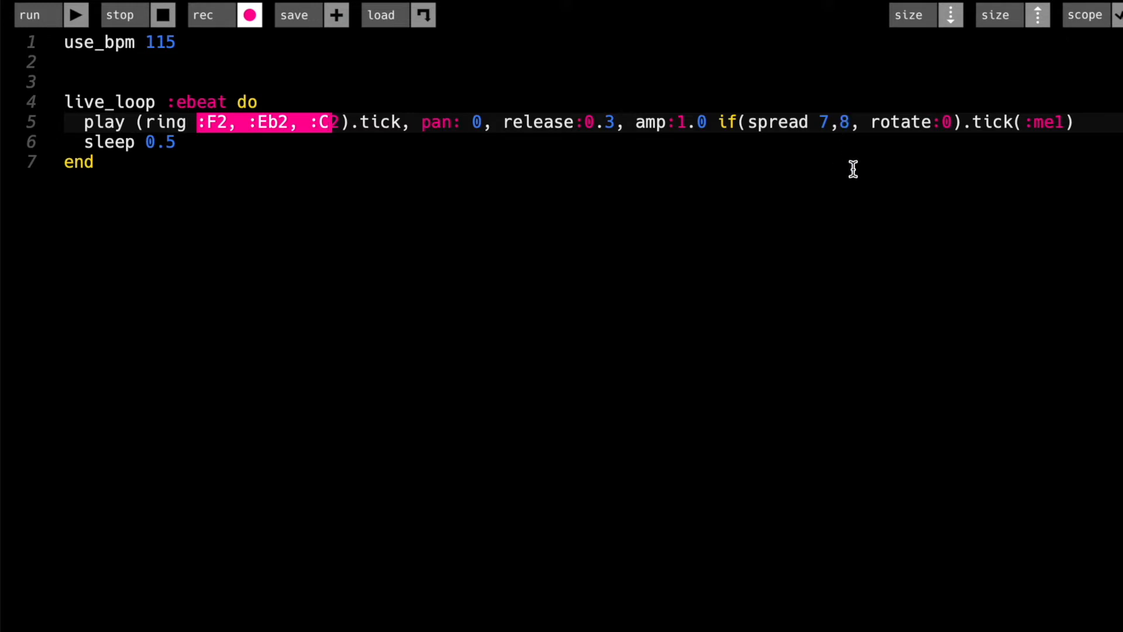
mouse_move(822, 121)
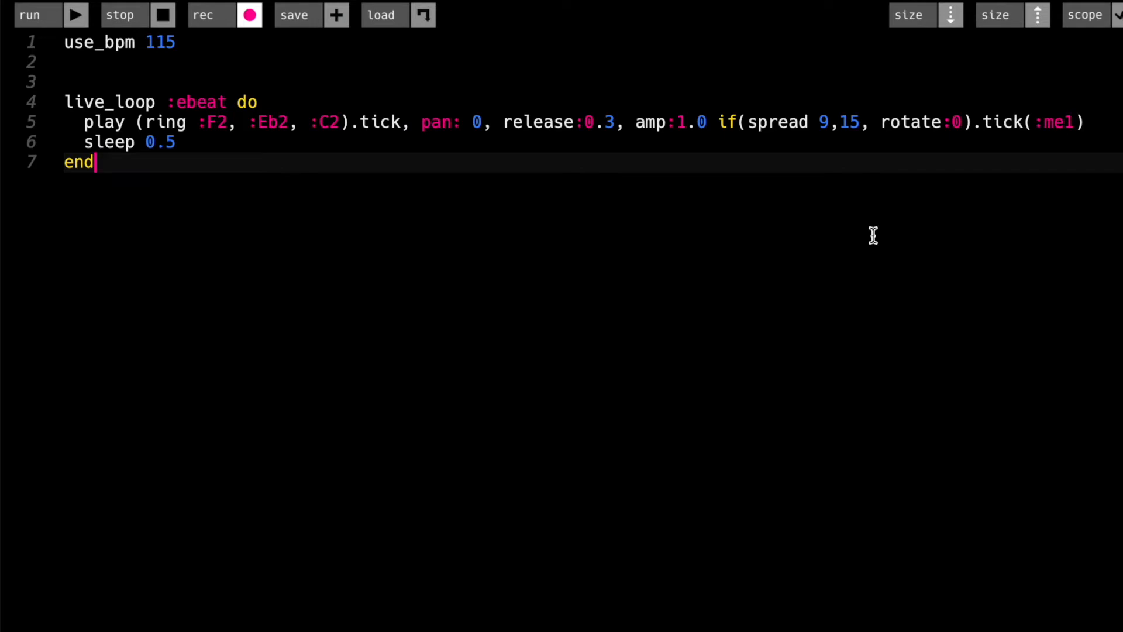
Settle the ebeat spread on 3,8 and select its rotate value.
left_click(824, 122)
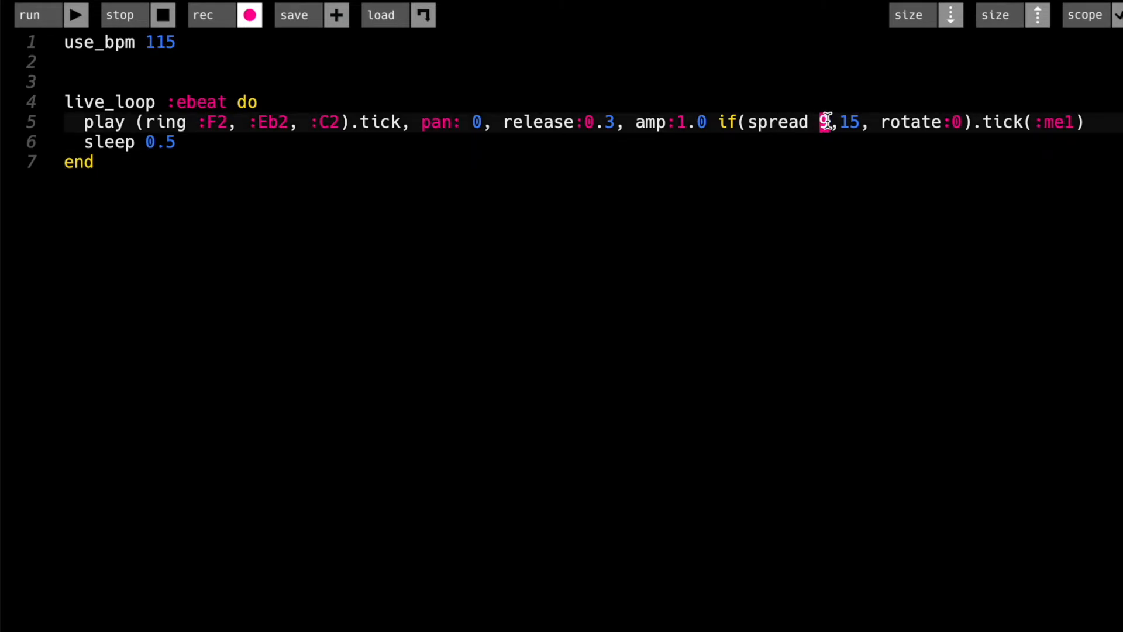
type("3")
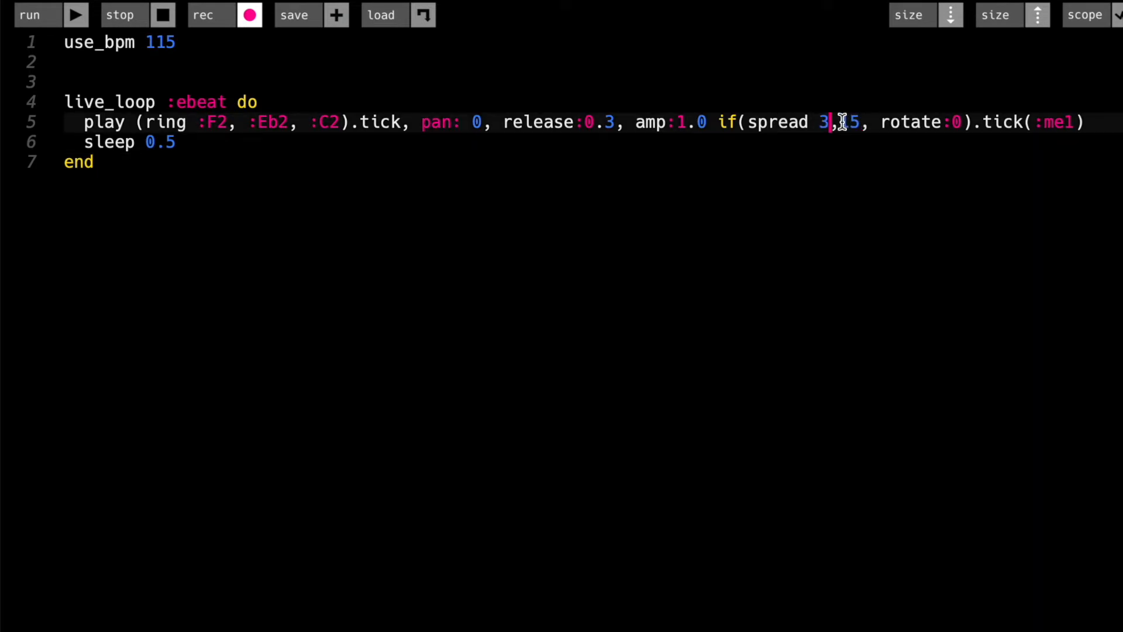
type("1")
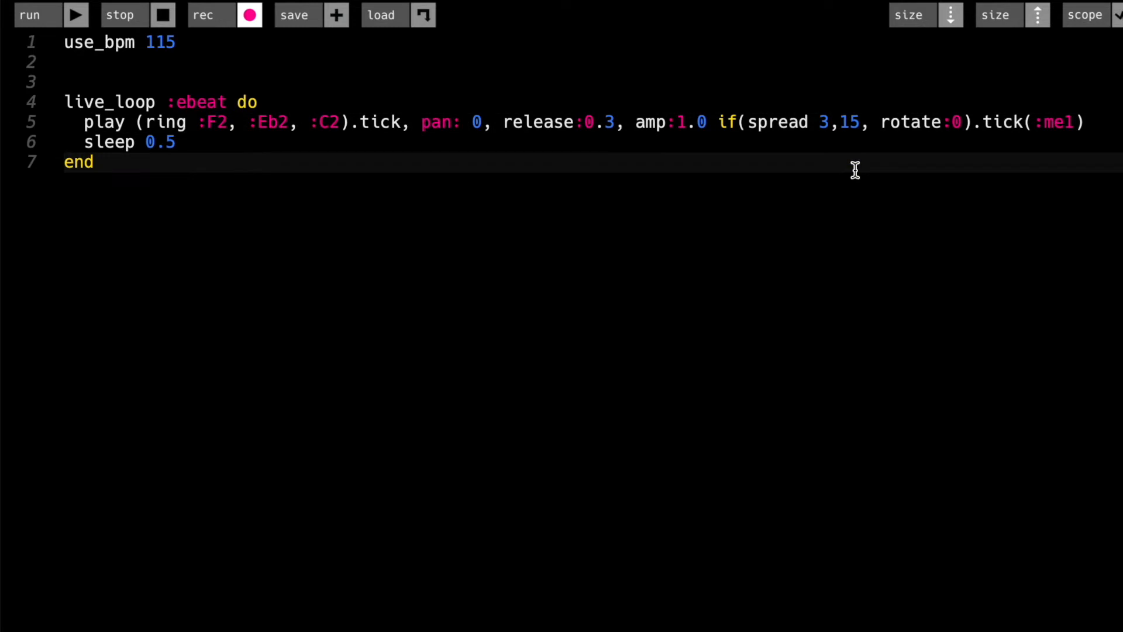
mouse_move(882, 232)
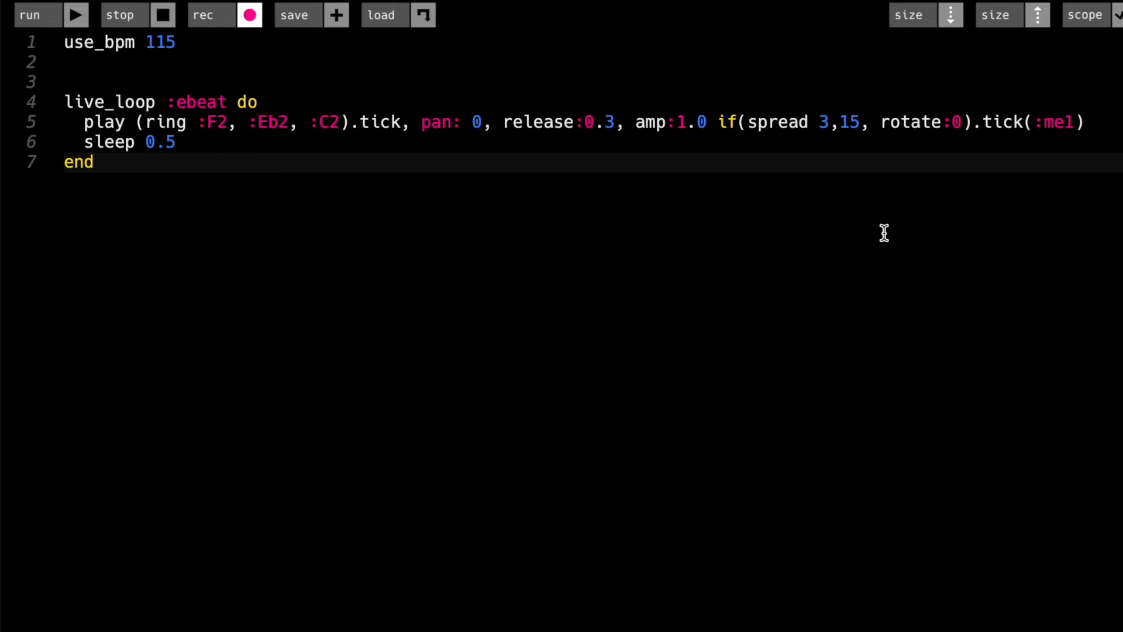
type("8")
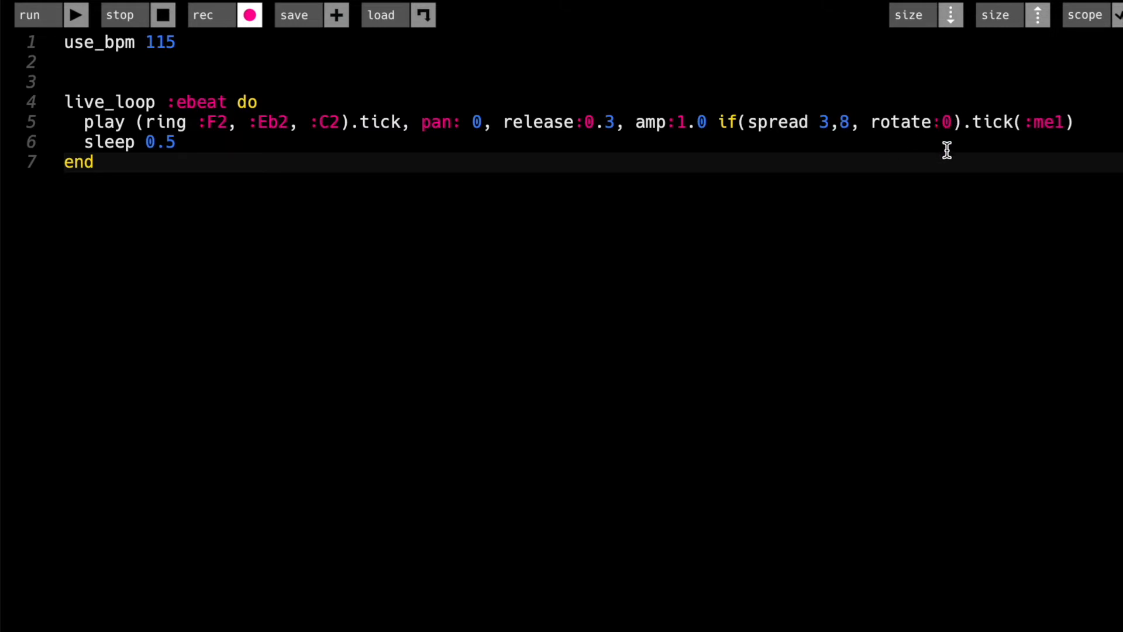
double_click(899, 121)
type("1")
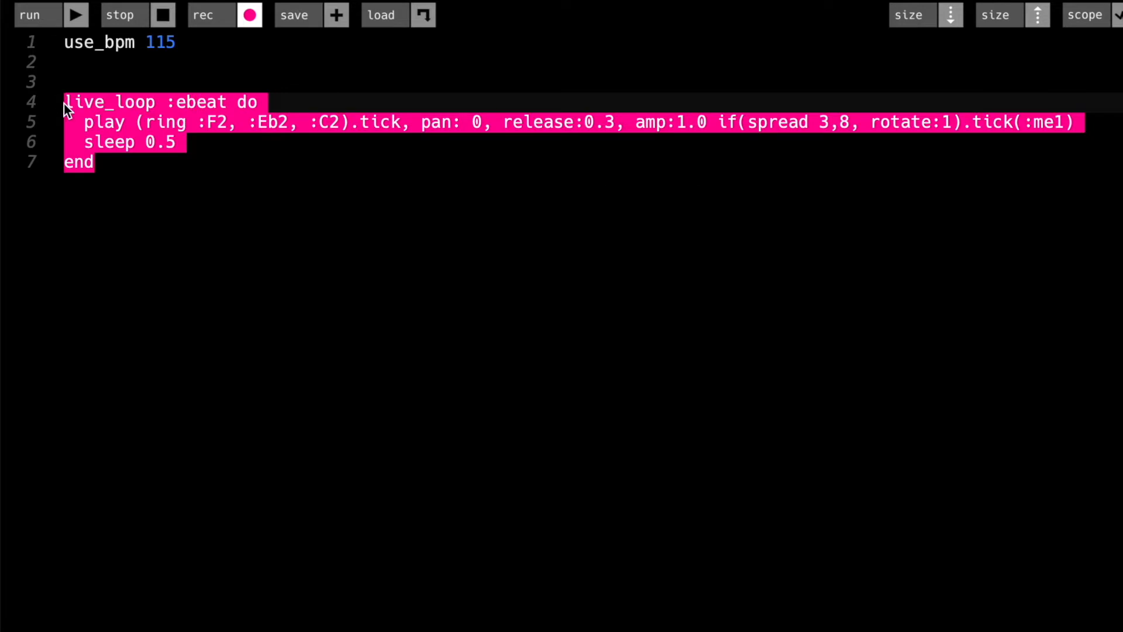
Paste the copied live_loop below the original and set pan: -1 and pan: 1.
left_click(141, 71)
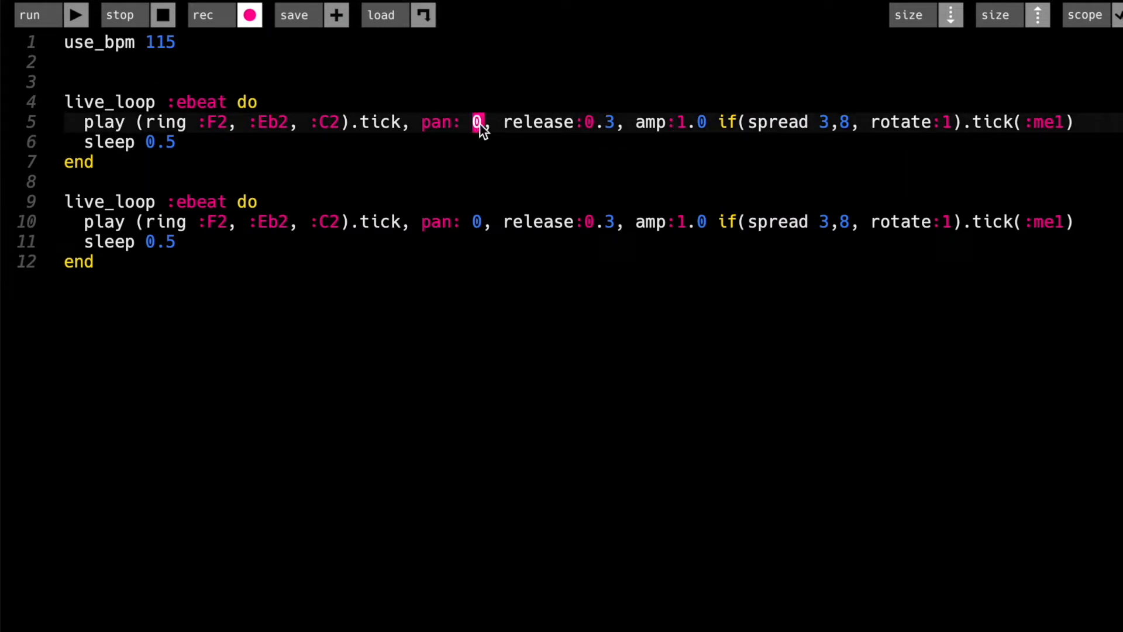
type("-1")
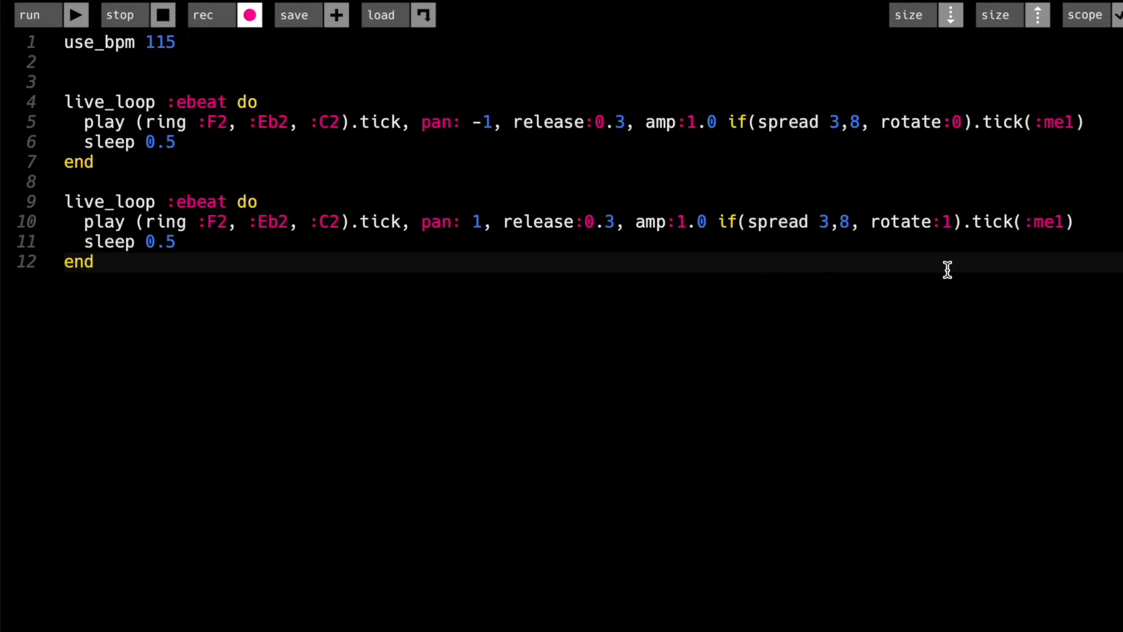
mouse_move(227, 208)
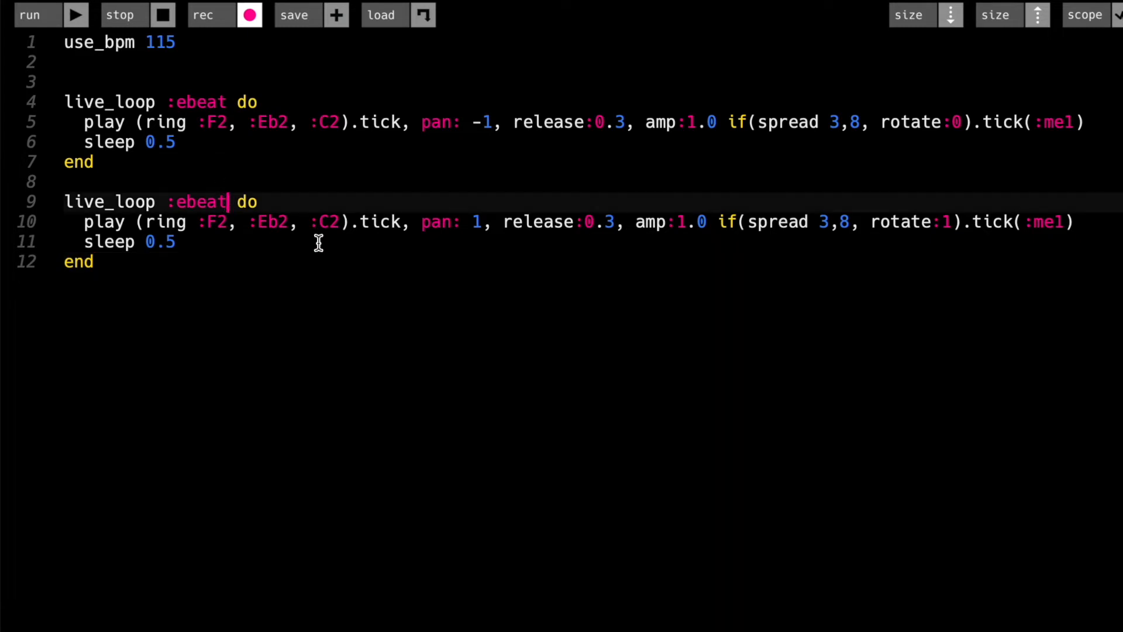
type("1")
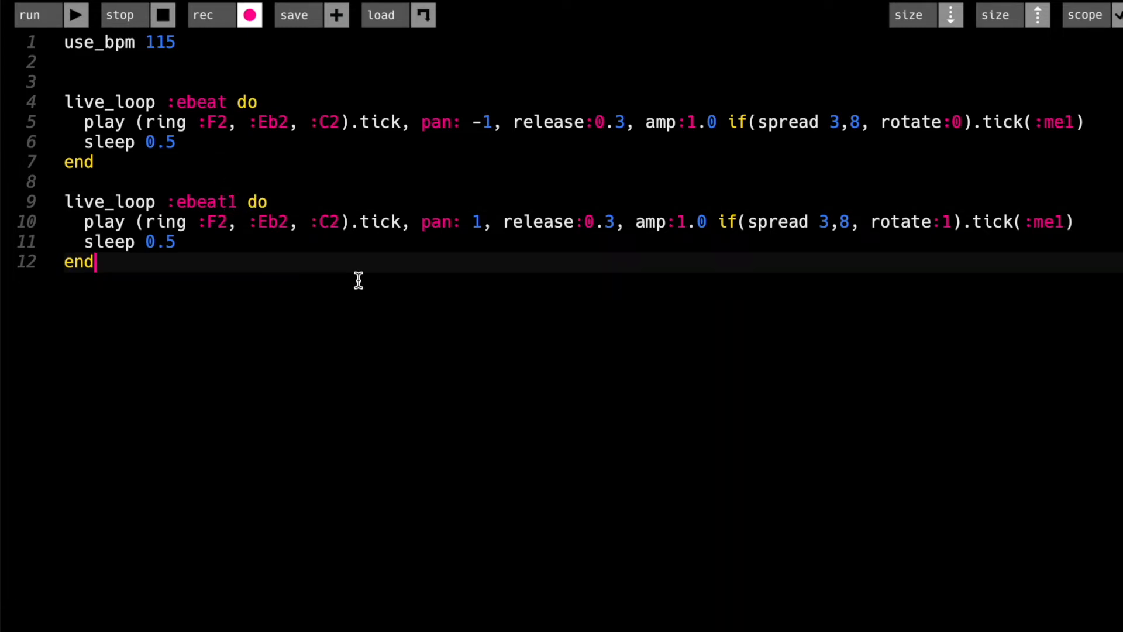
mouse_move(206, 201)
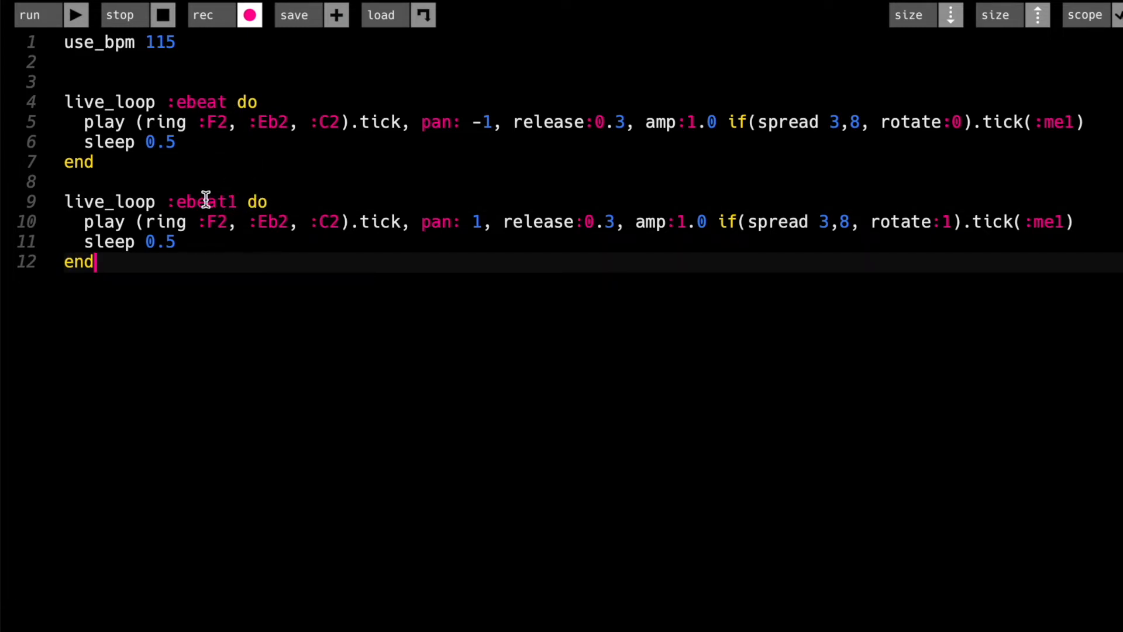
mouse_move(337, 328)
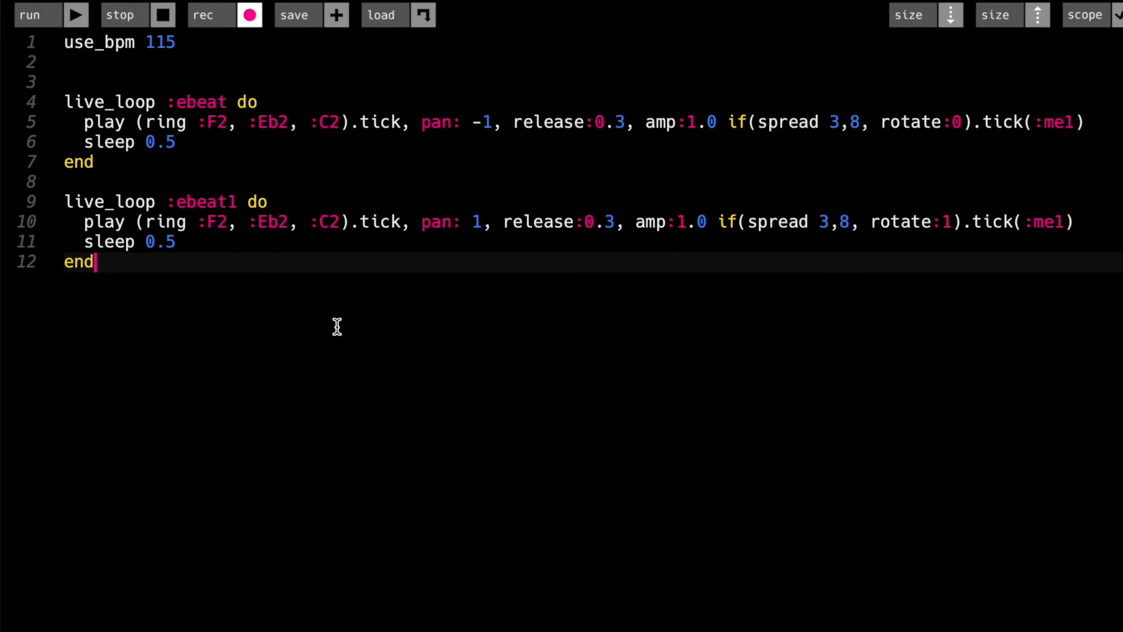
mouse_move(261, 294)
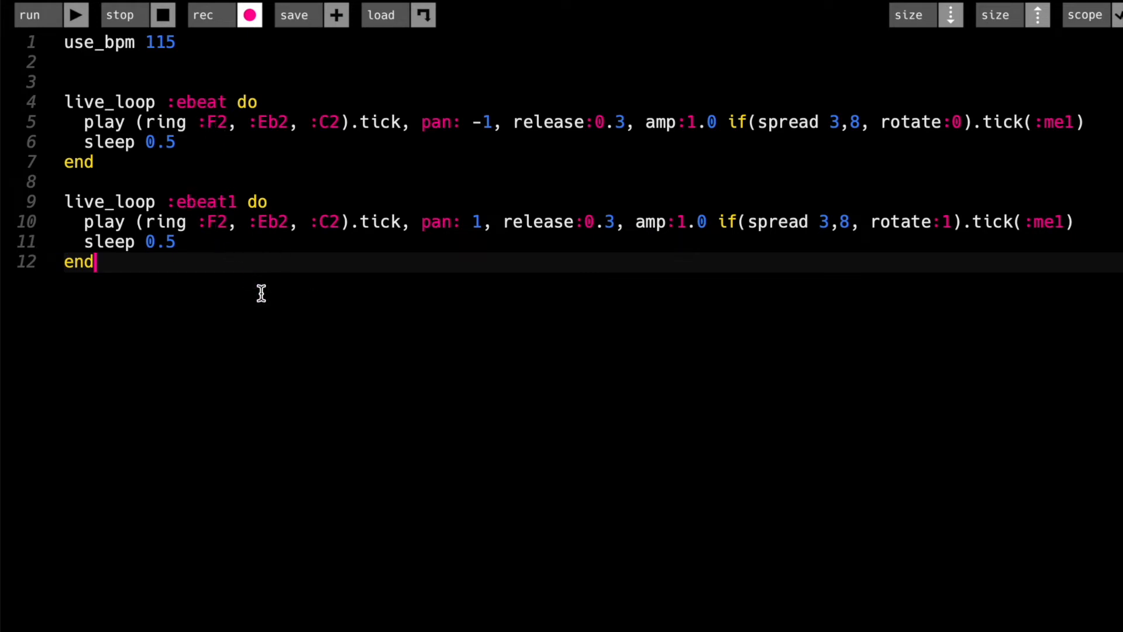
mouse_move(492, 379)
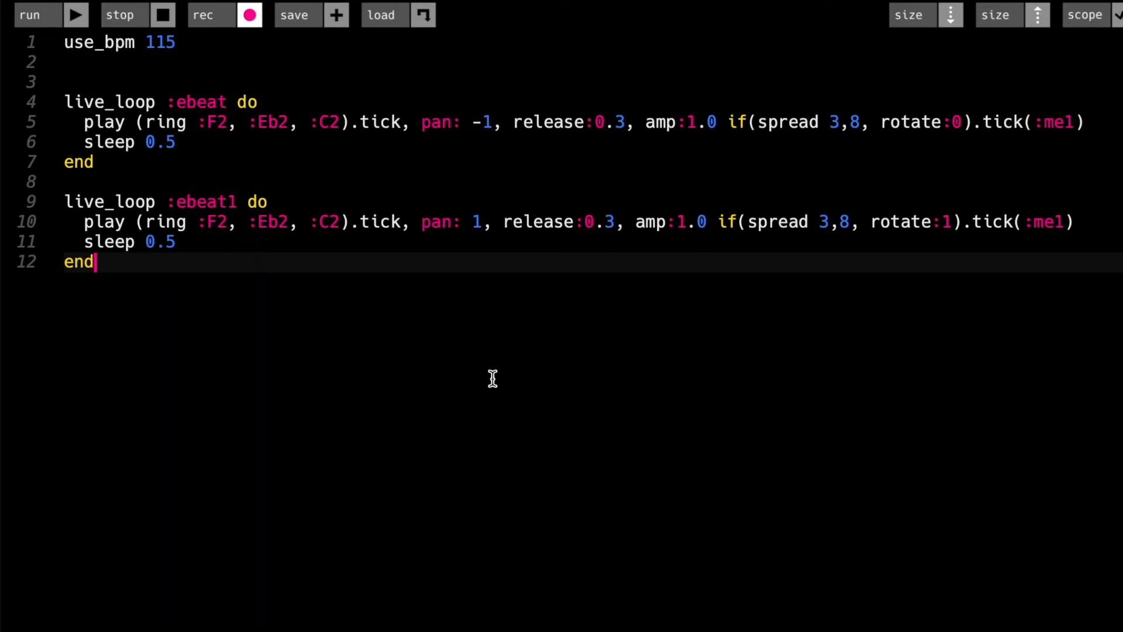
mouse_move(946, 221)
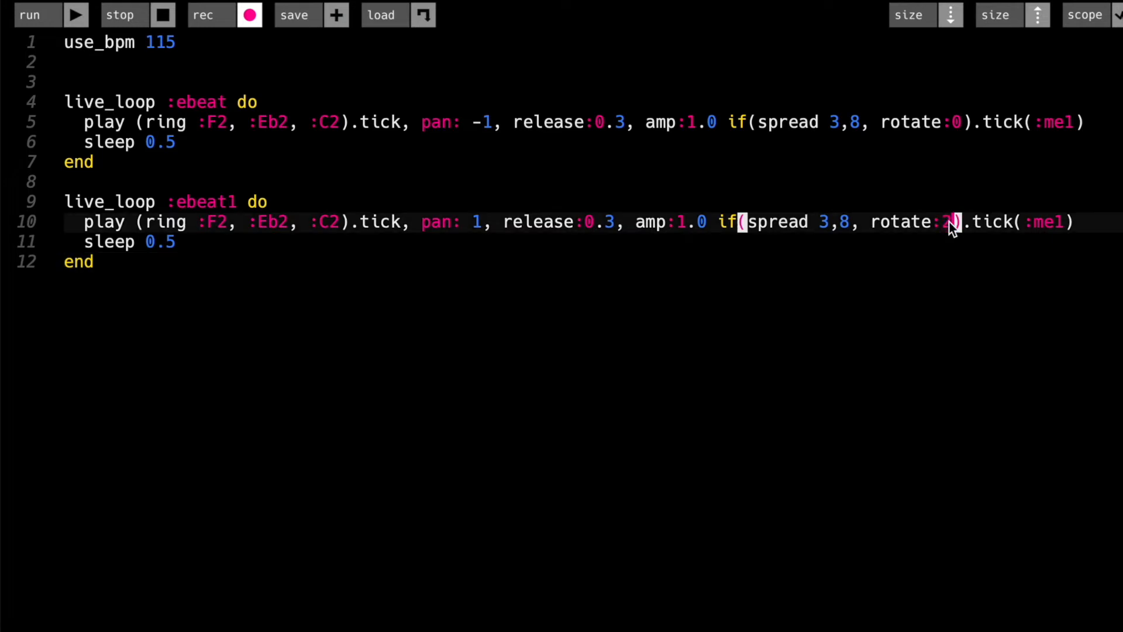
Cycle ebeat1's rotate through 2, 3, 4 and 0, set spread 4,8, then rotate 1.
type("2")
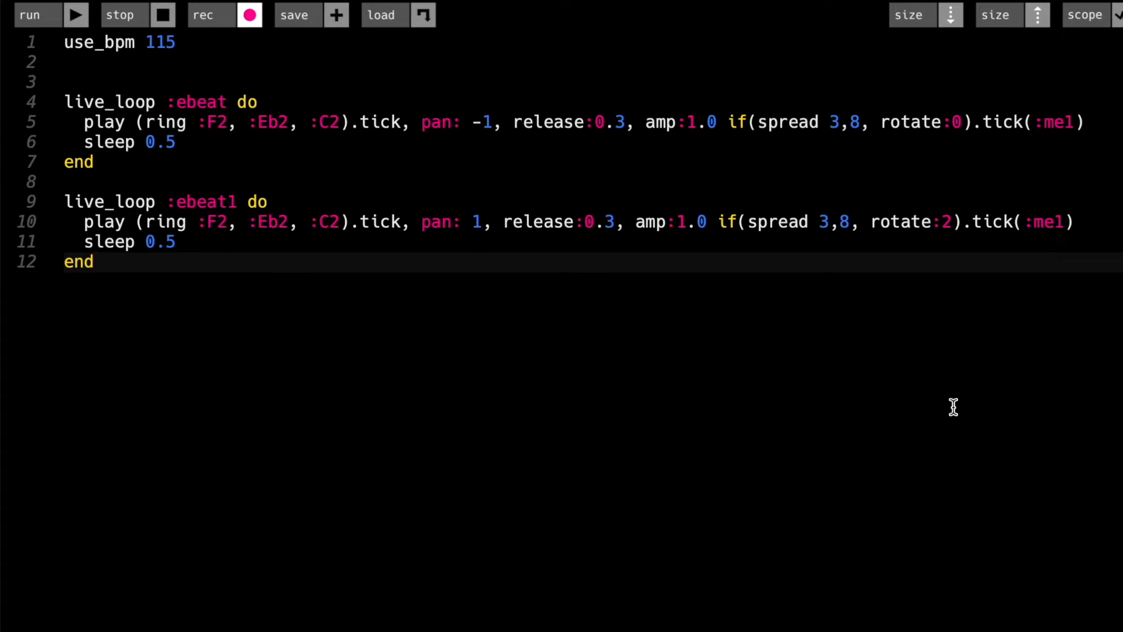
mouse_move(950, 230)
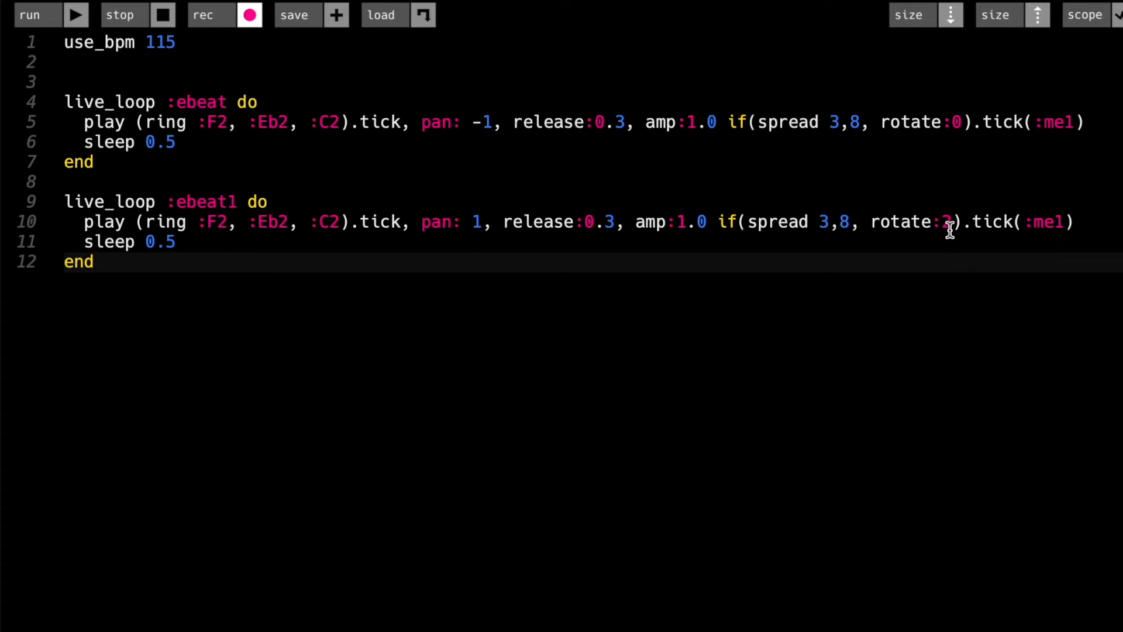
type("2")
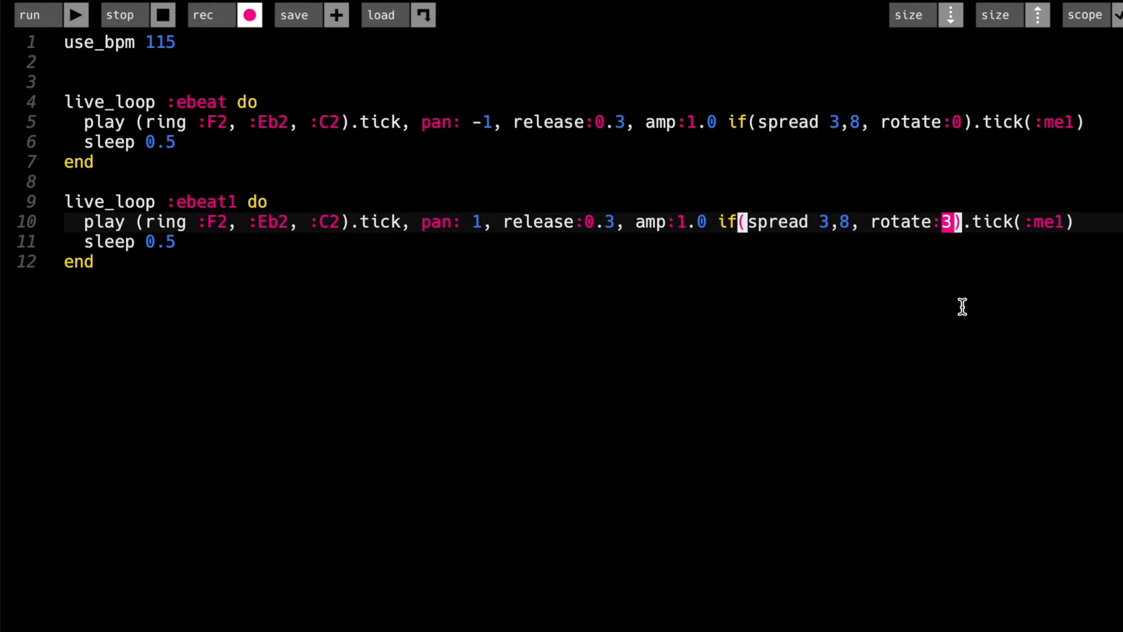
type("4")
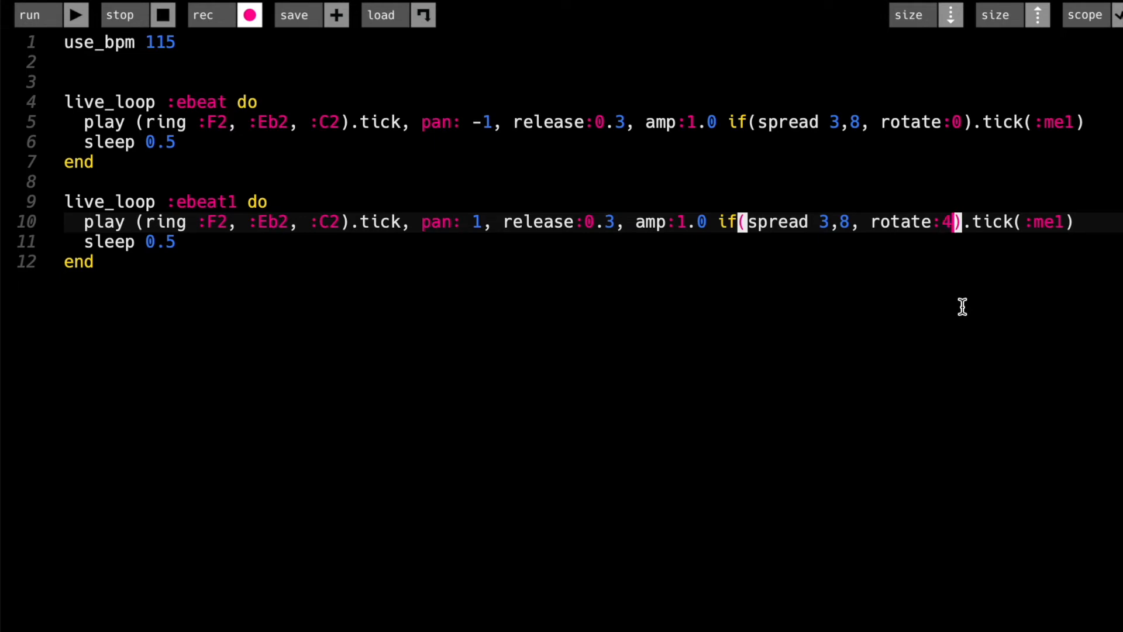
mouse_move(963, 334)
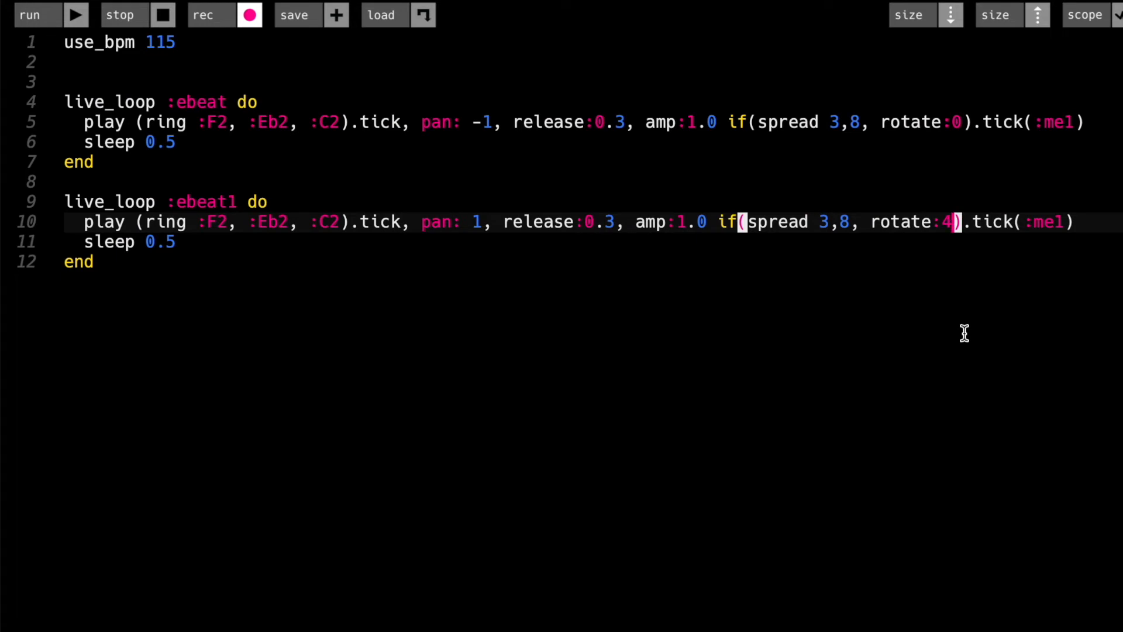
mouse_move(822, 221)
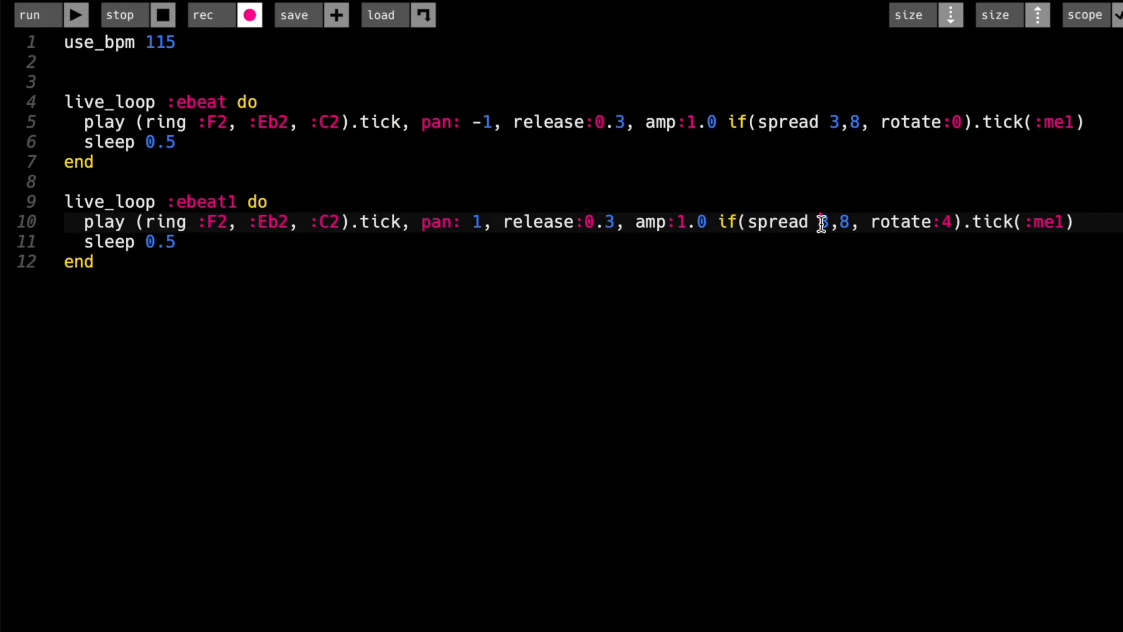
type("4")
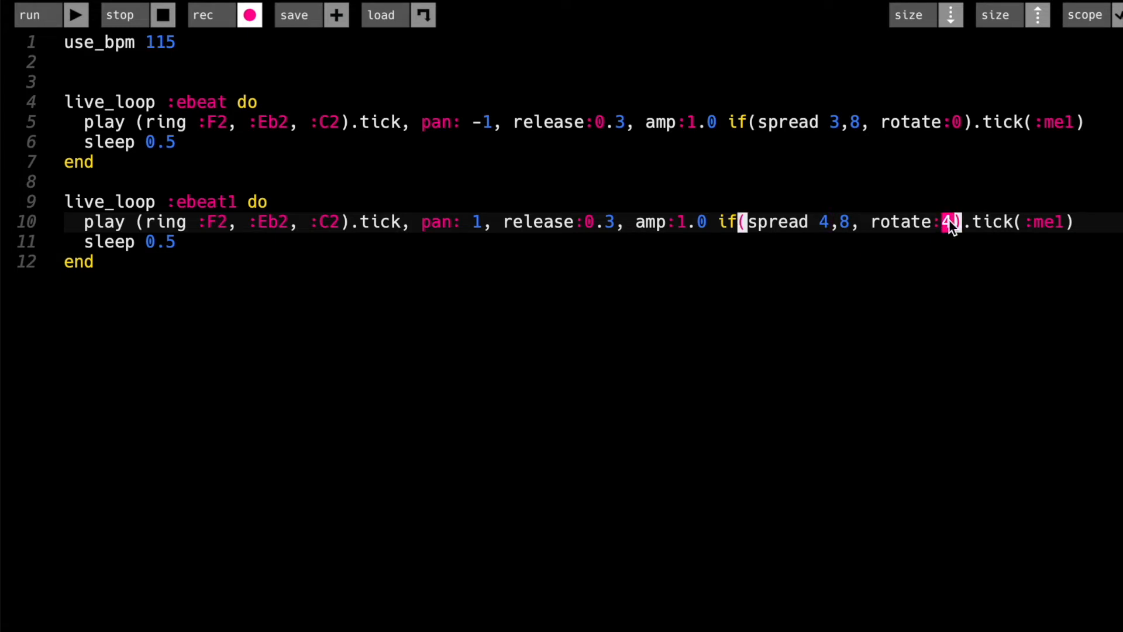
type("0")
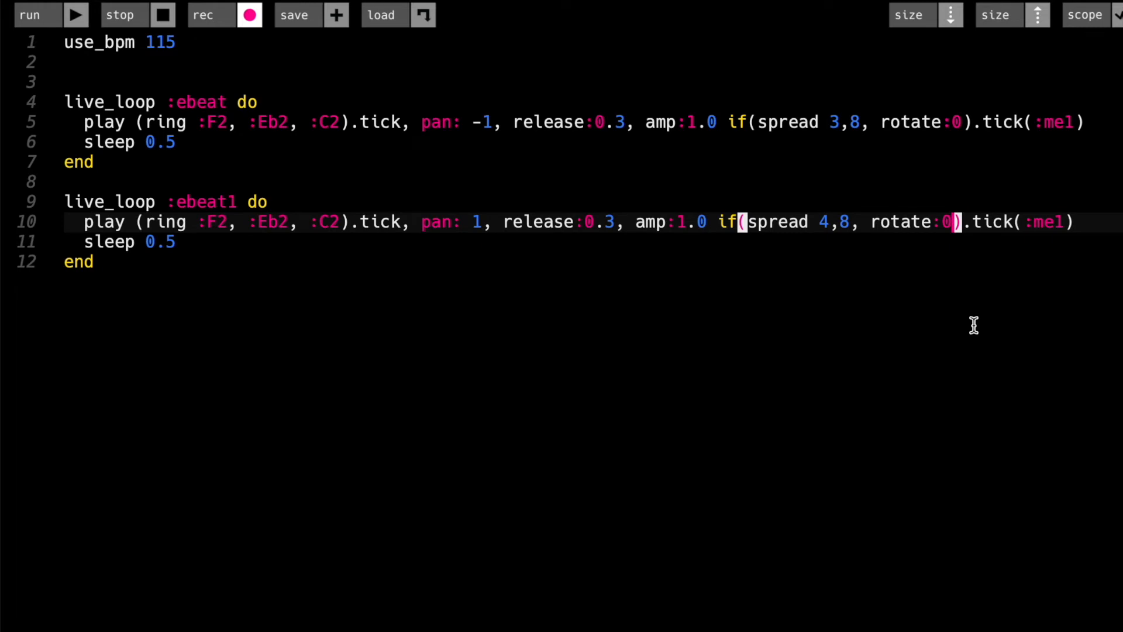
mouse_move(984, 322)
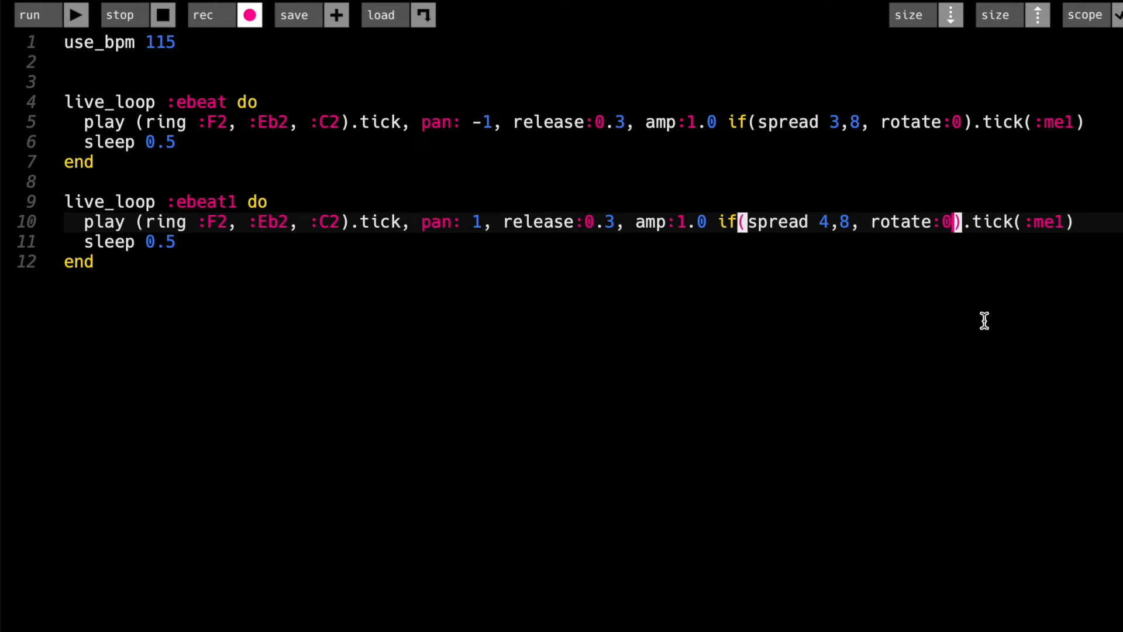
mouse_move(969, 283)
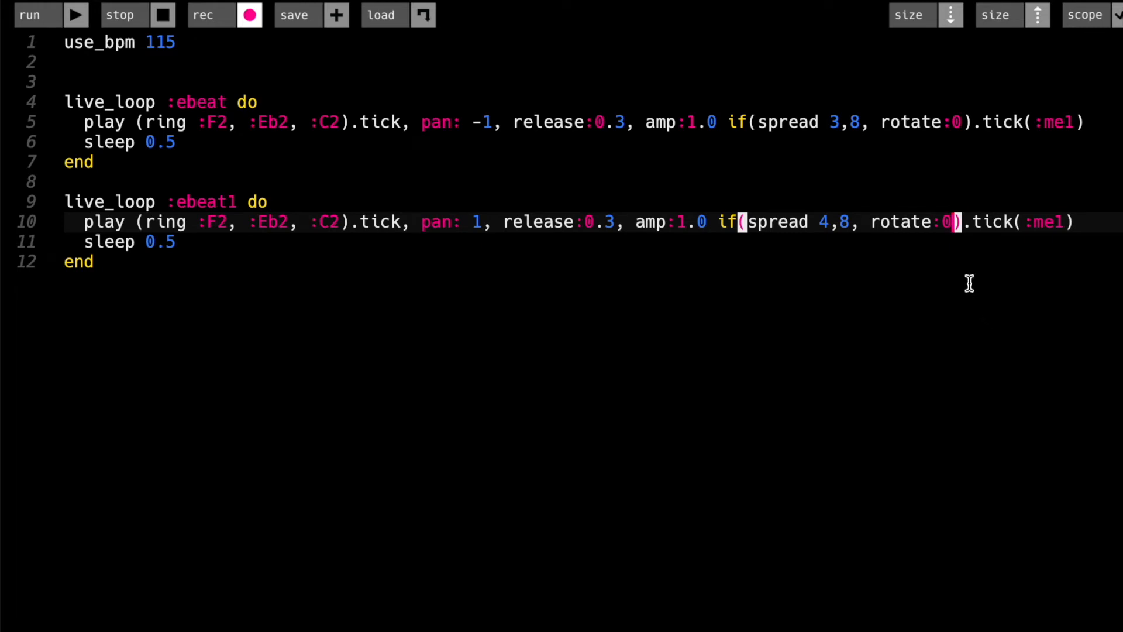
type("1")
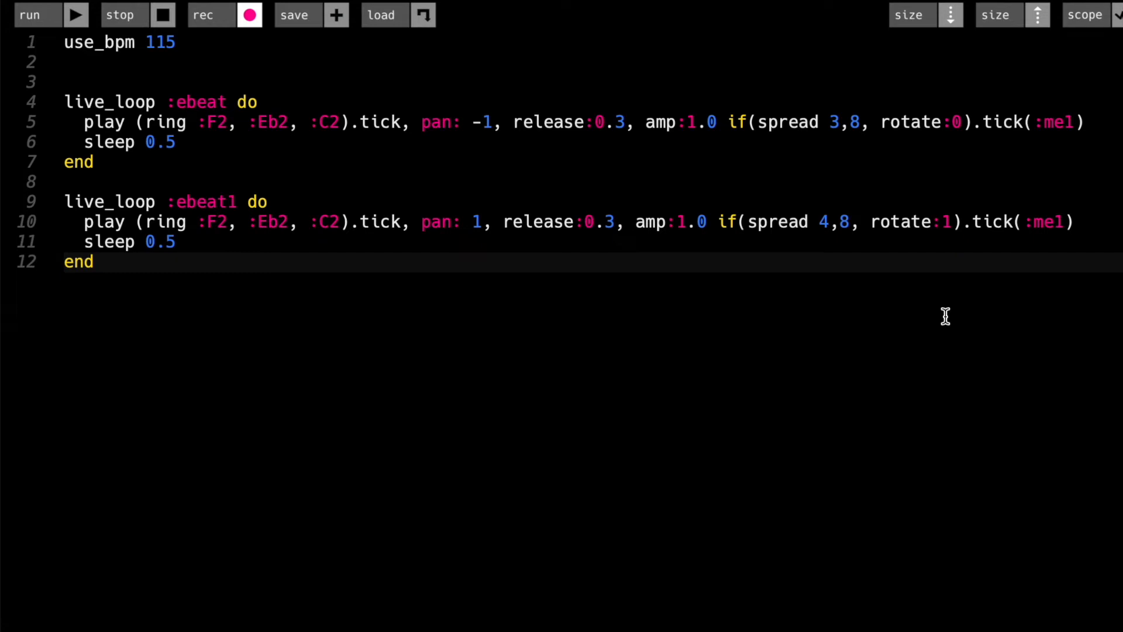
Replace play (ring :F2, :Eb2, :C2).tick with sample :elec_blip in both loops.
type("sample")
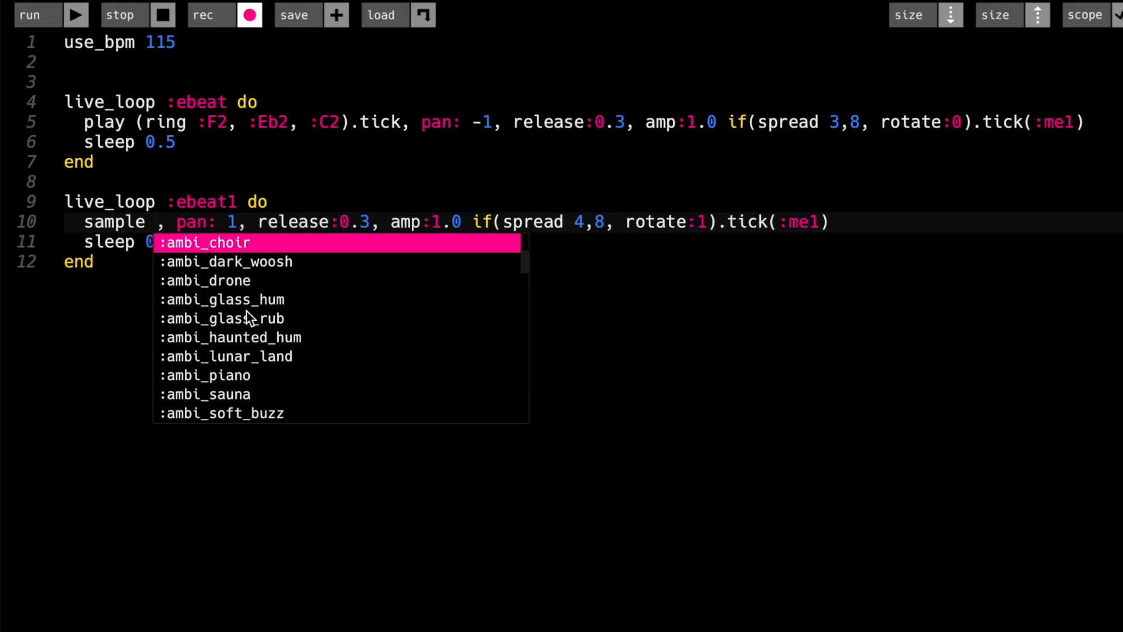
mouse_move(529, 272)
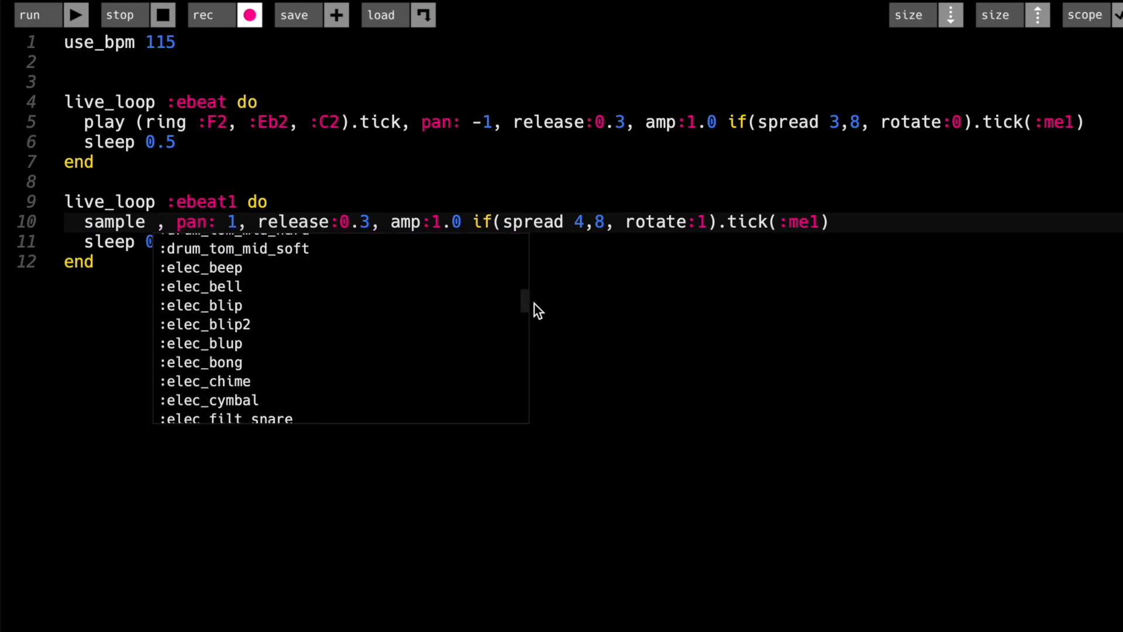
mouse_move(218, 315)
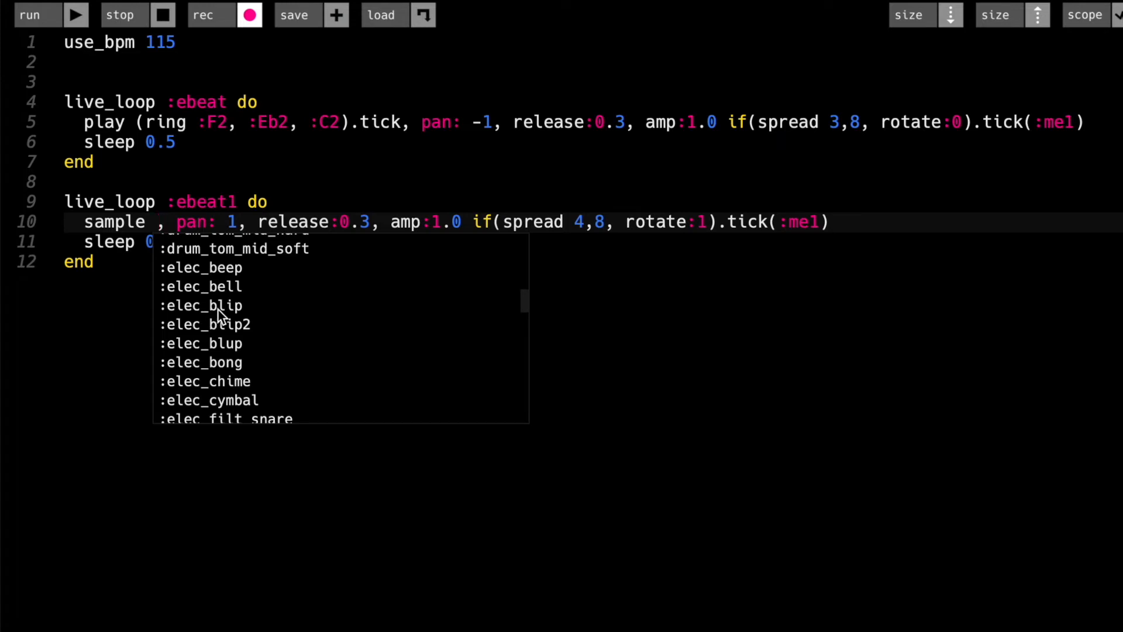
left_click(201, 306)
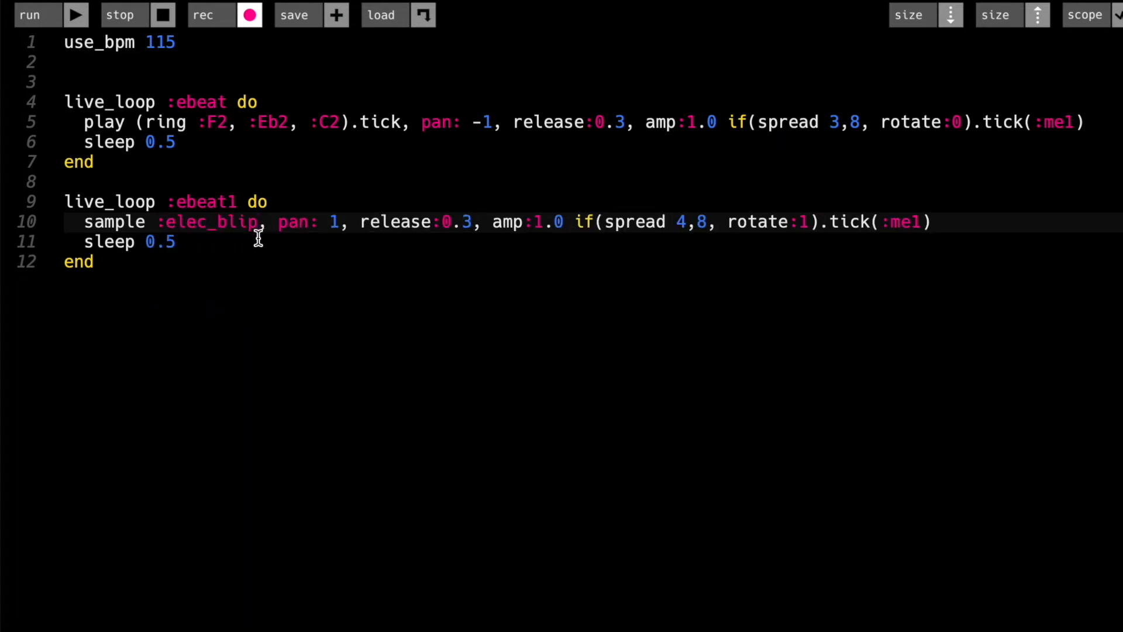
mouse_move(86, 229)
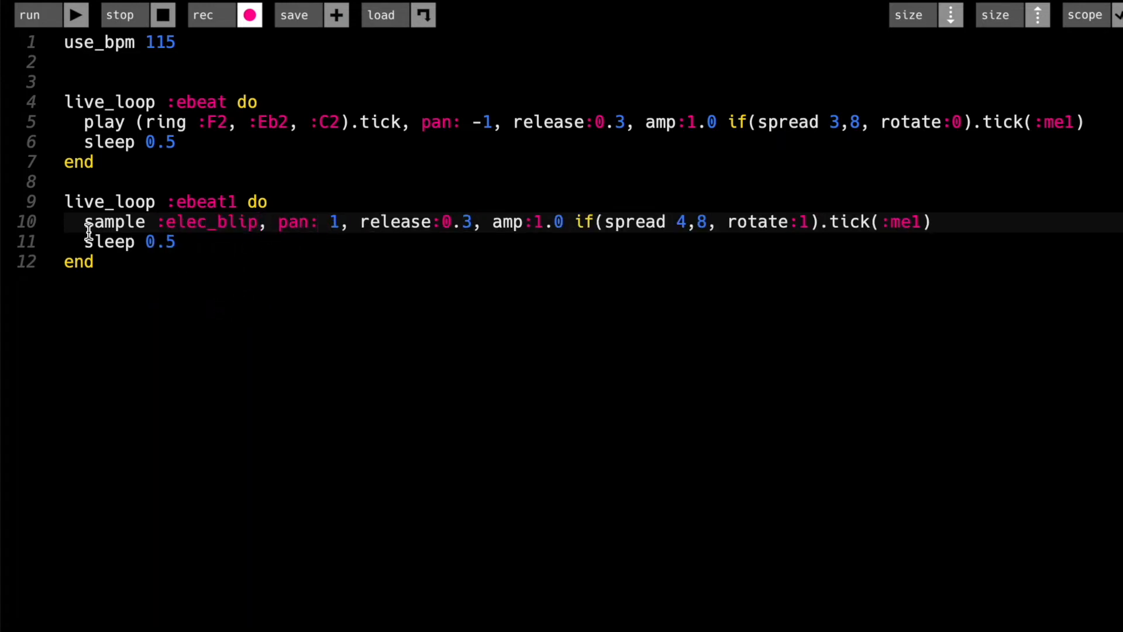
double_click(172, 223)
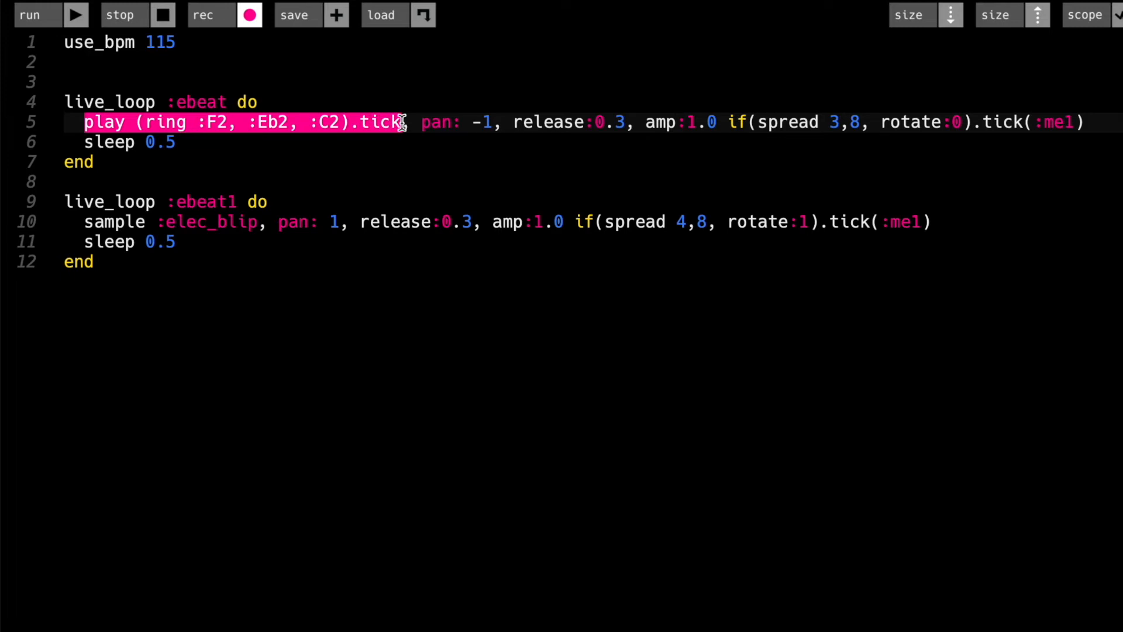
type("sample :elec_blip")
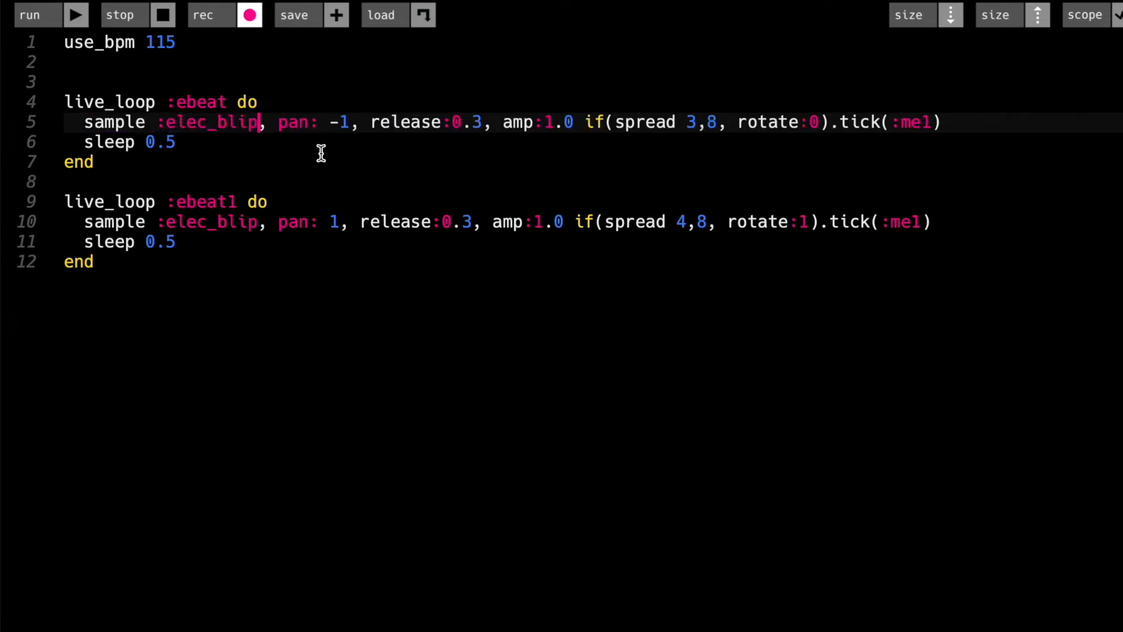
mouse_move(258, 201)
type("3")
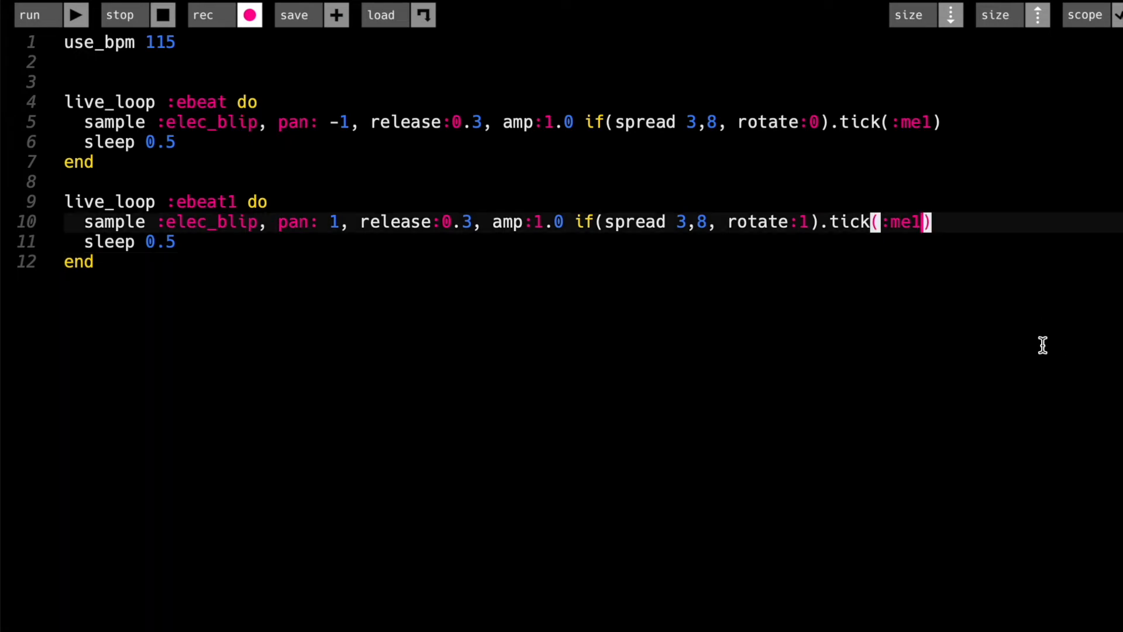
Change ebeat1's tick(:me1) to tick(:me2) and its spread count to 5.
type("2")
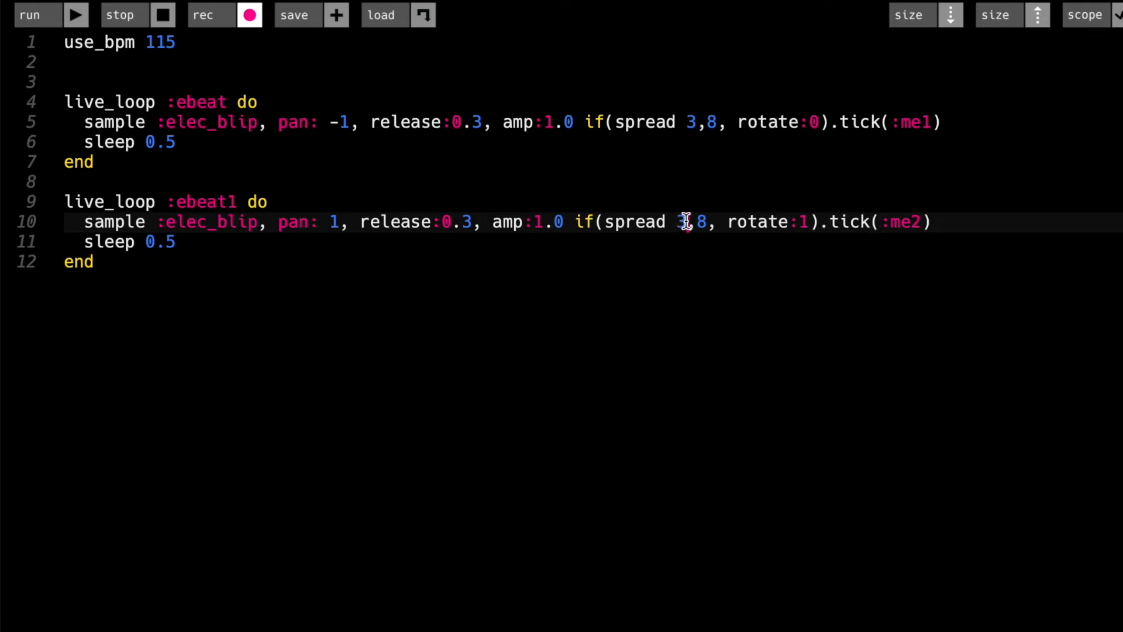
double_click(681, 221)
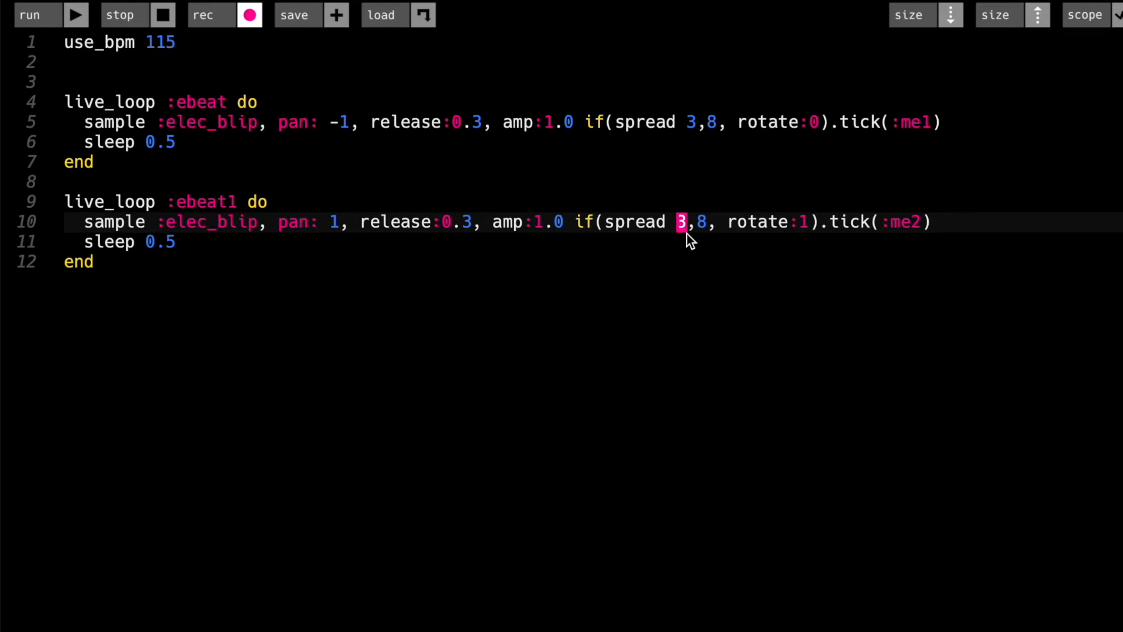
type("5")
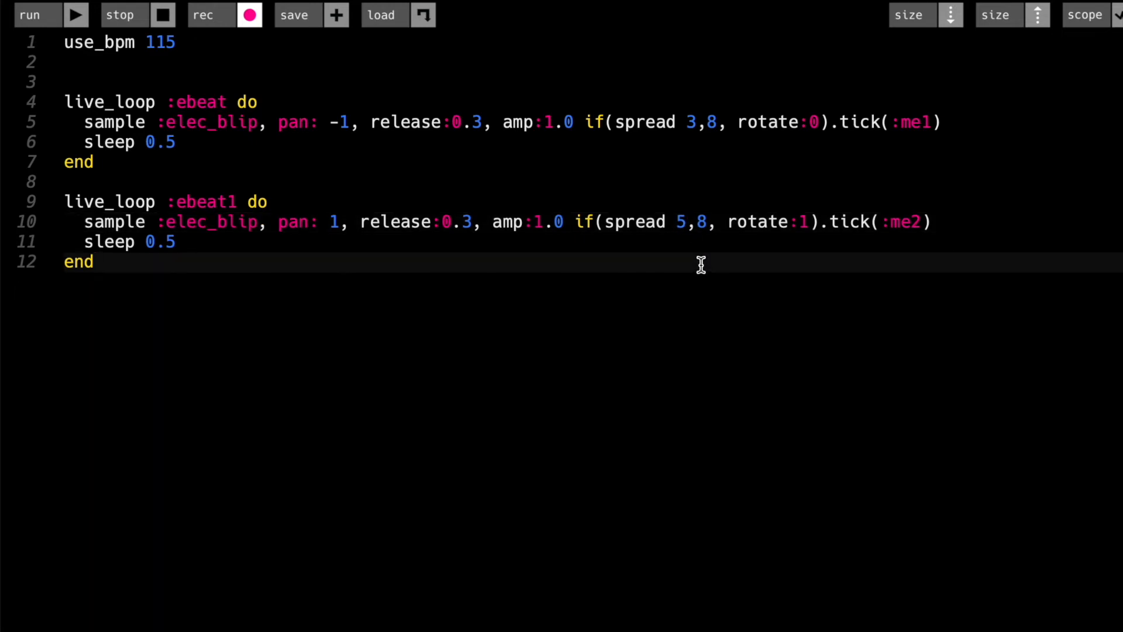
key("ctrl+a")
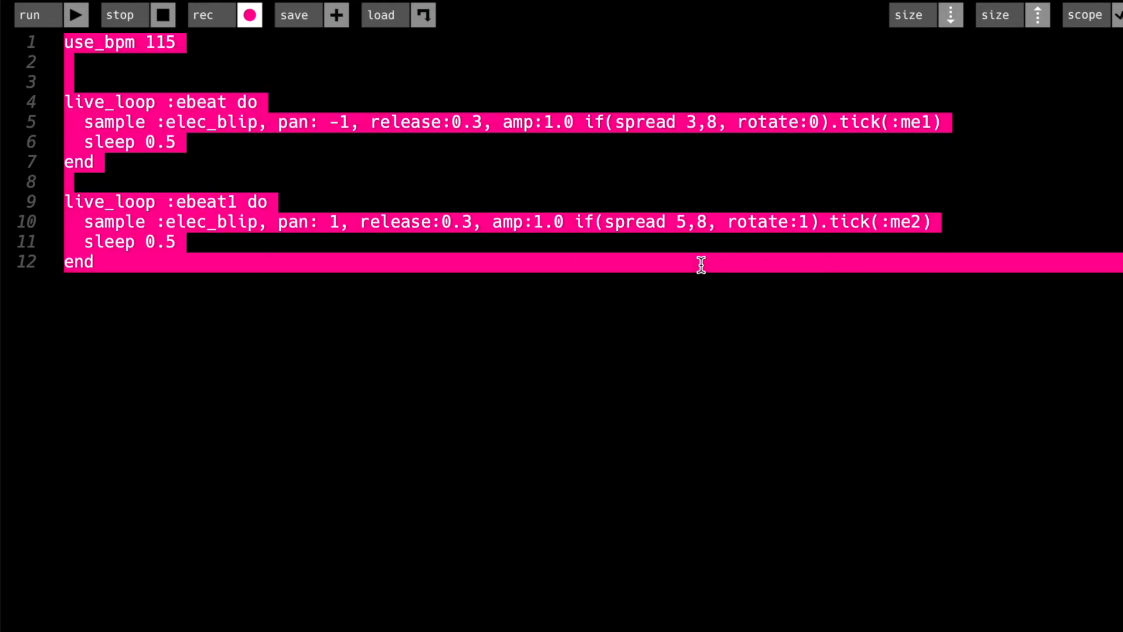
left_click(93, 261)
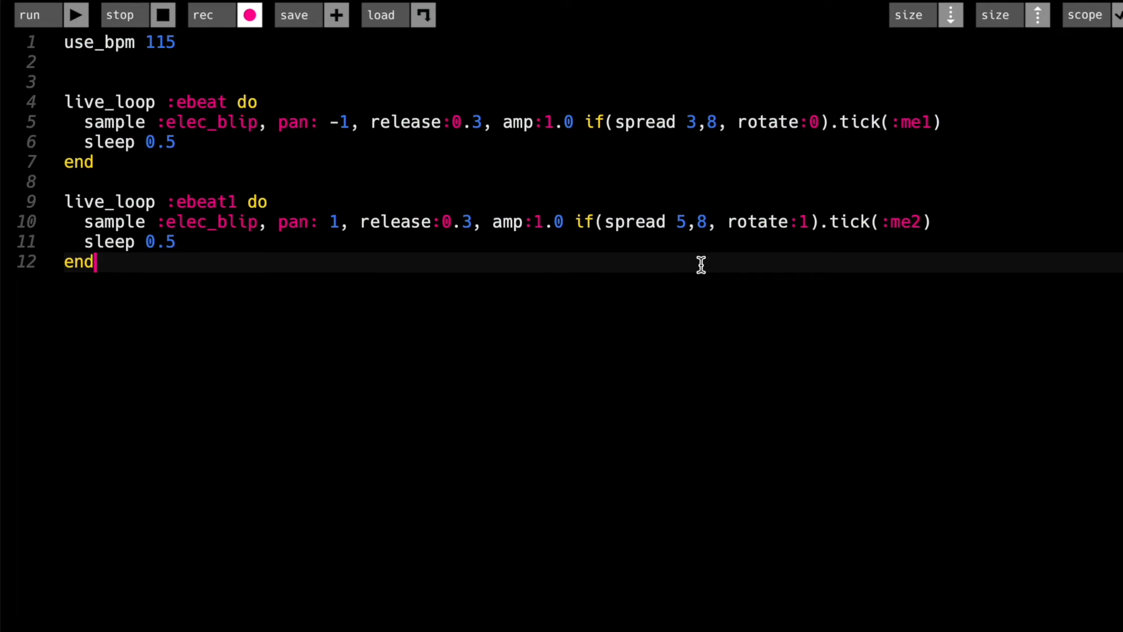
mouse_move(723, 261)
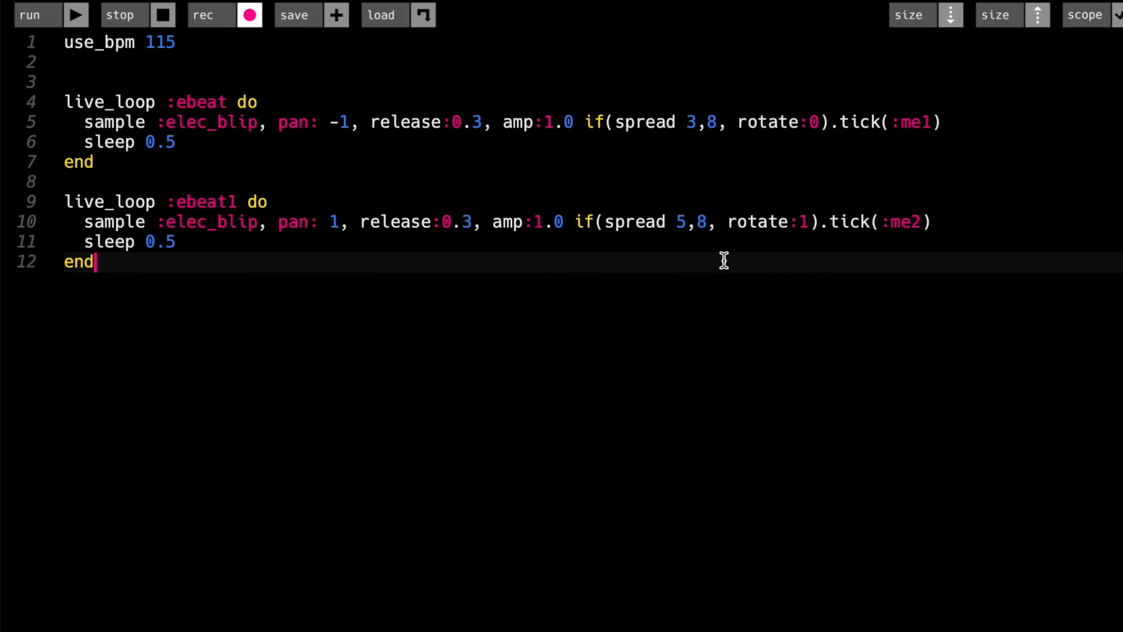
mouse_move(439, 168)
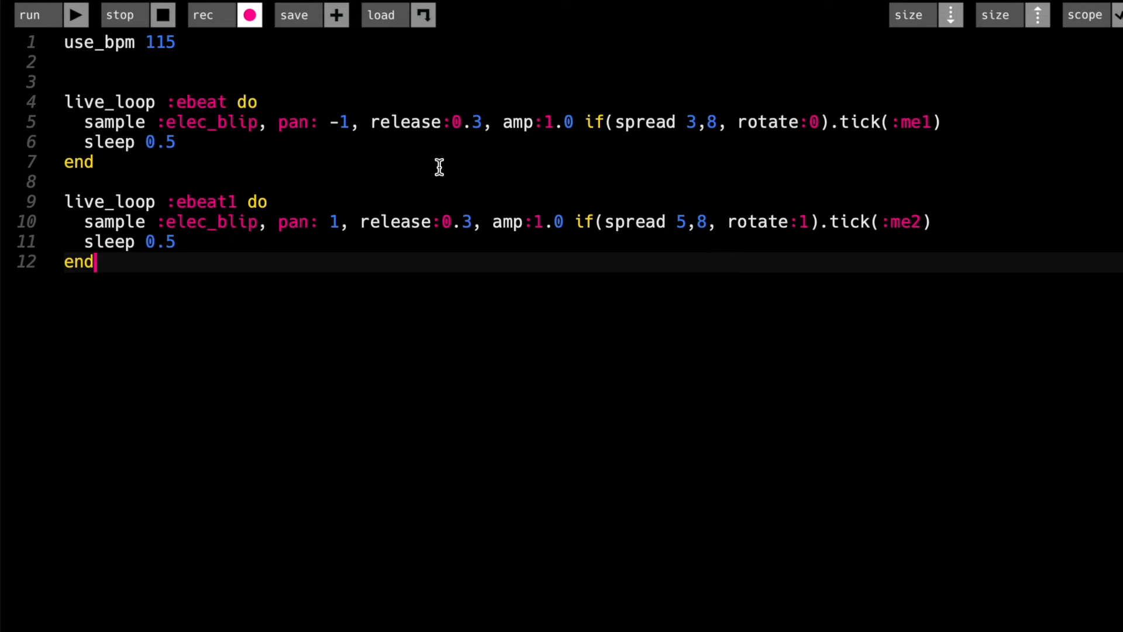
mouse_move(592, 277)
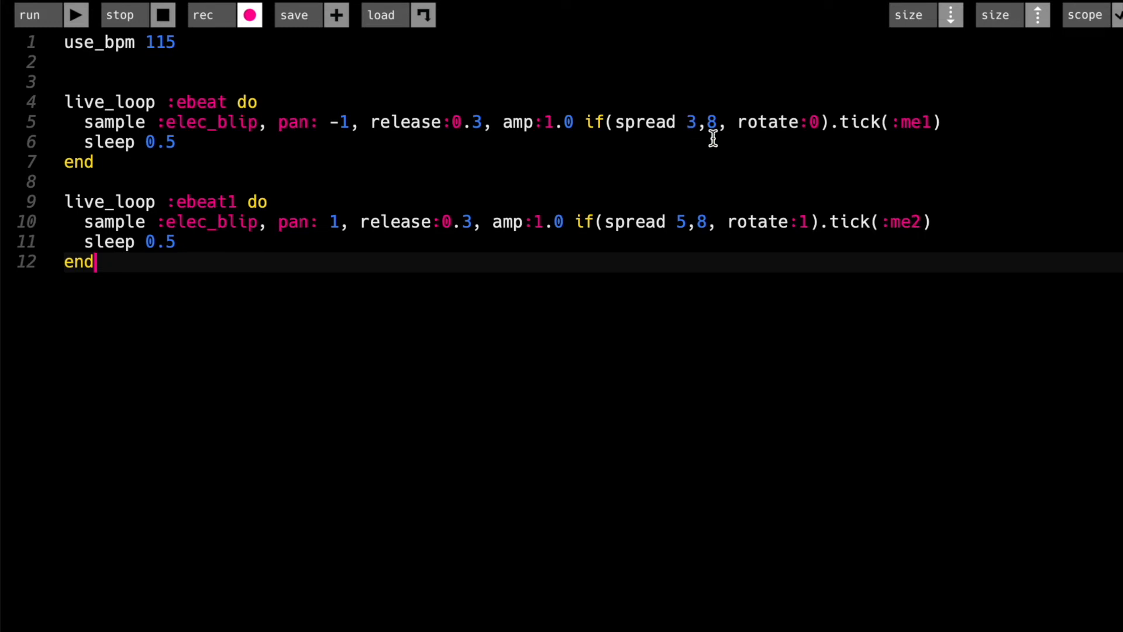
Retype ebeat1's rotate value, stepping it from 1 to 2, 3 and 4.
left_click(808, 221)
type("2")
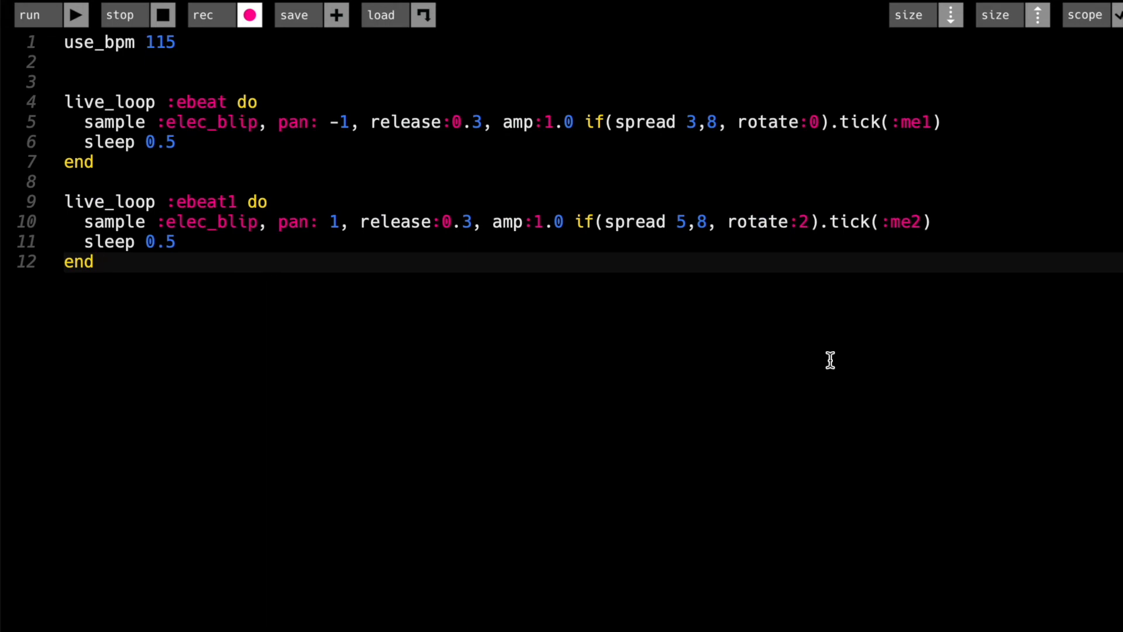
mouse_move(851, 358)
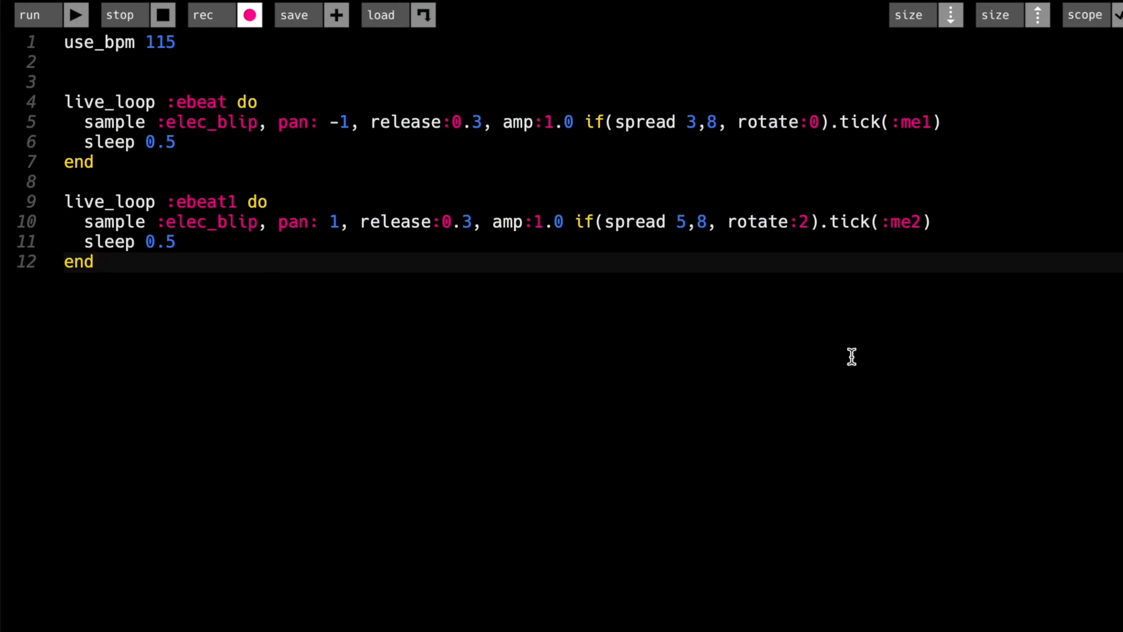
left_click(805, 221)
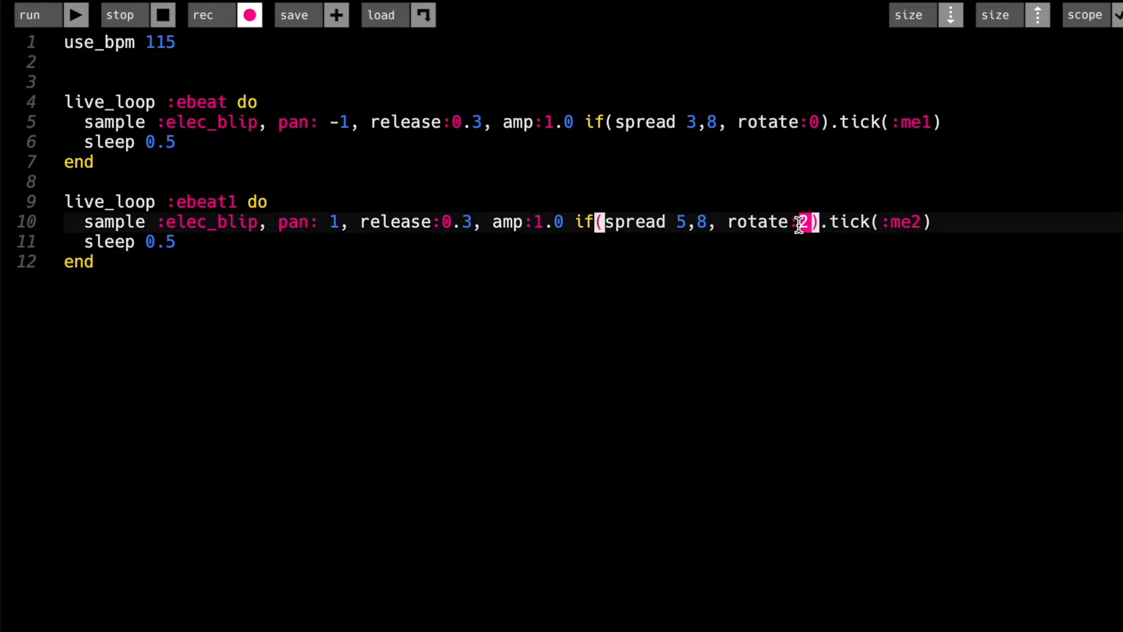
type("3")
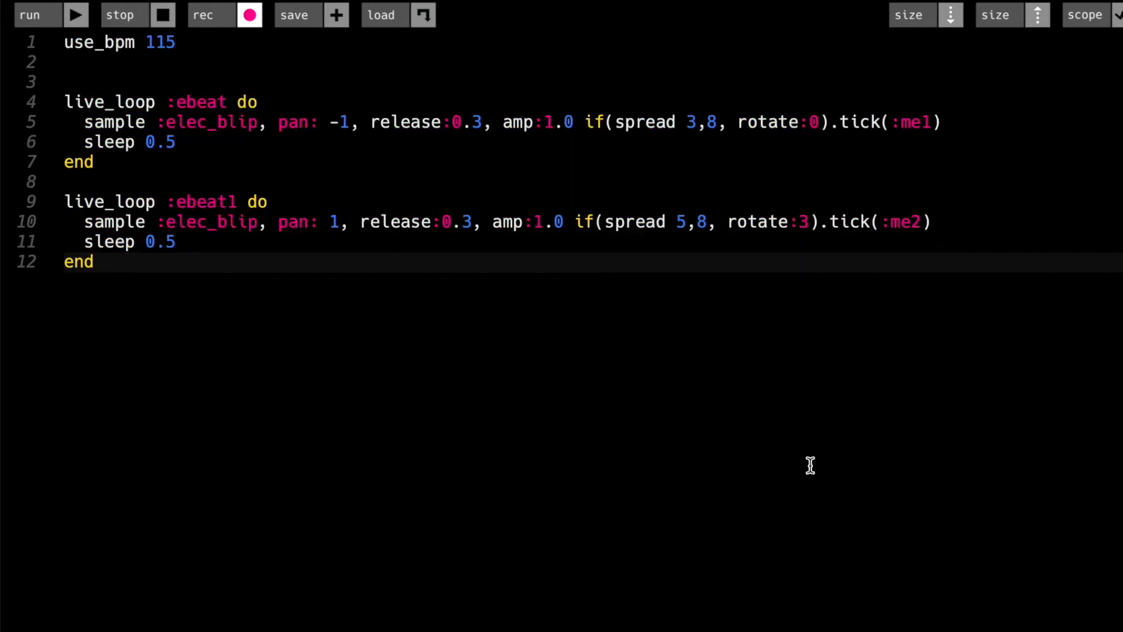
mouse_move(804, 270)
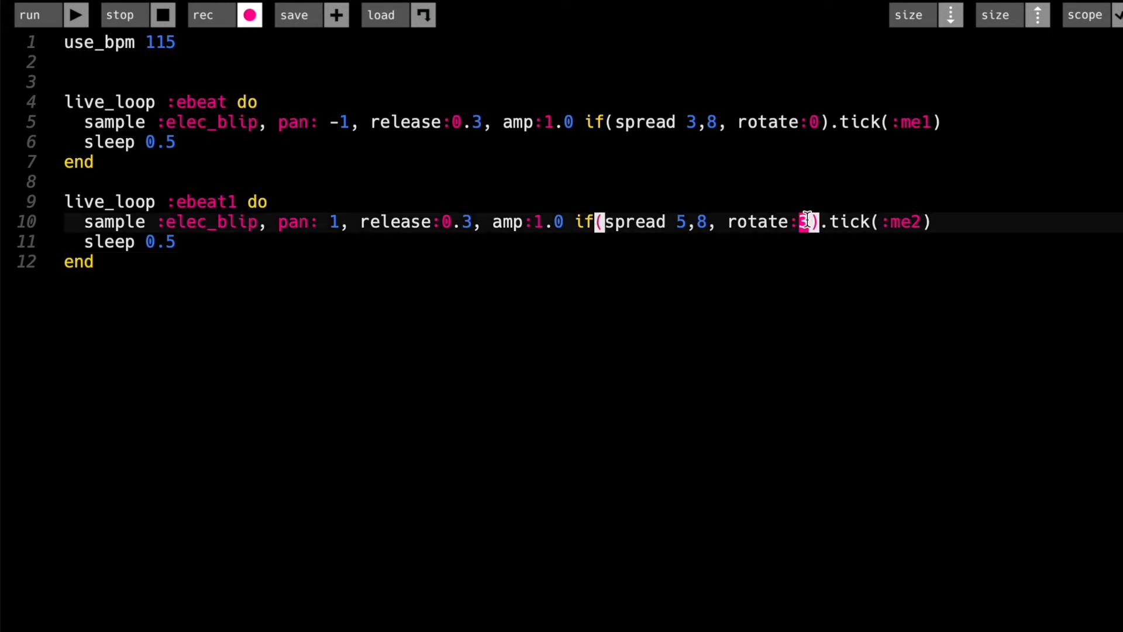
type("4), rrand_i(4,8)).tick")
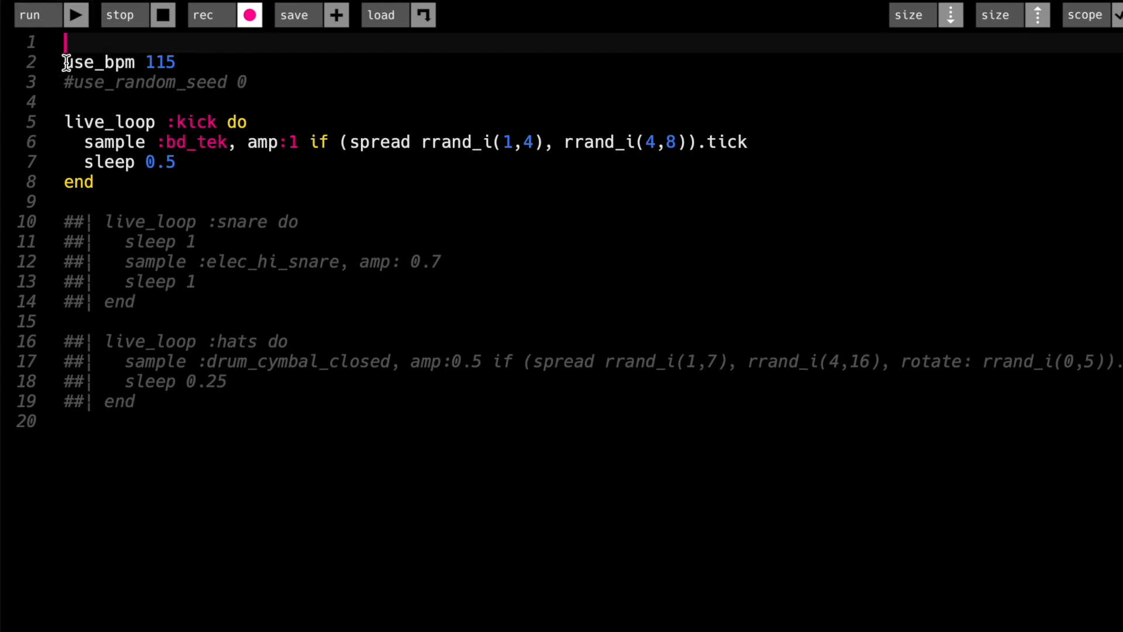
Delete the blank first line of the kick buffer so use_bpm 115 opens the code.
key("Backspace")
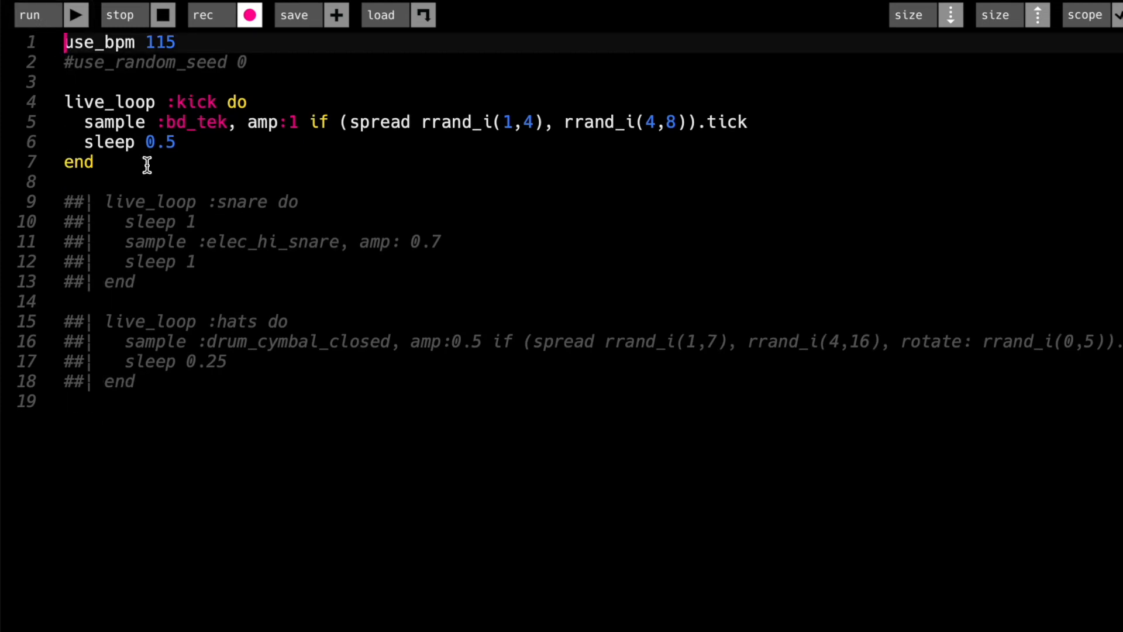
mouse_move(203, 100)
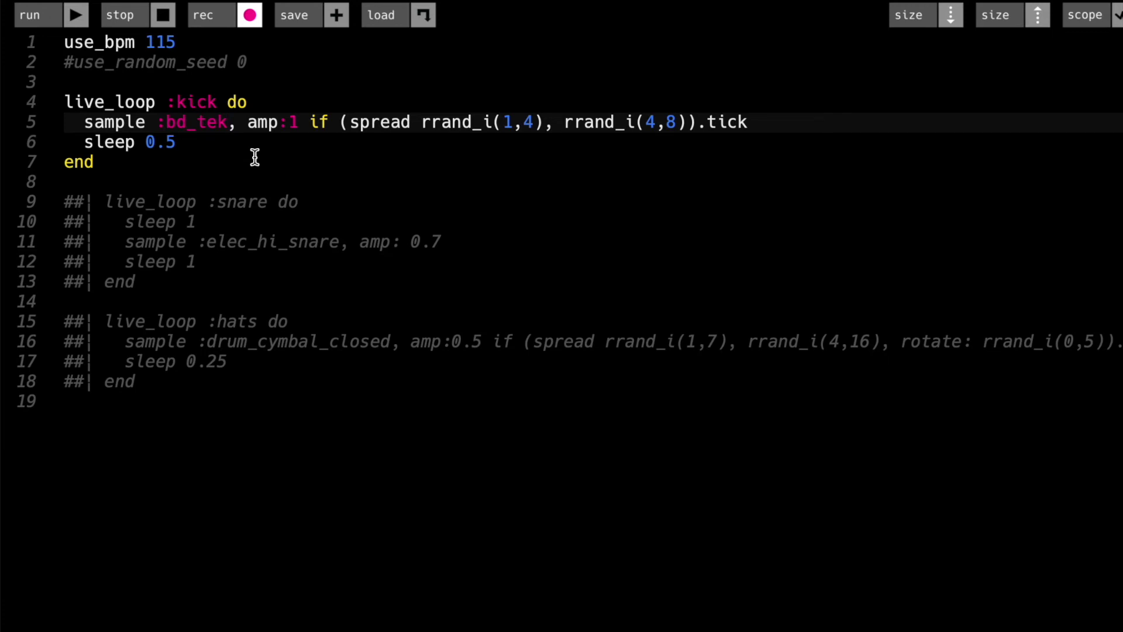
mouse_move(246, 181)
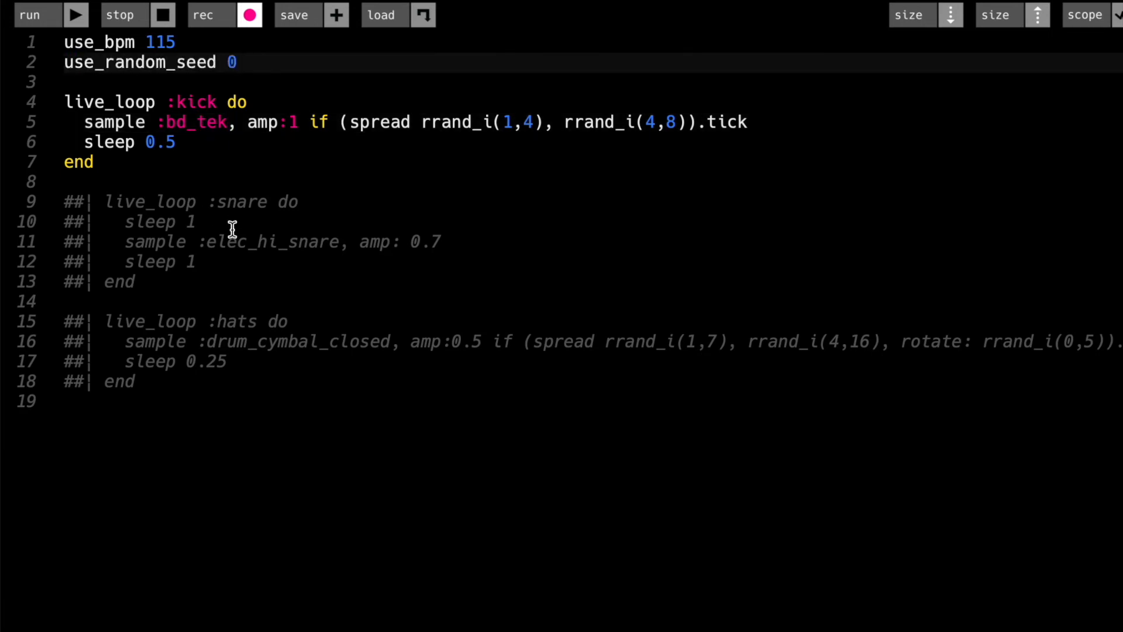
mouse_move(657, 148)
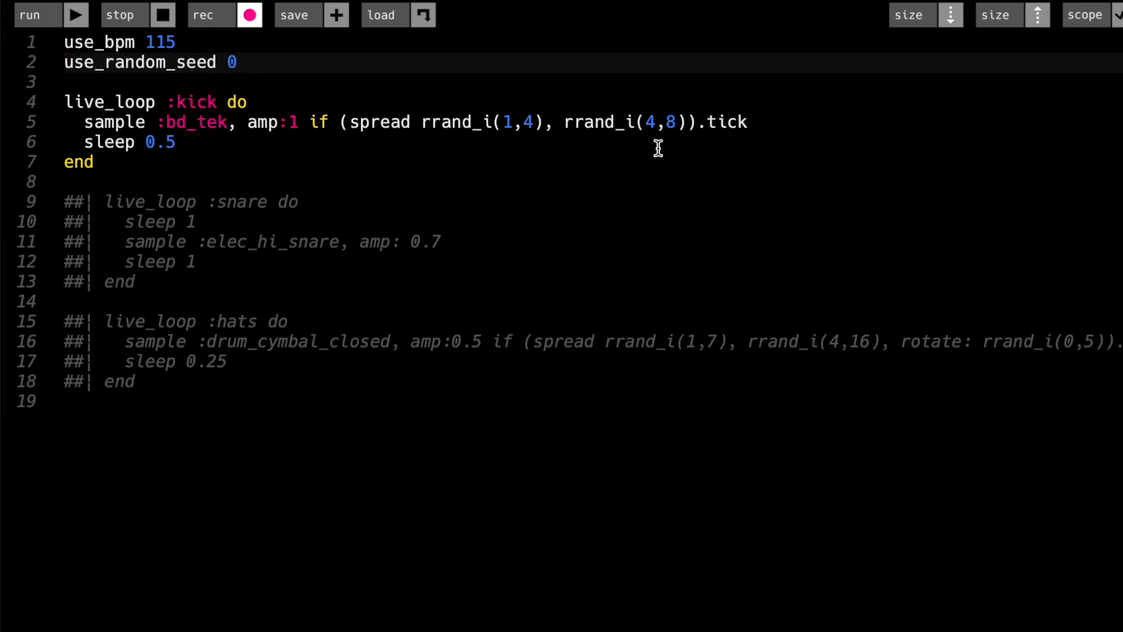
mouse_move(564, 106)
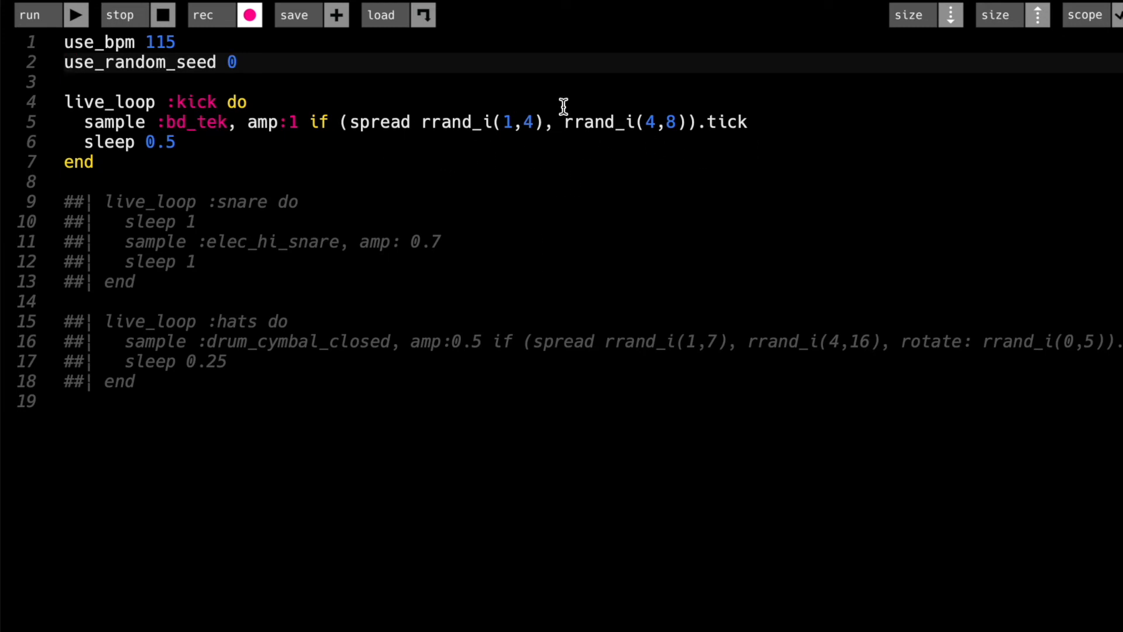
mouse_move(337, 118)
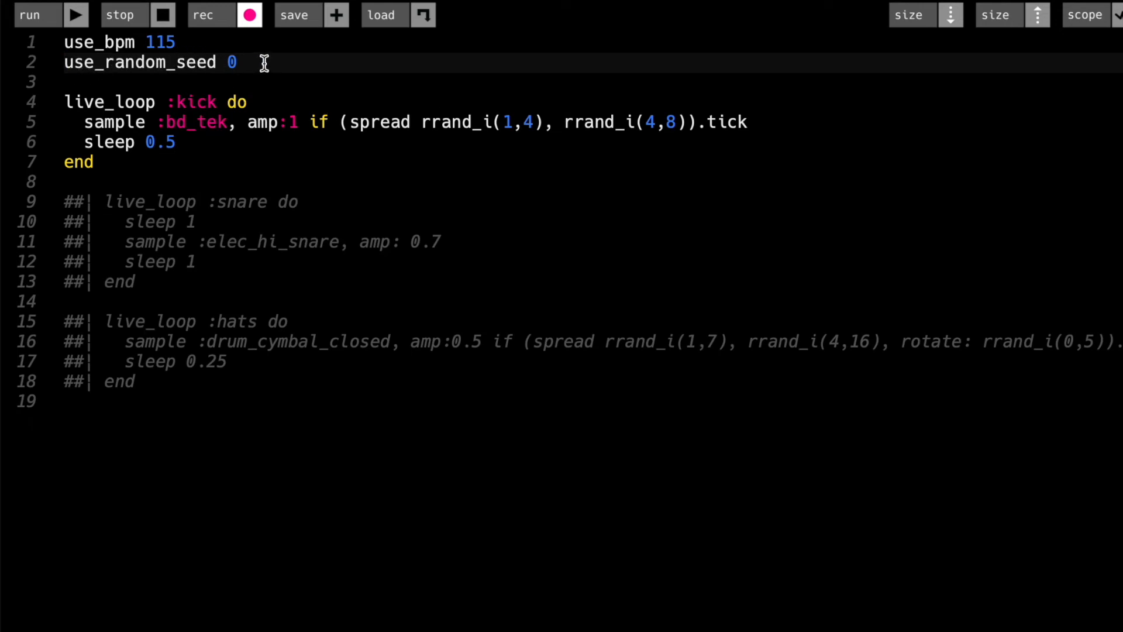
mouse_move(77, 68)
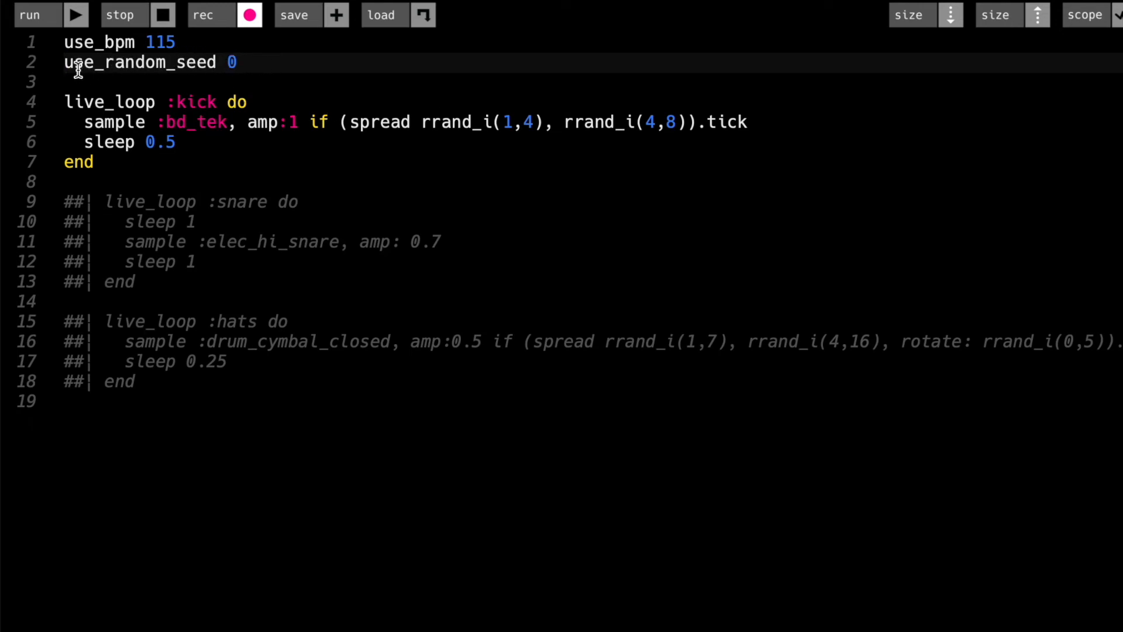
mouse_move(166, 68)
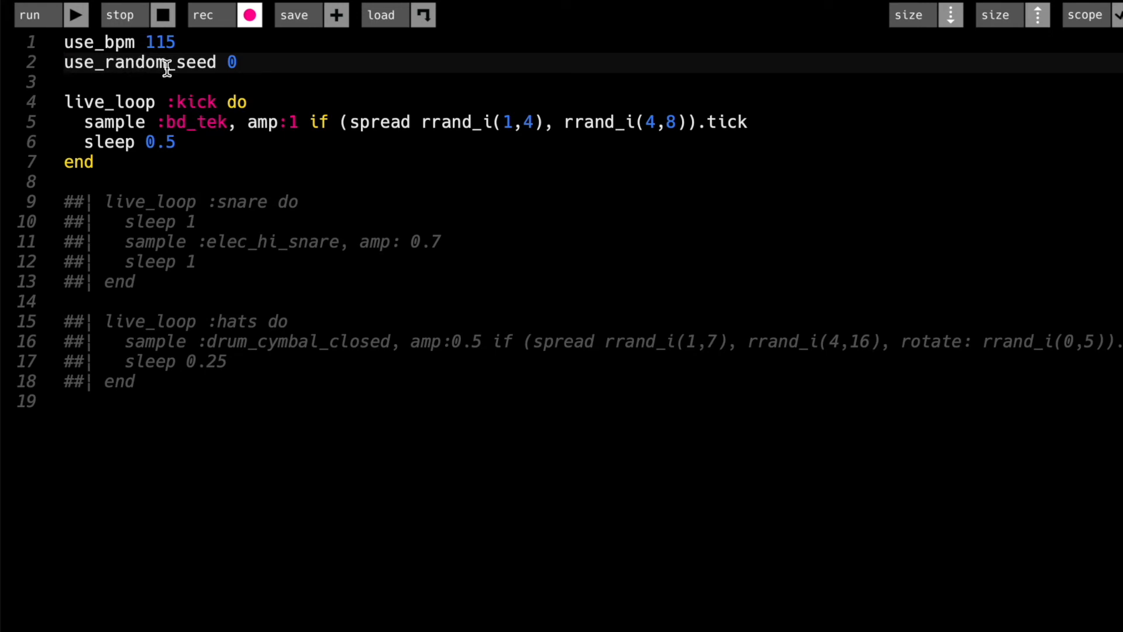
double_click(232, 63)
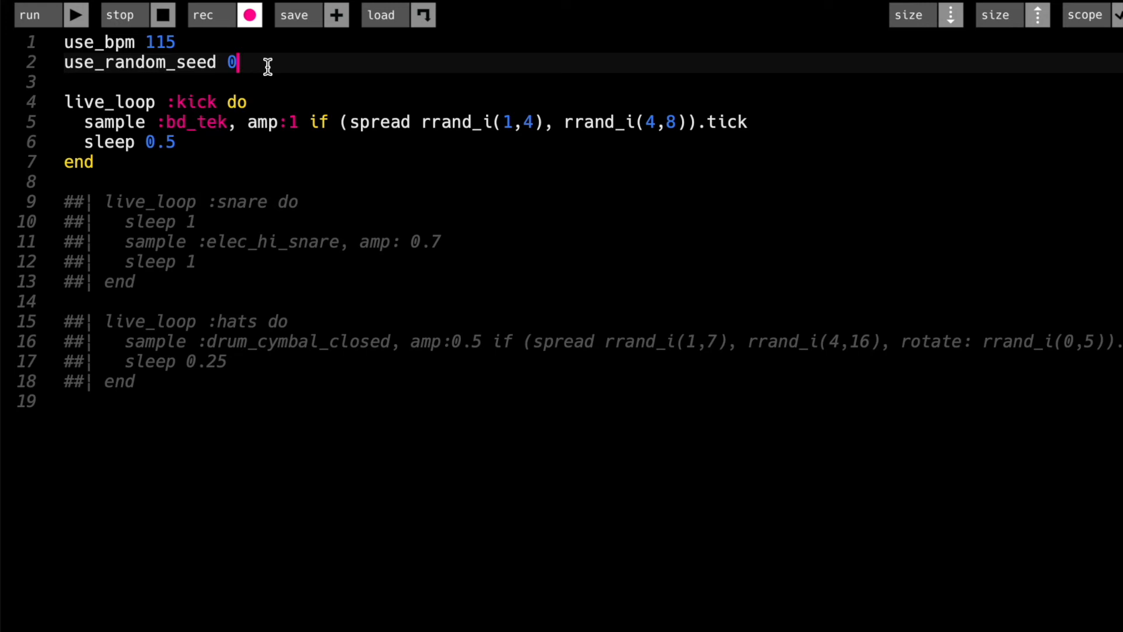
key("ctrl+a")
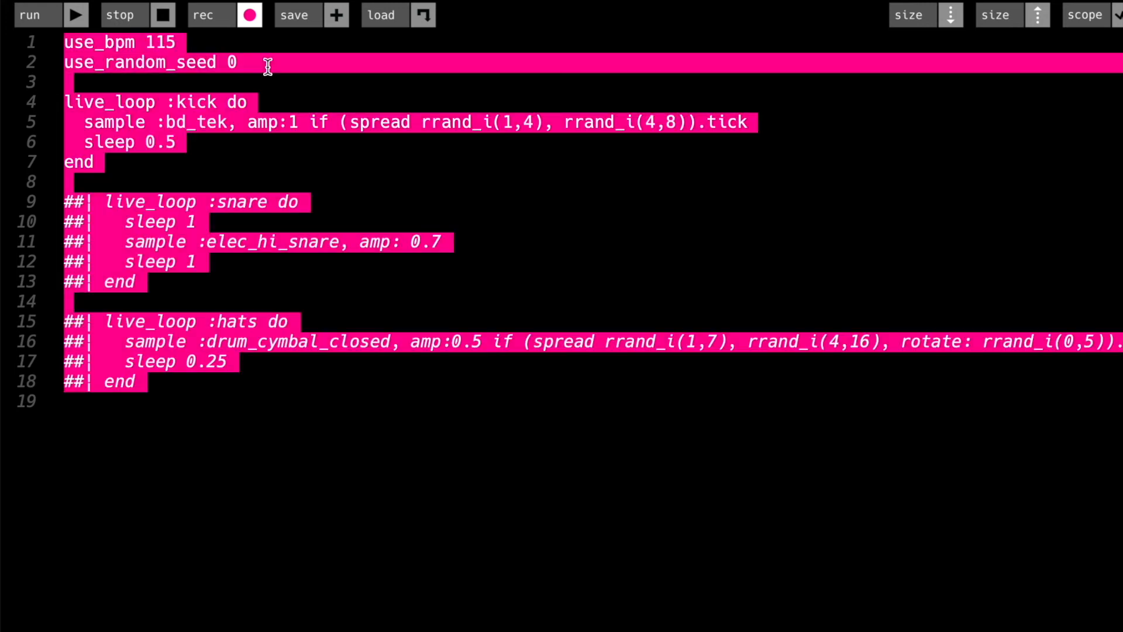
left_click(293, 81)
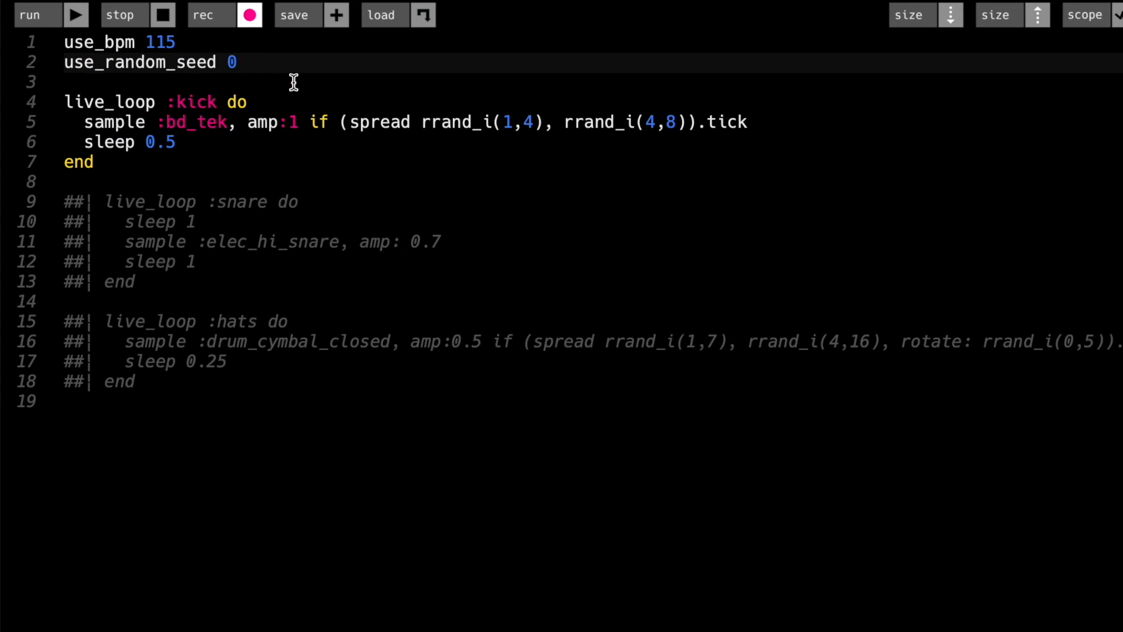
mouse_move(230, 61)
type("1")
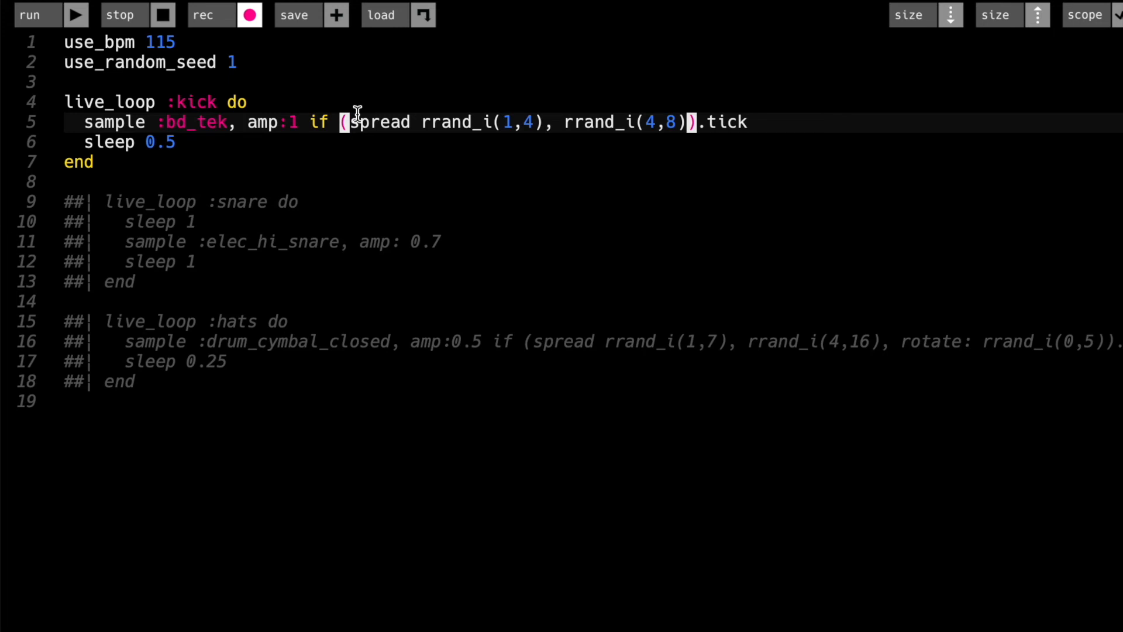
key("ctrl+a")
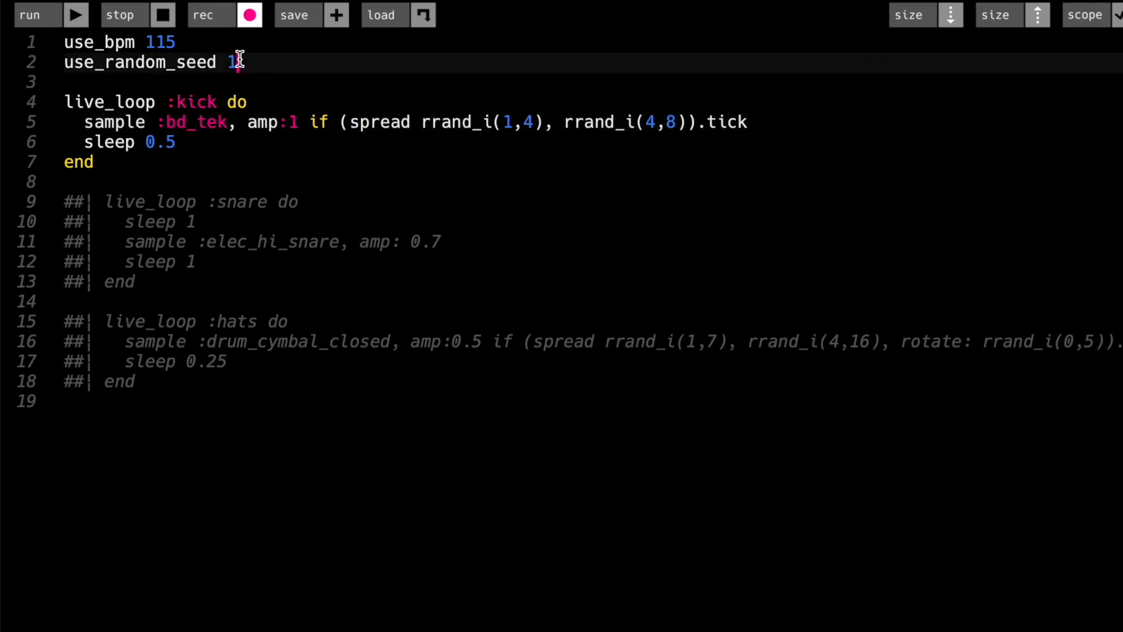
type("20")
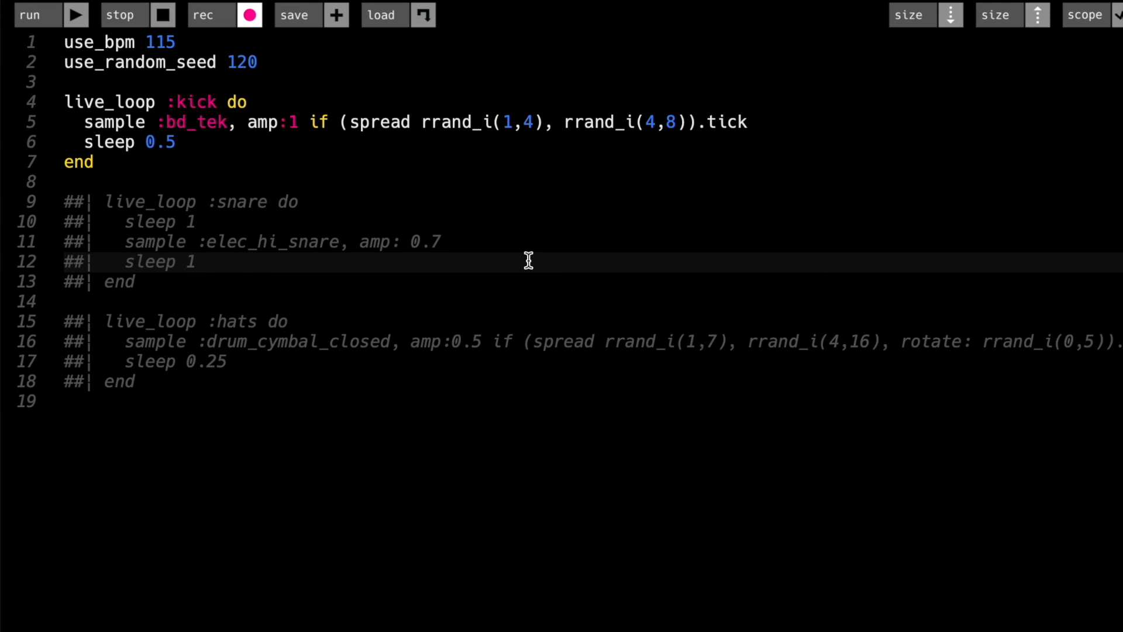
mouse_move(309, 163)
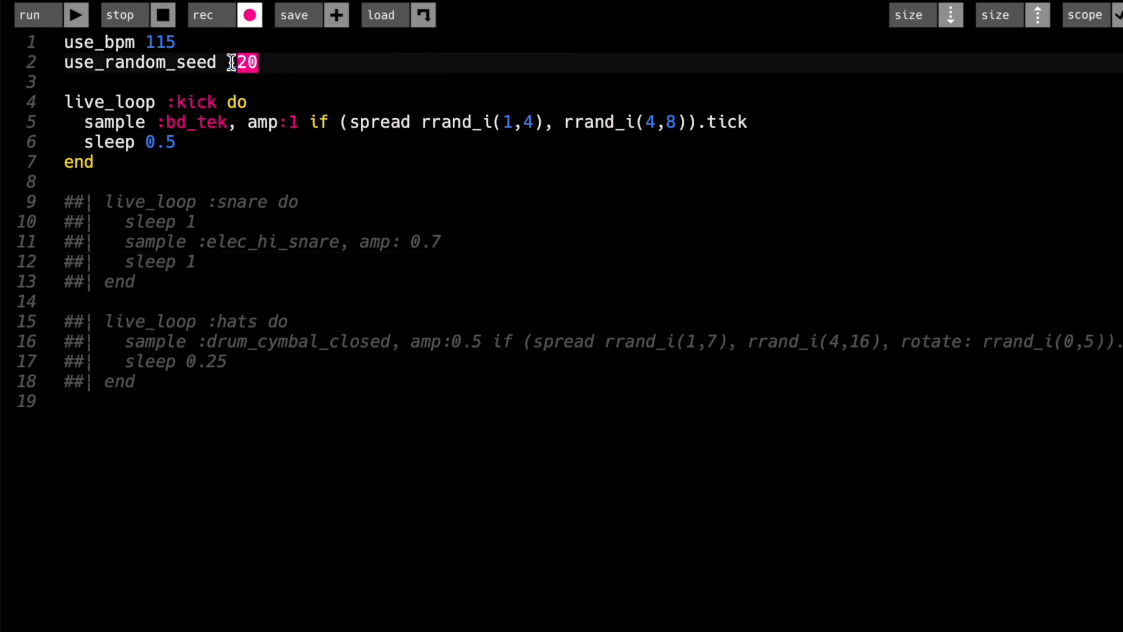
type("0")
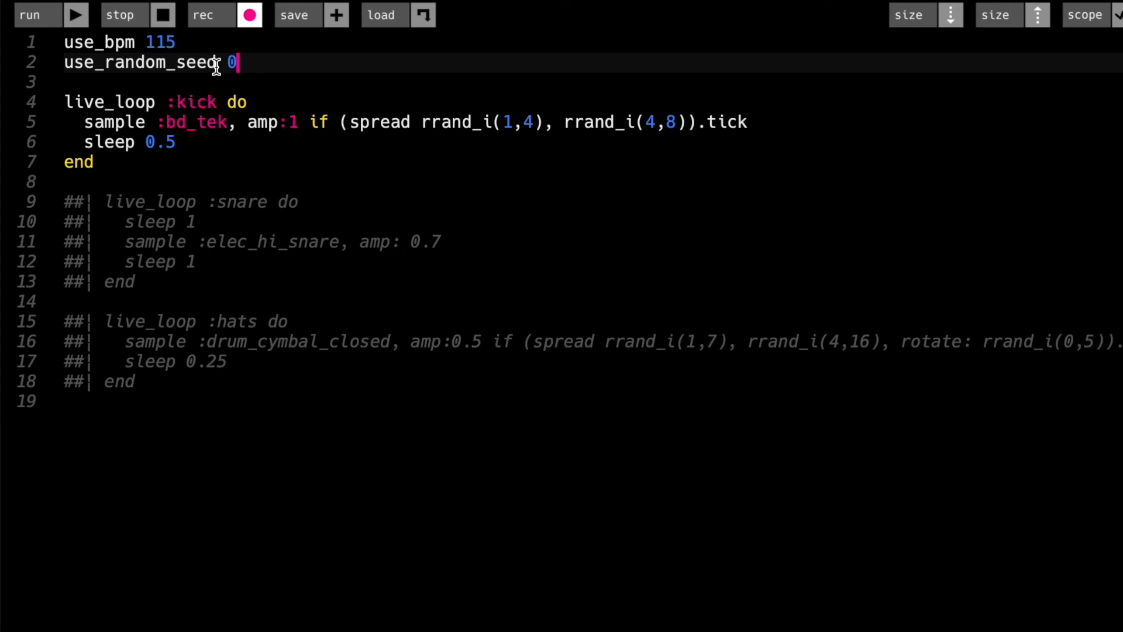
left_click_drag(64, 202, 101, 241)
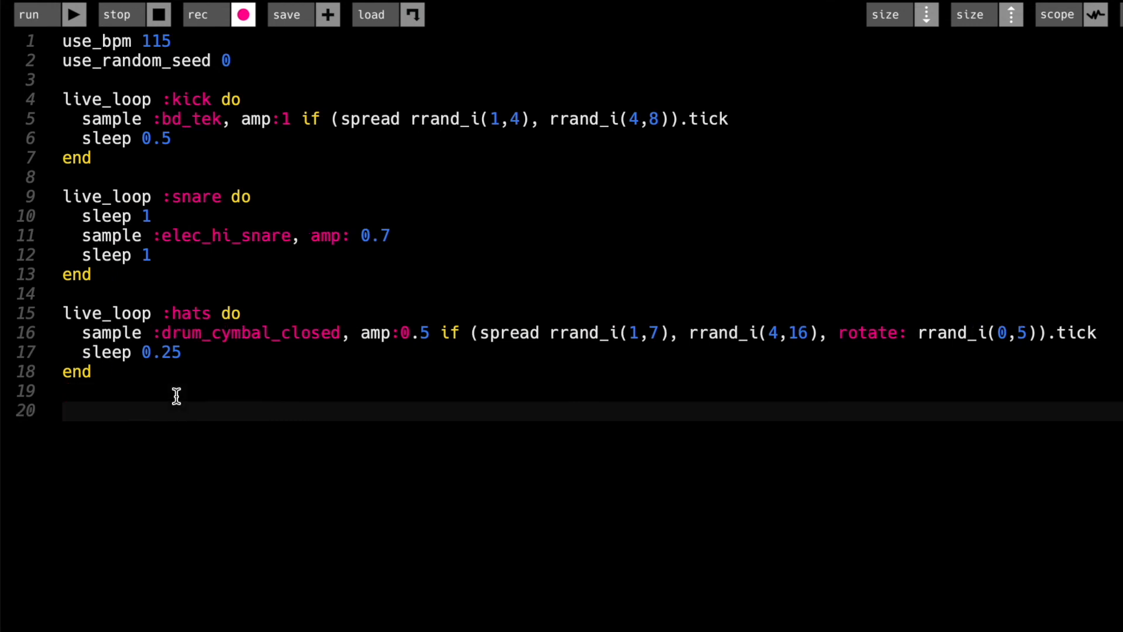
left_click(65, 411)
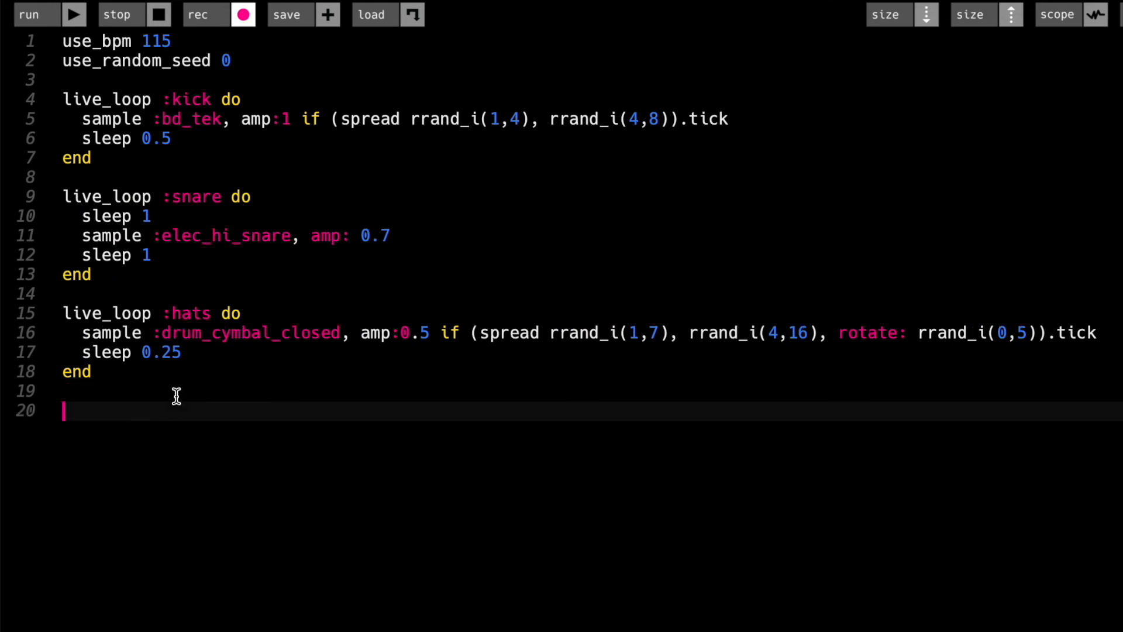
mouse_move(265, 79)
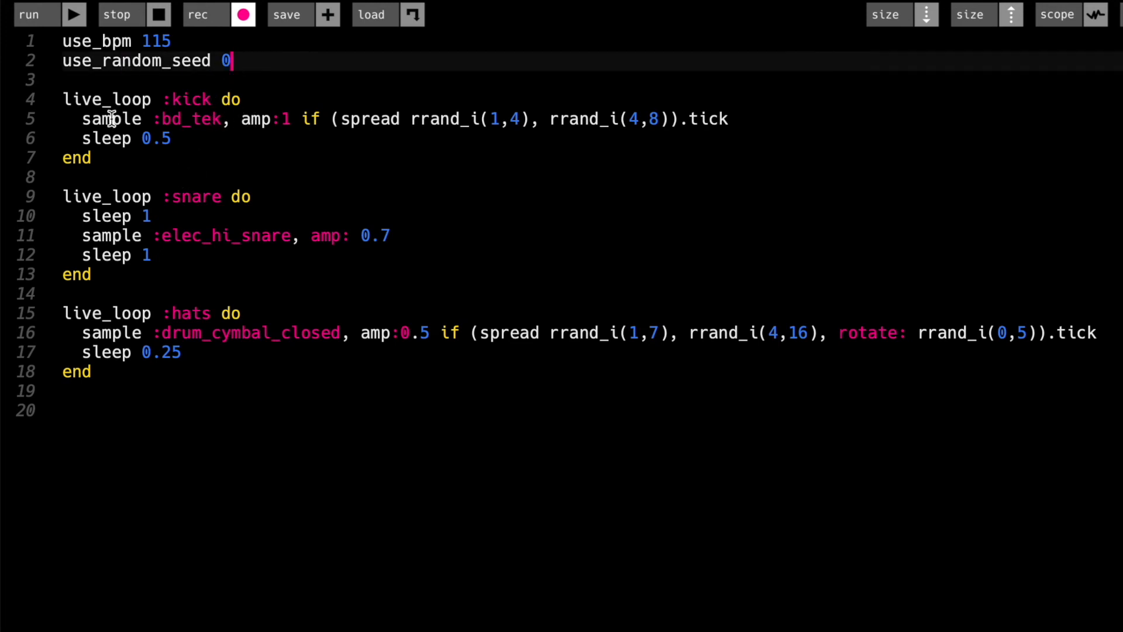
mouse_move(133, 332)
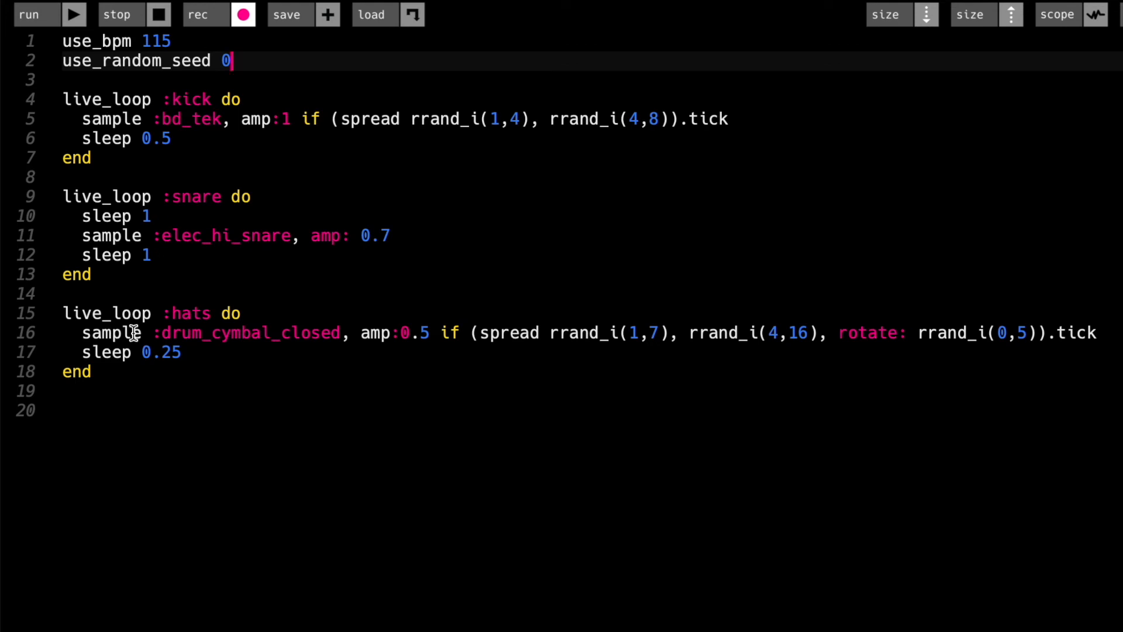
mouse_move(297, 89)
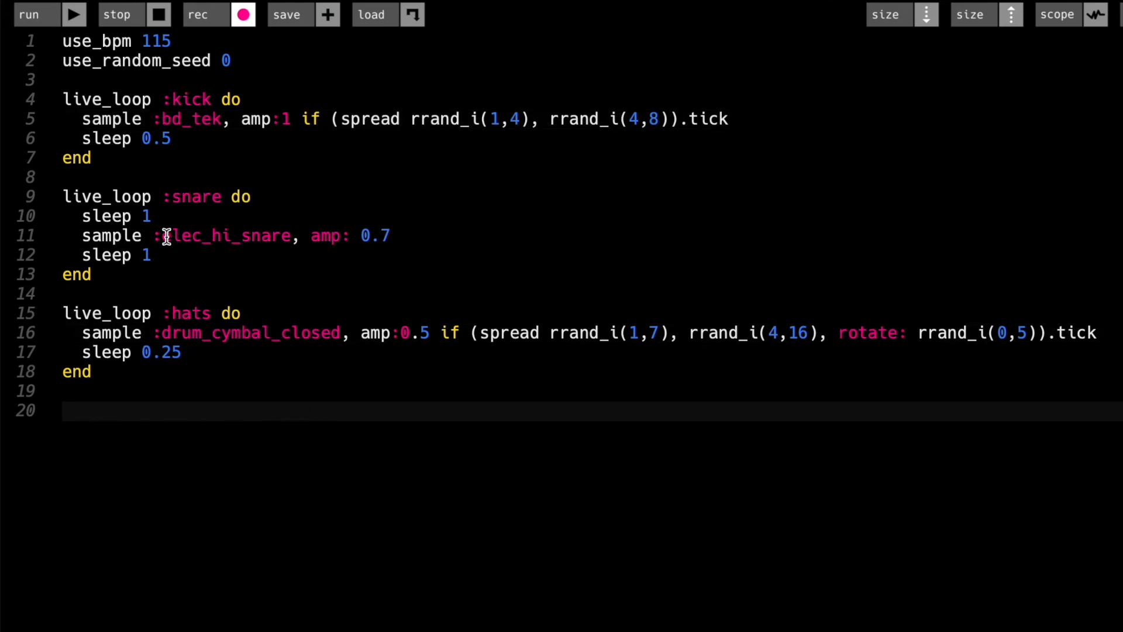
key("ctrl+a")
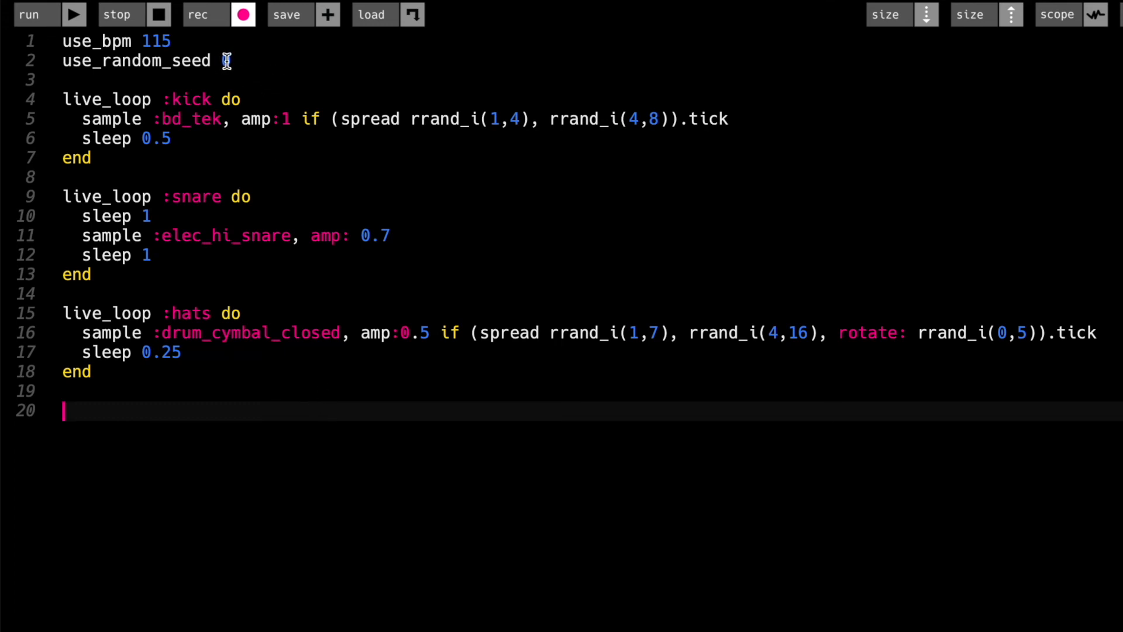
Edit use_random_seed through values 1, 120 and 1200, ending at 12200.
type("0")
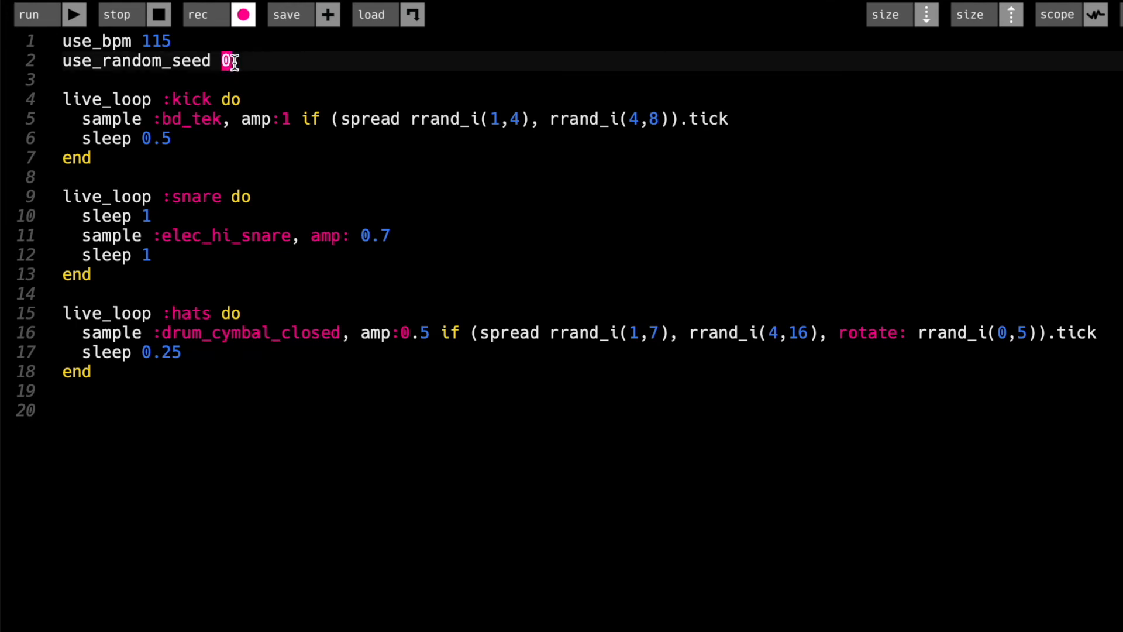
type("1")
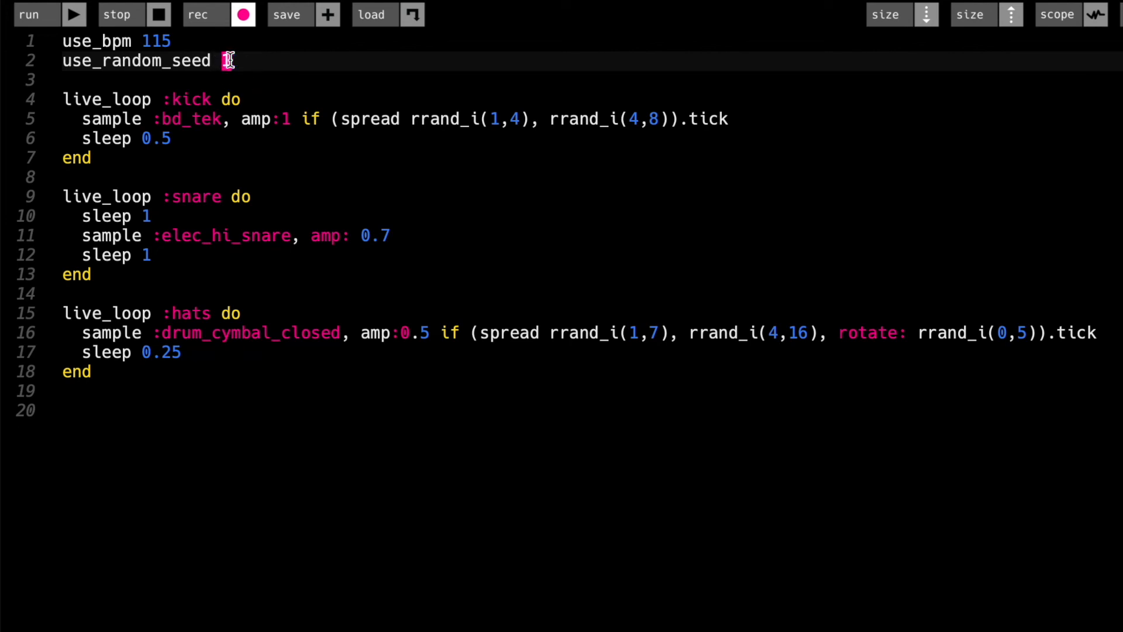
type("120")
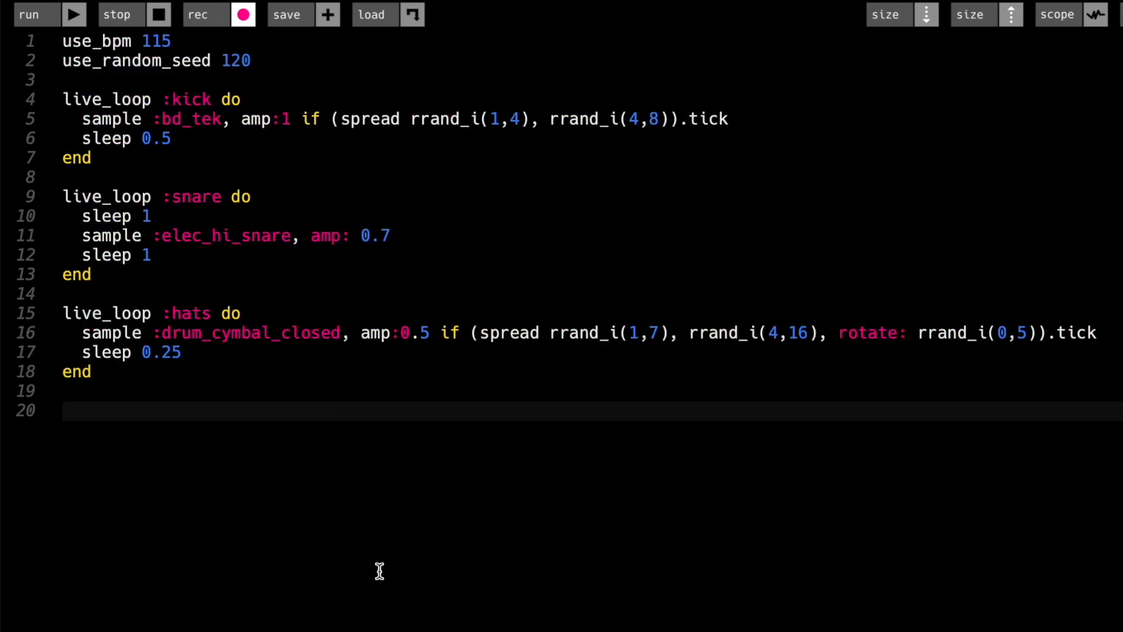
mouse_move(385, 571)
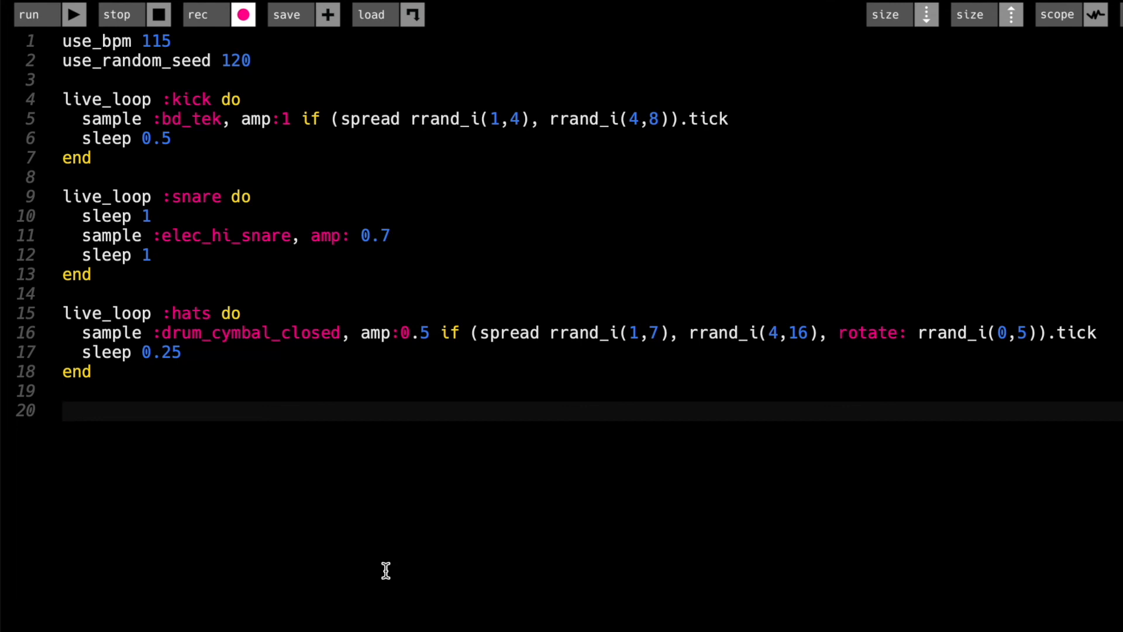
left_click(252, 60)
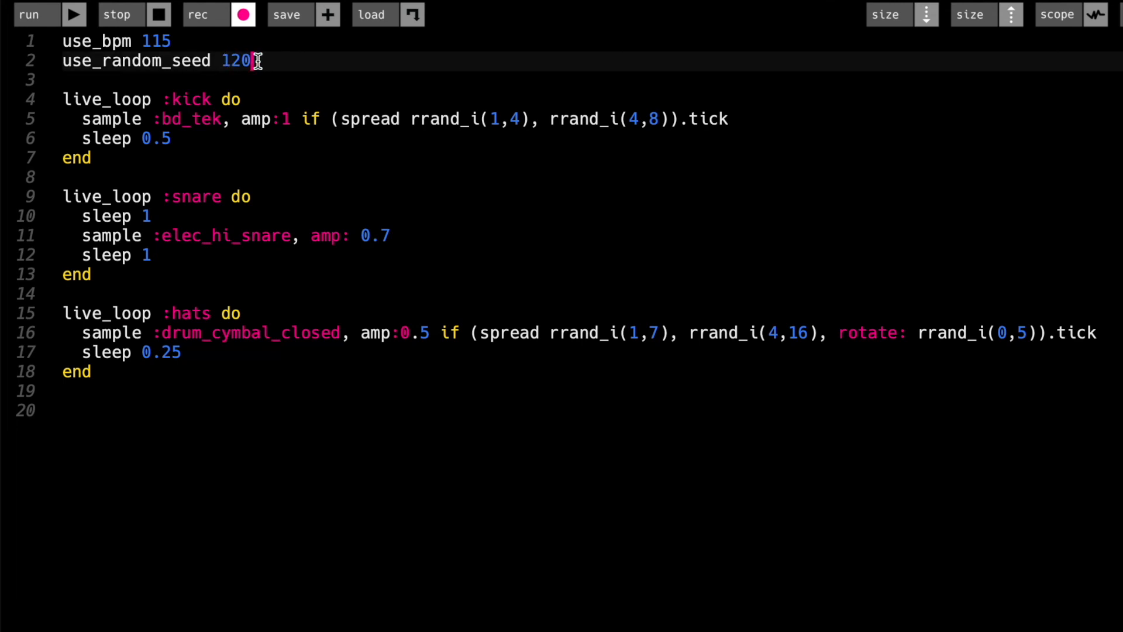
type("0")
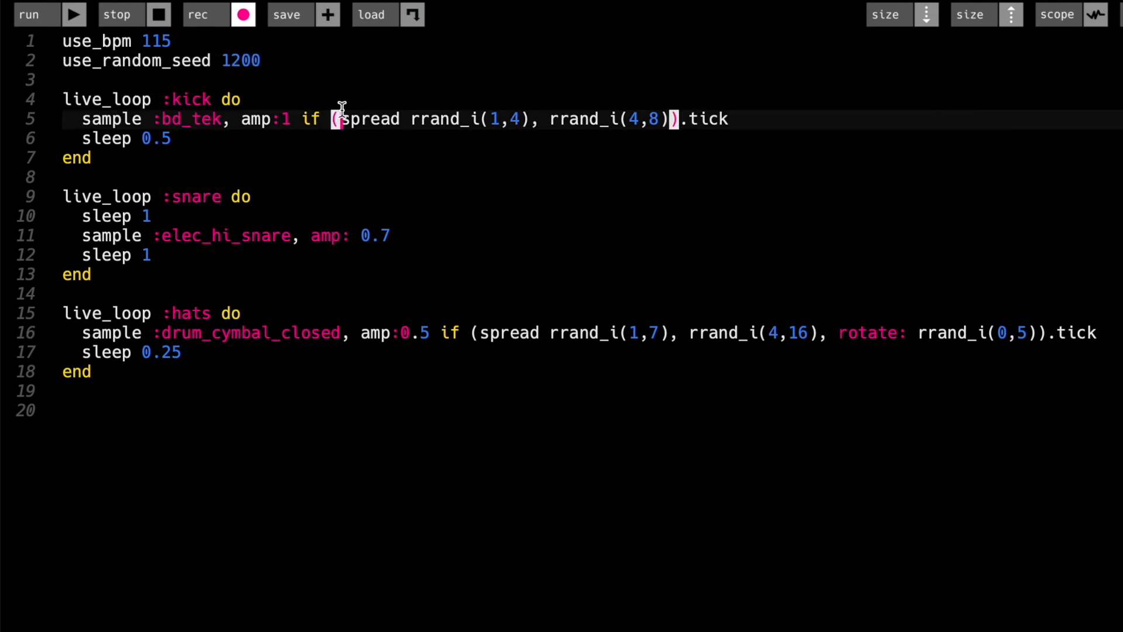
mouse_move(431, 190)
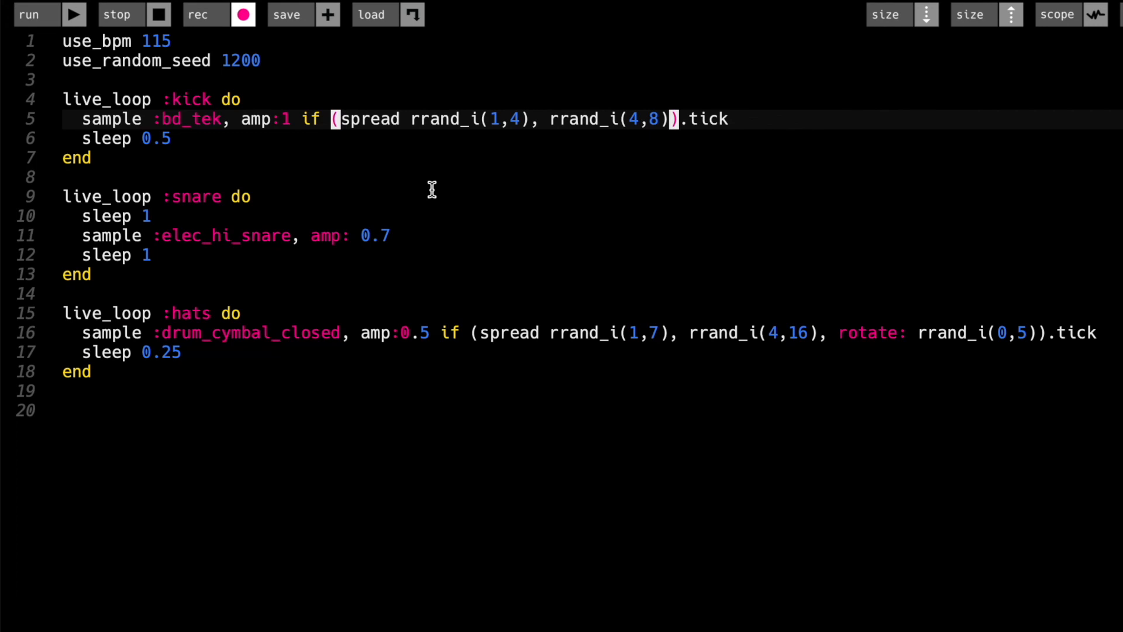
mouse_move(426, 179)
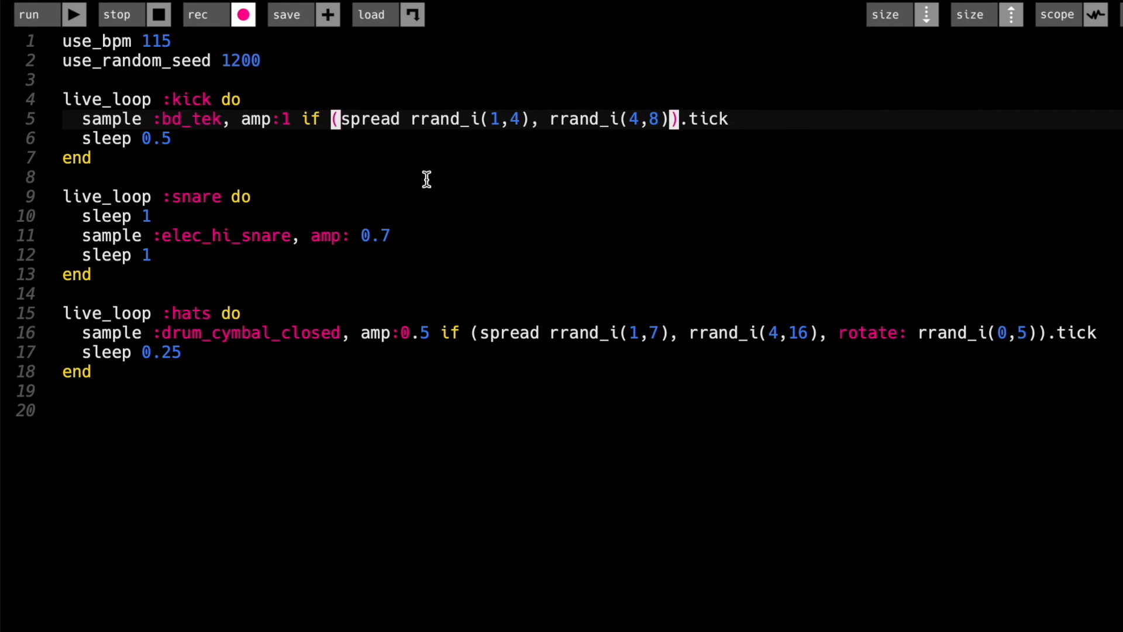
left_click(232, 60)
type("2")
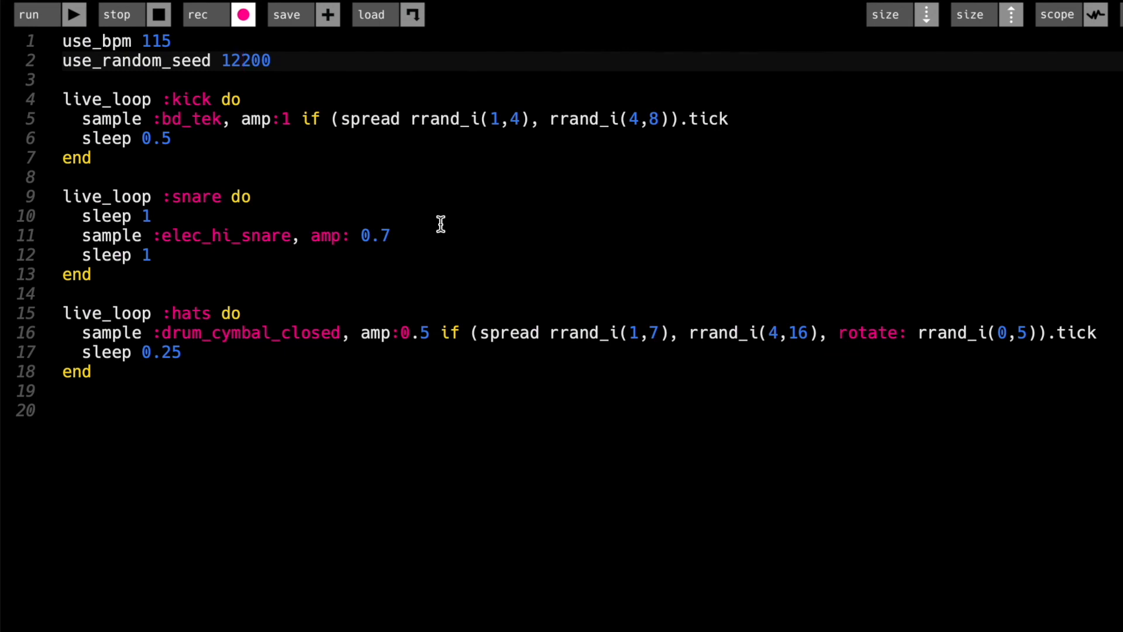
left_click(243, 61)
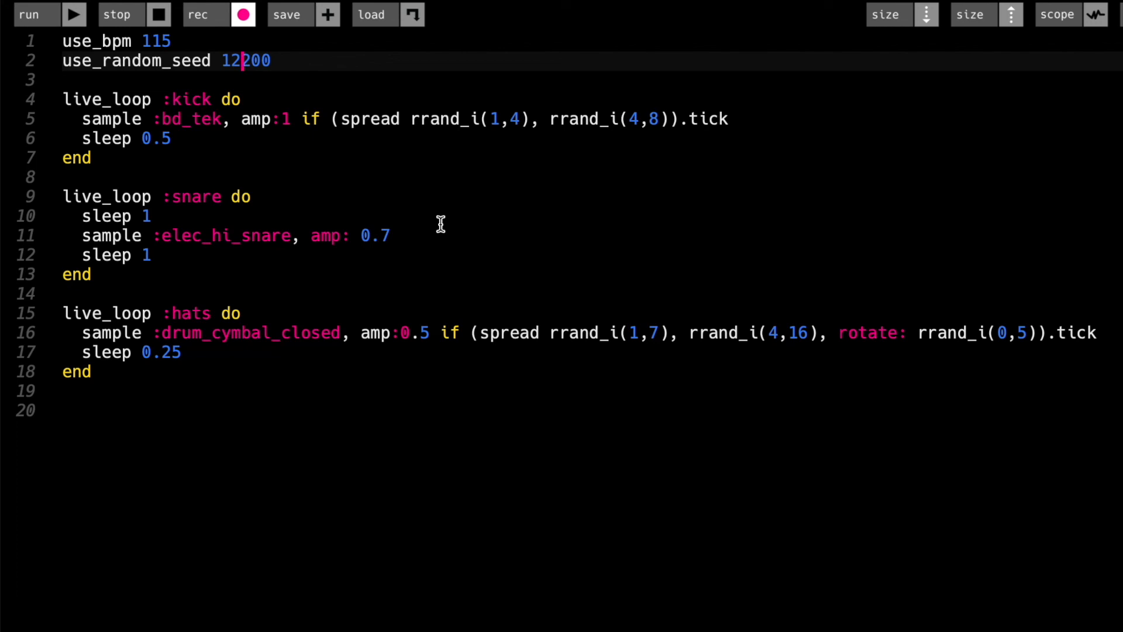
mouse_move(440, 215)
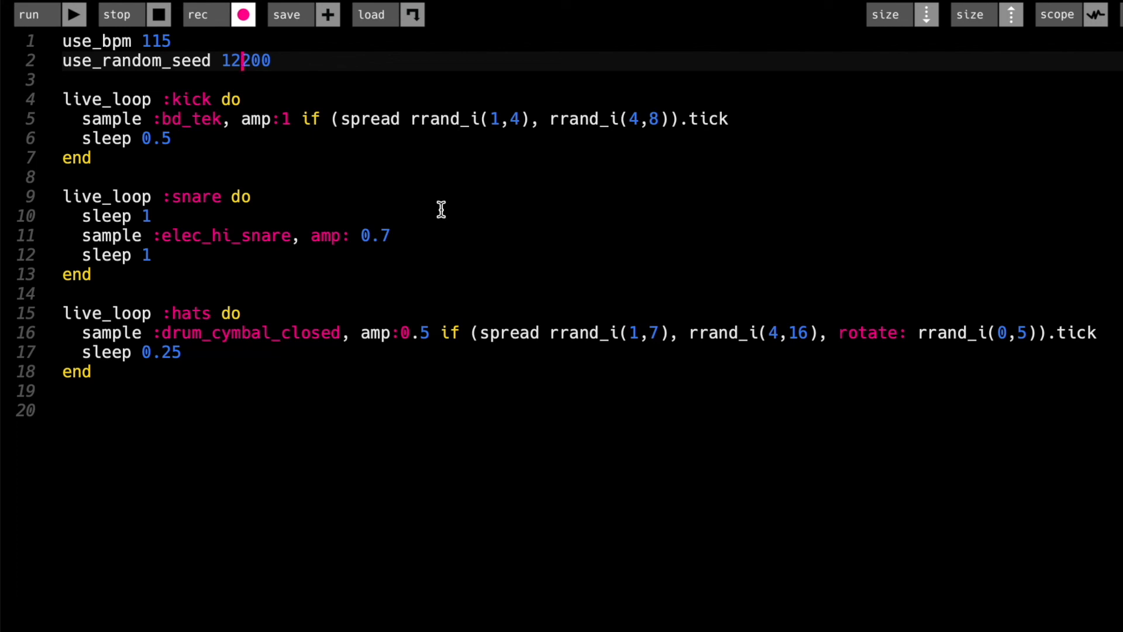
mouse_move(688, 302)
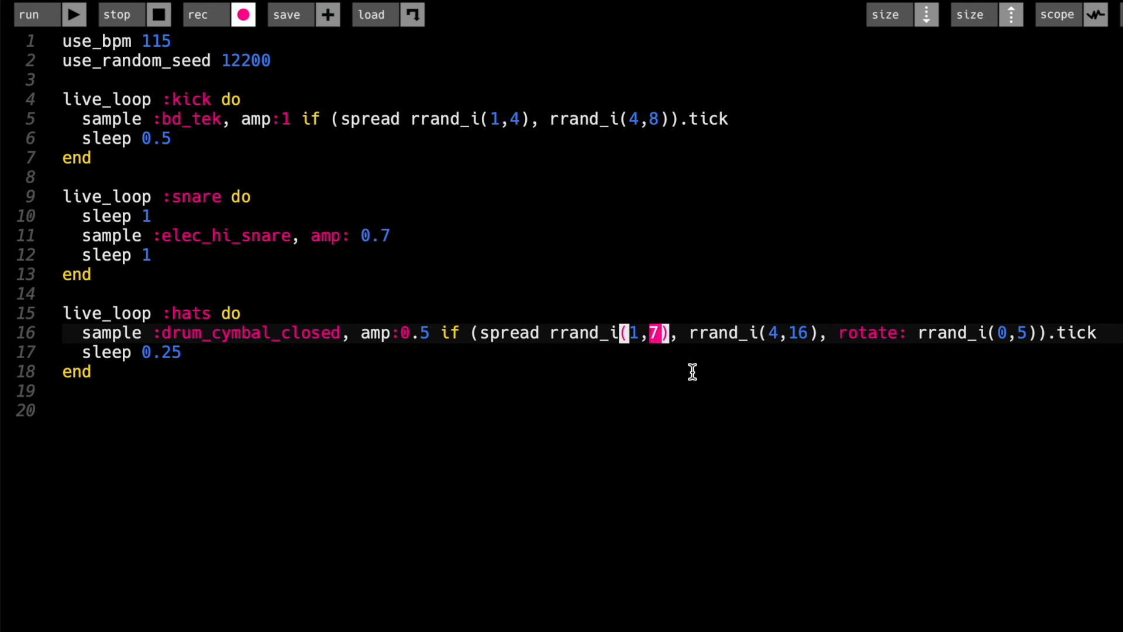
Change the hats loop's rrand_i(1,7) to rrand_i(1,6).
type("6")
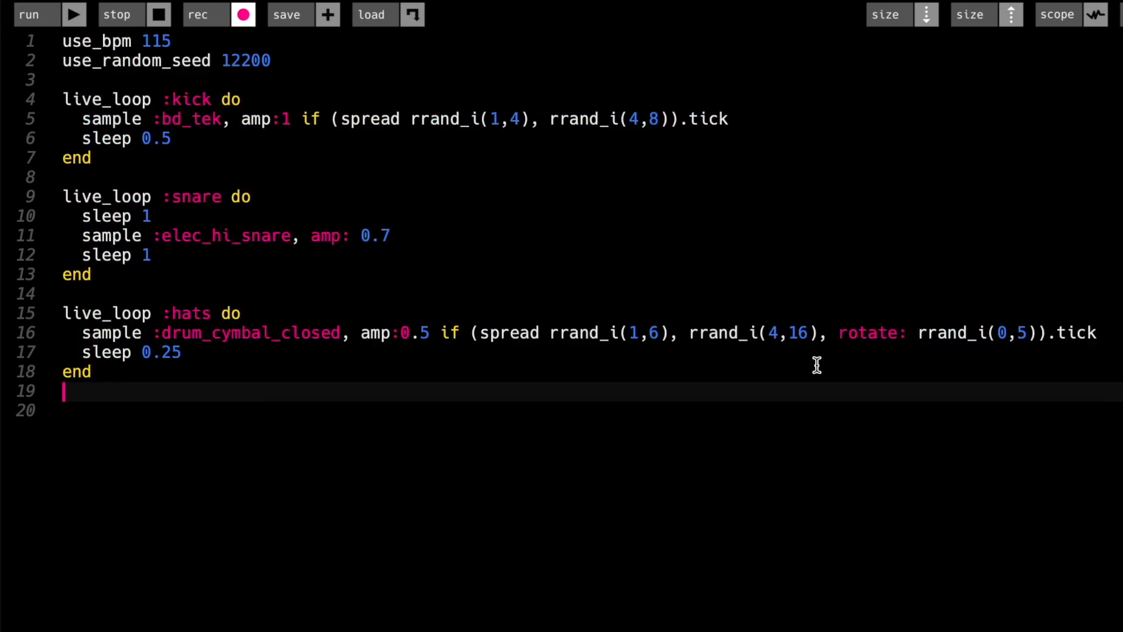
mouse_move(372, 143)
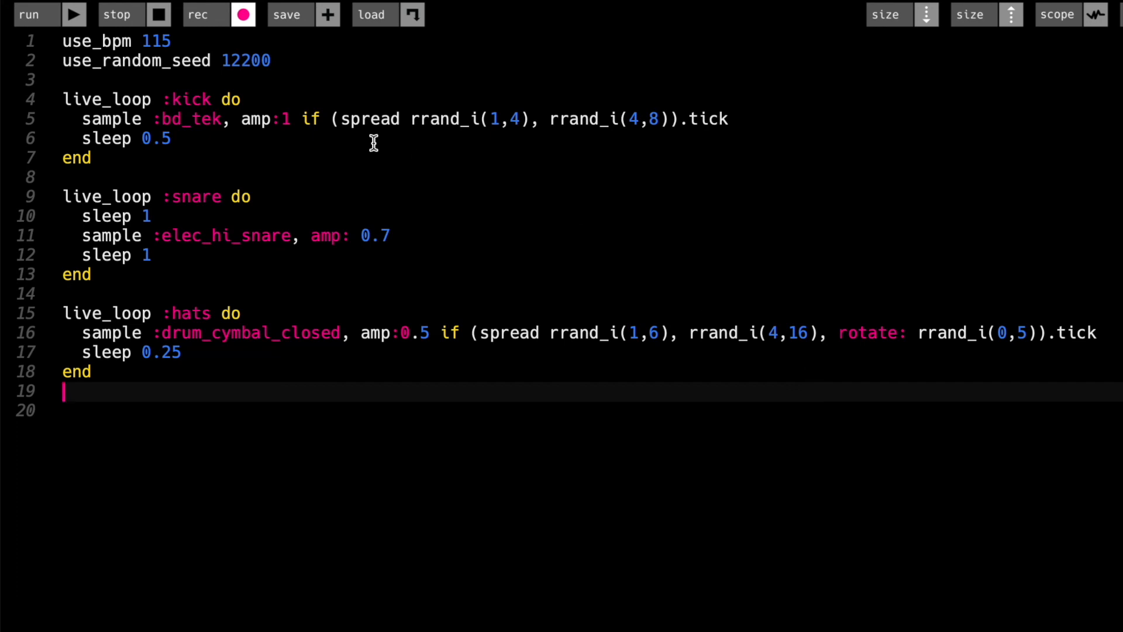
left_click(278, 60)
type("0")
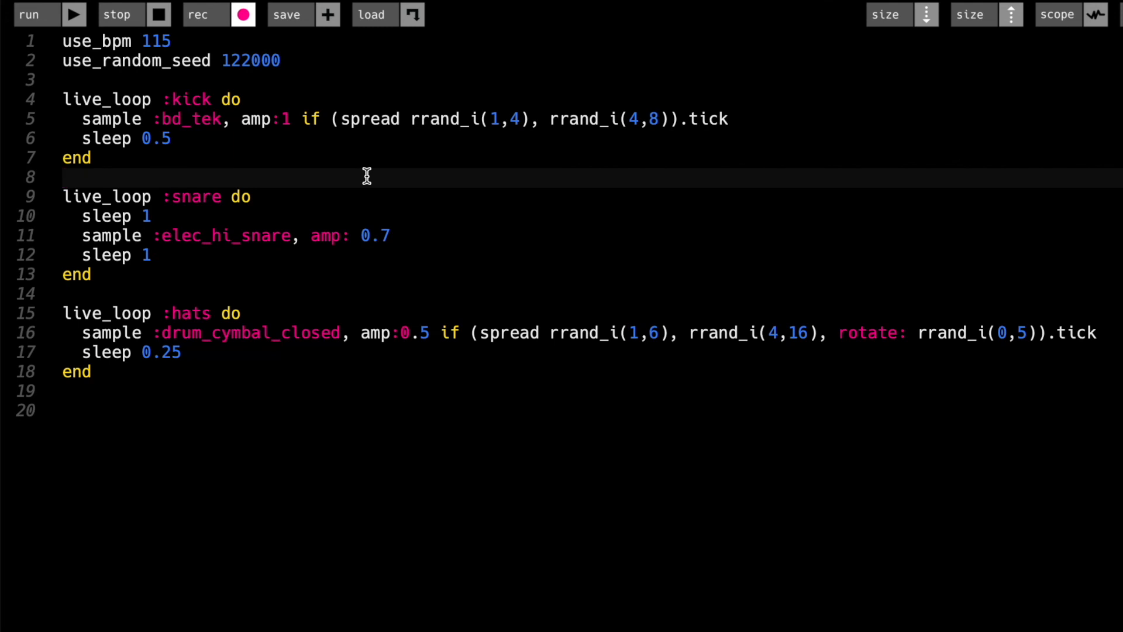
Set use_random_seed to 122009, keeping the hats range at 1 to 6.
key("ctrl+a")
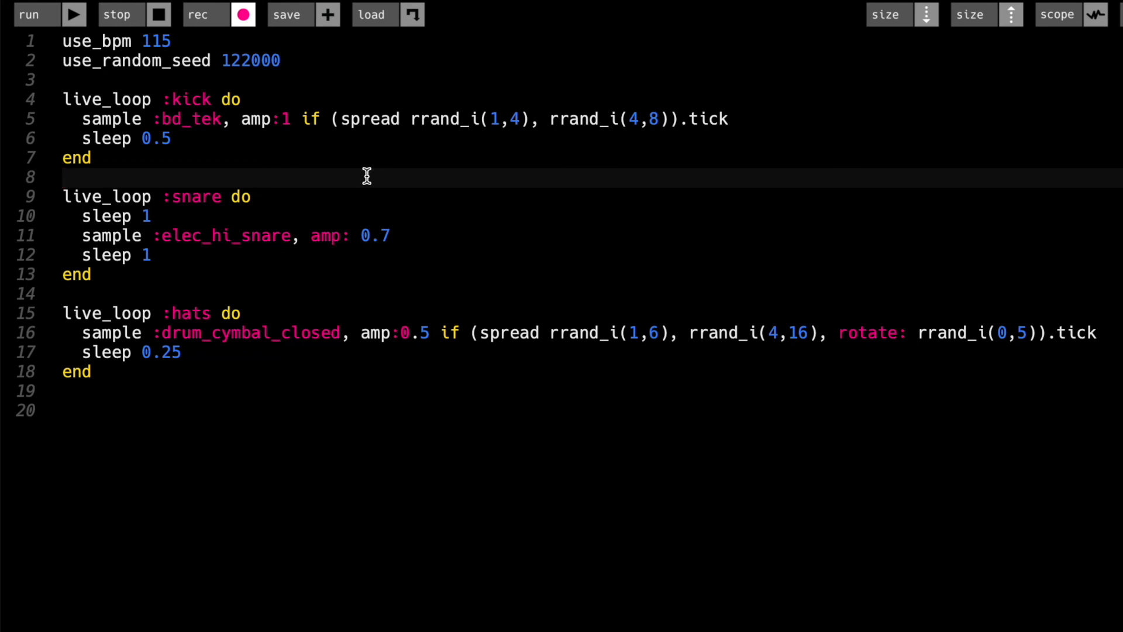
mouse_move(370, 183)
type("9")
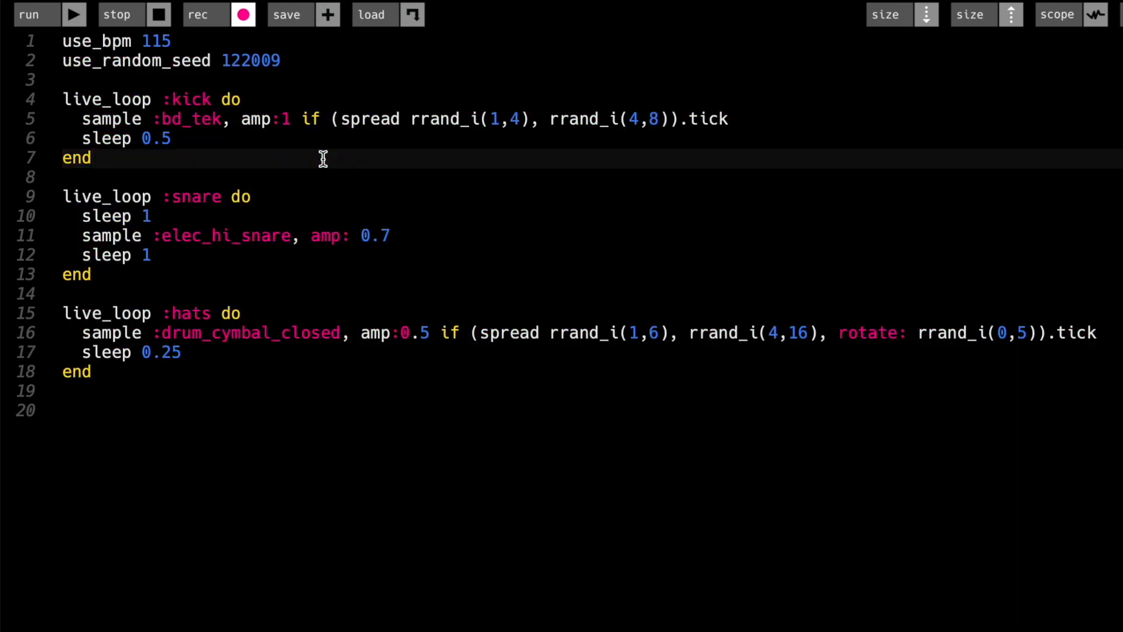
left_click(93, 157)
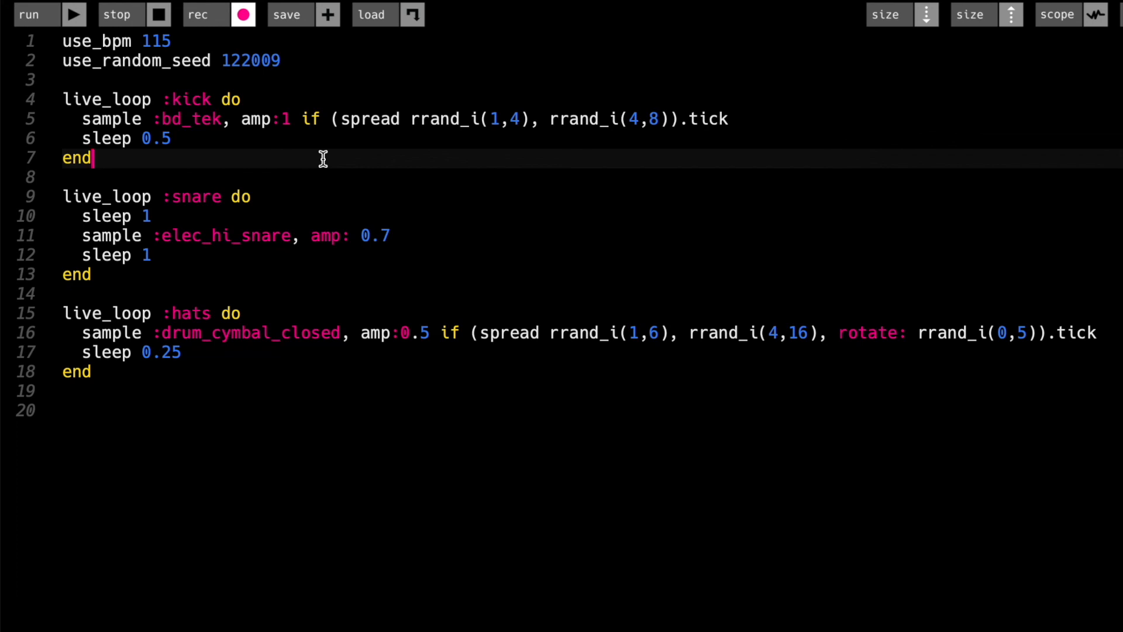
mouse_move(431, 519)
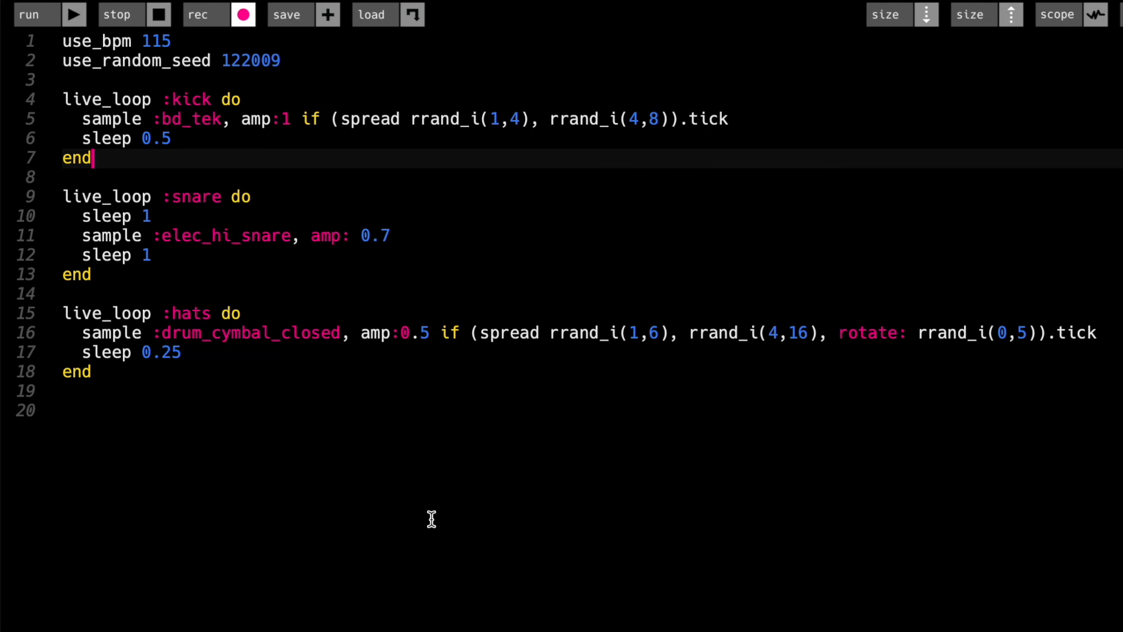